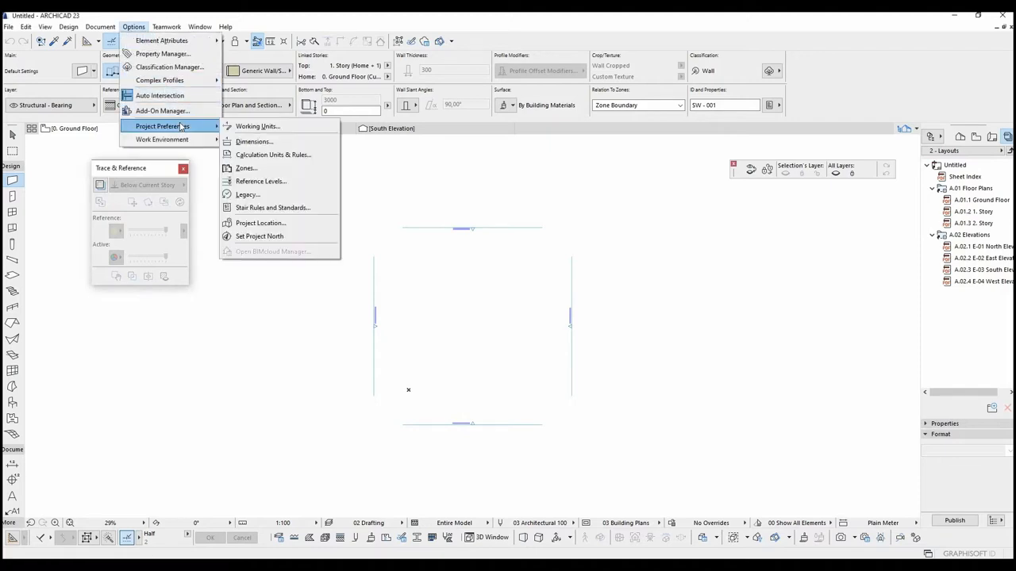
# Step: Set the working length unit to centimetres so the wall thickness reads 30
pyautogui.click(257, 126)
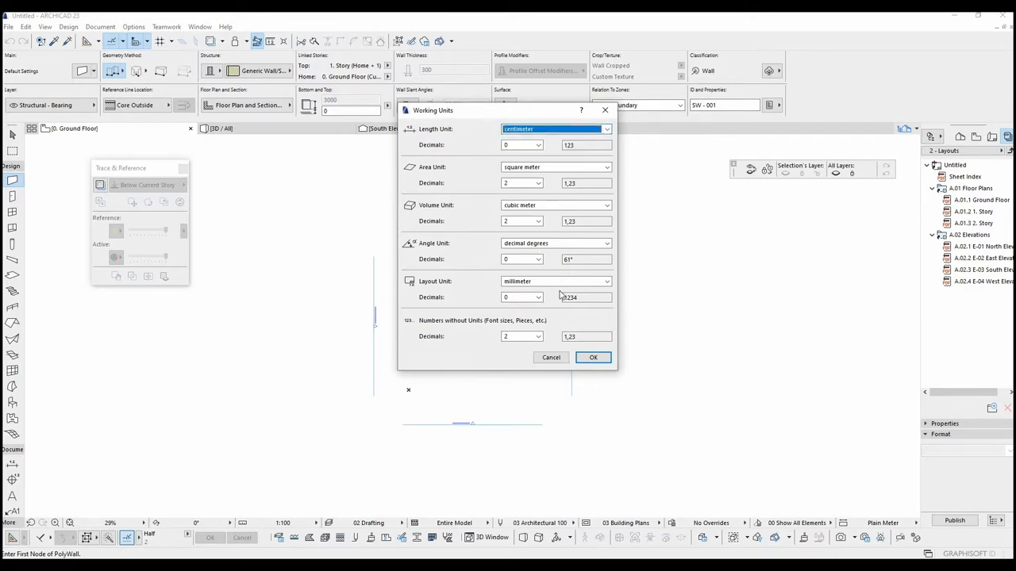
pyautogui.click(593, 357)
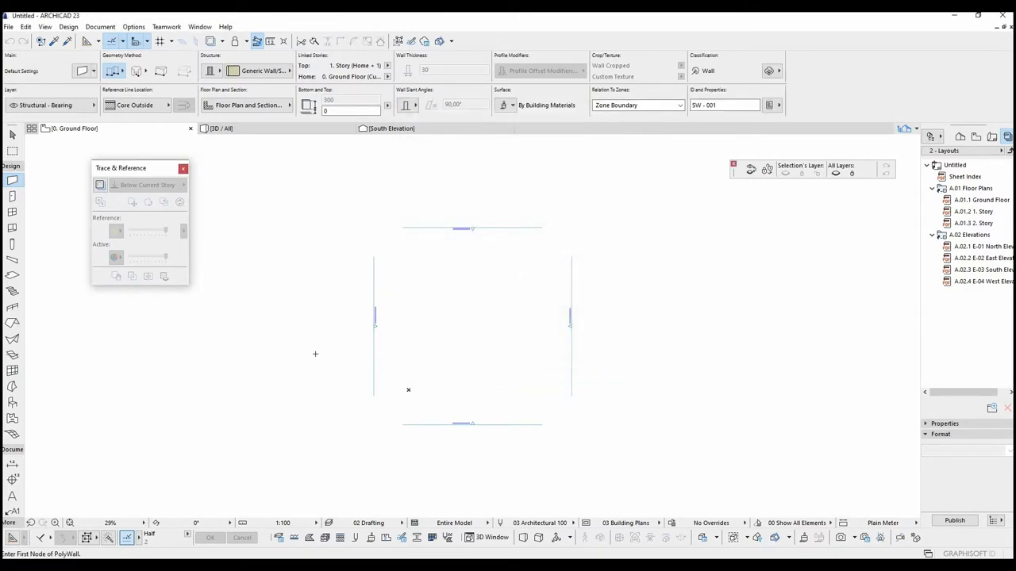
# Step: Draw a straight railing in plan, view it in 3D and select it for editing
pyautogui.click(11, 307)
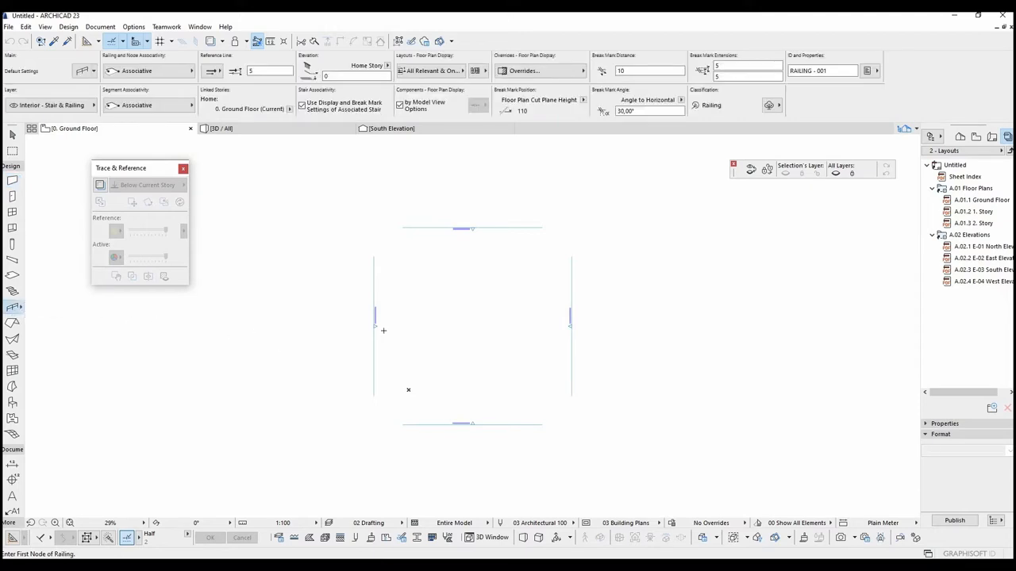
pyautogui.click(411, 321)
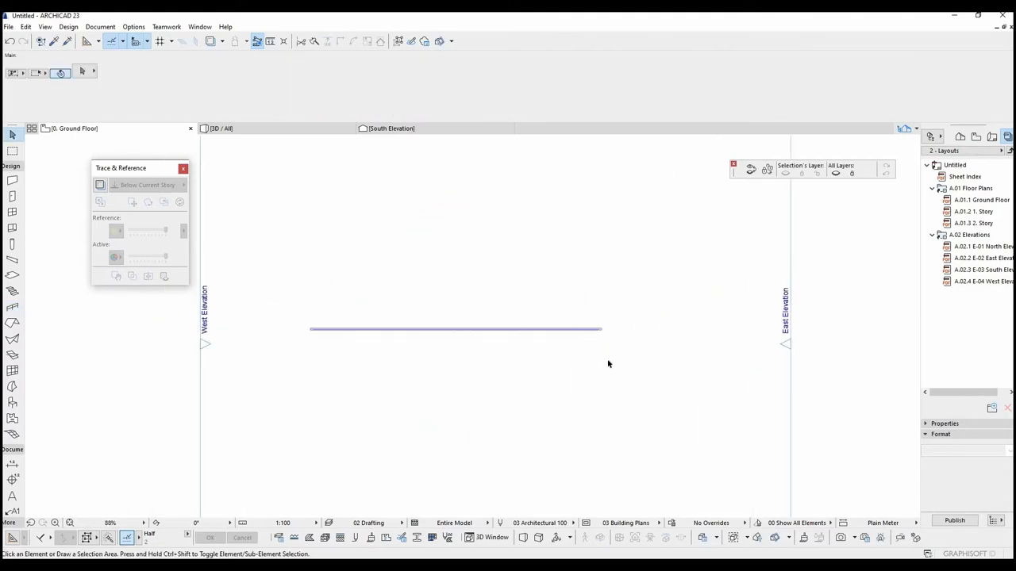
pyautogui.click(230, 127)
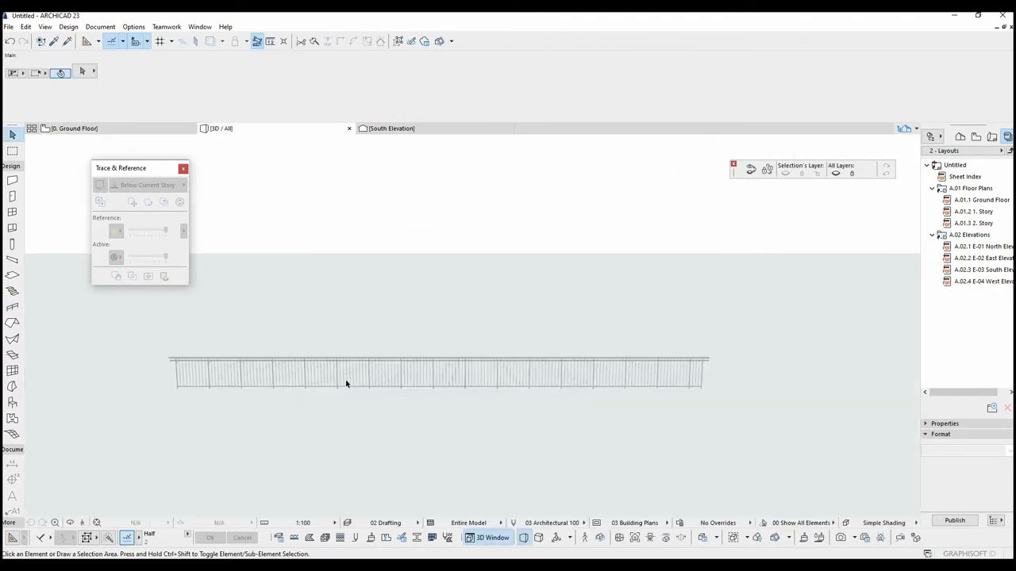
pyautogui.click(345, 373)
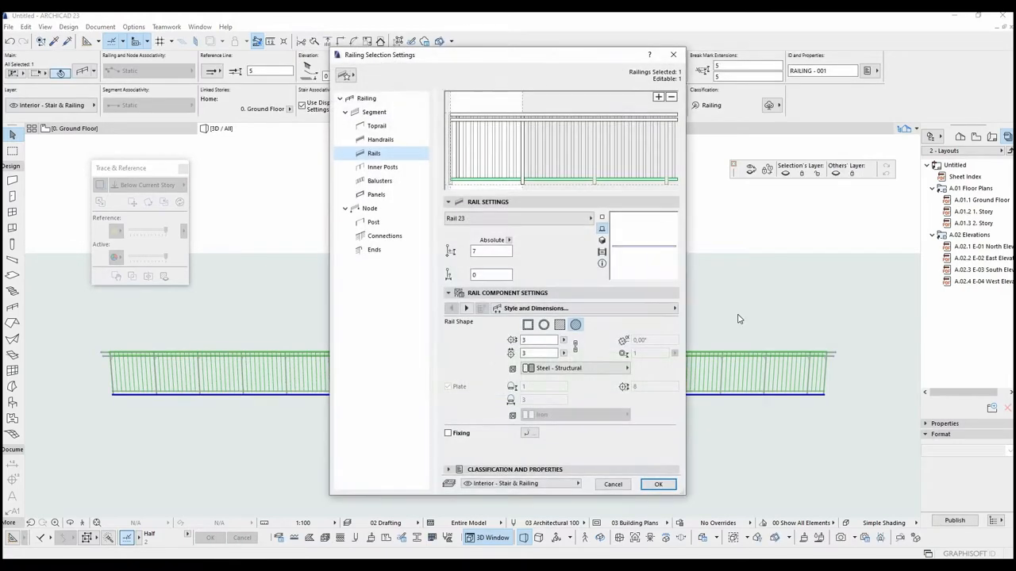
# Step: Remove the handrail, set segment height 200 and a rectangular 50×20 low rail
pyautogui.click(380, 139)
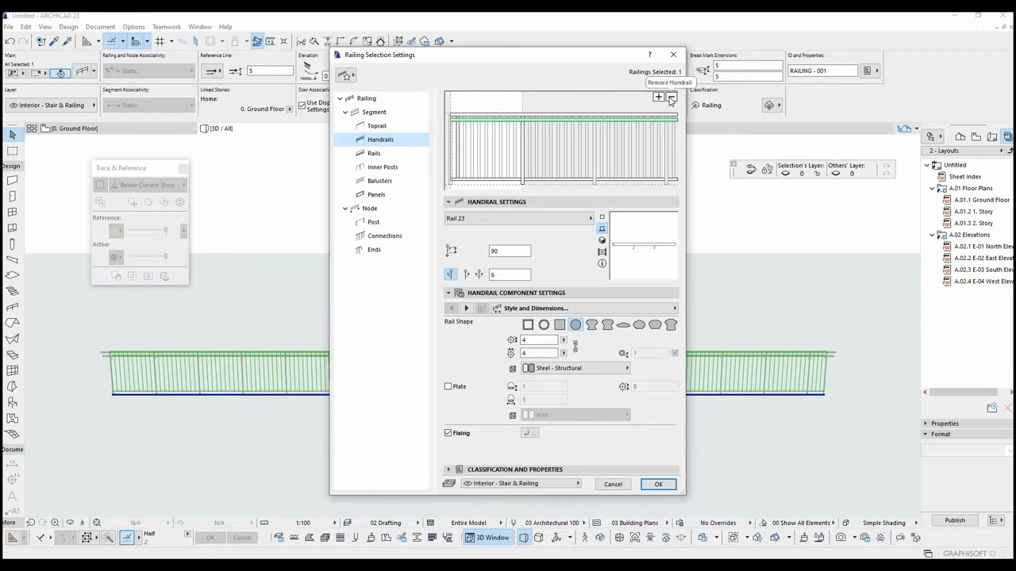
pyautogui.click(671, 98)
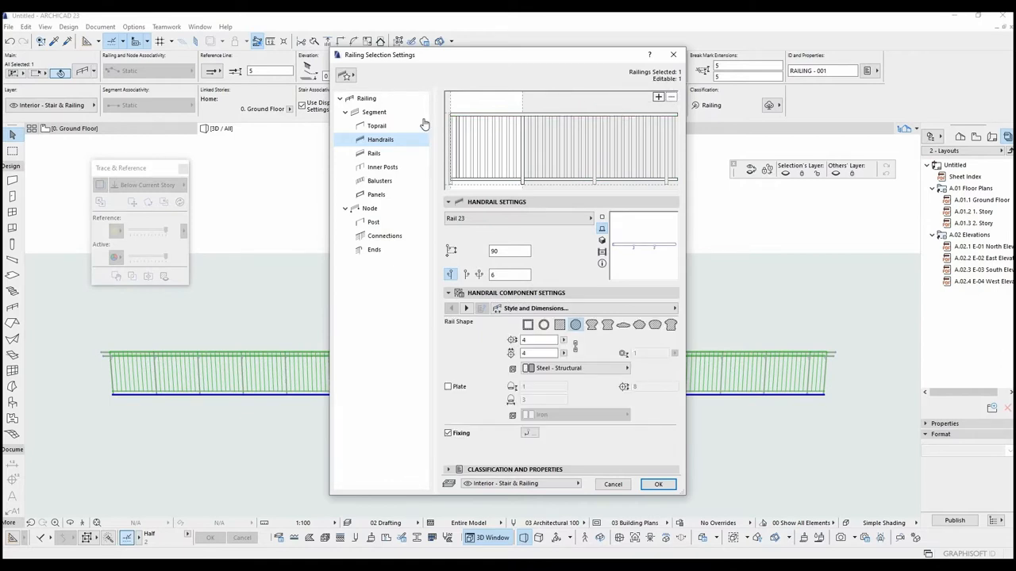
pyautogui.click(374, 112)
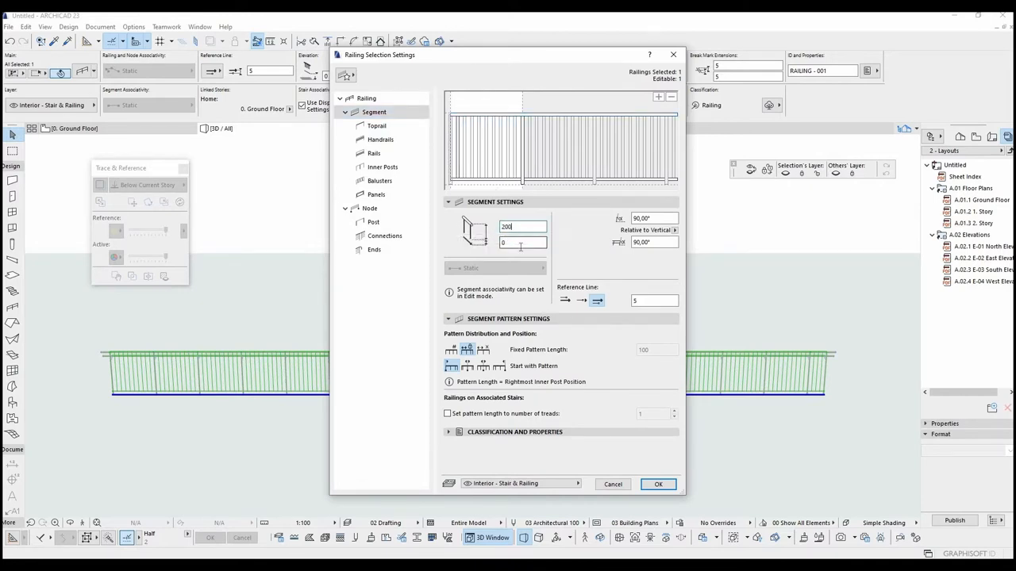
pyautogui.click(522, 242)
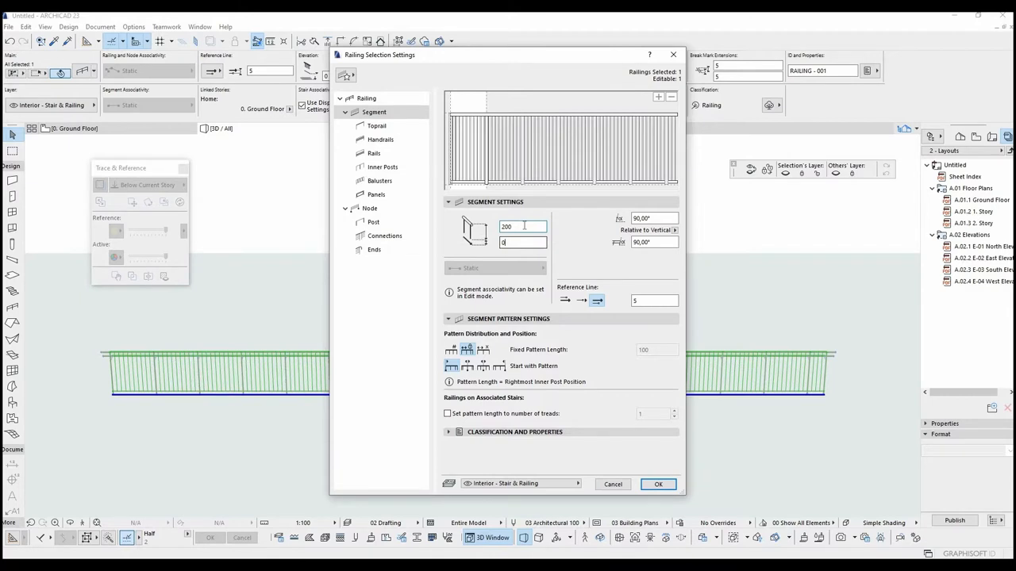
pyautogui.click(374, 153)
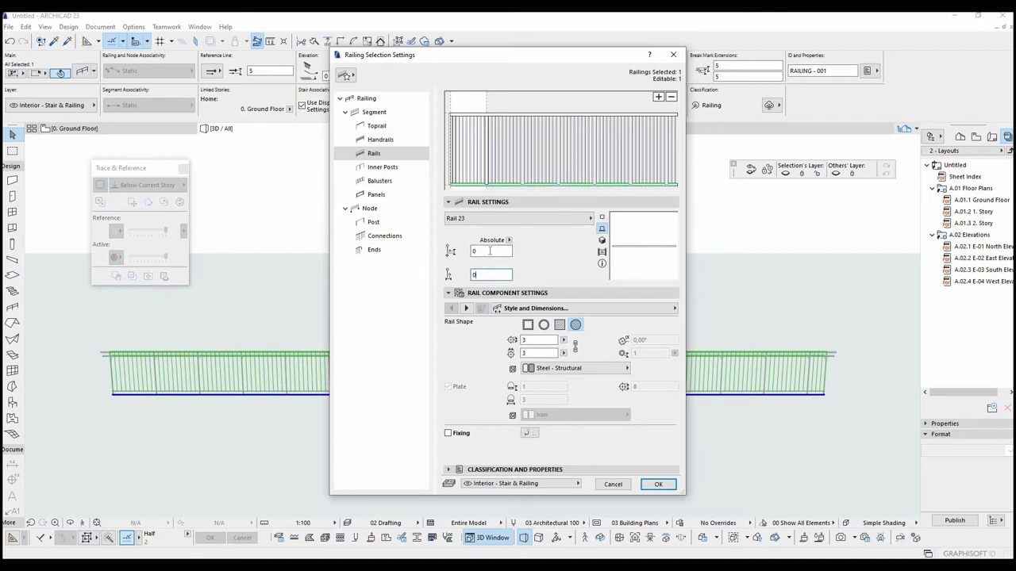
pyautogui.write('50')
pyautogui.click(492, 250)
pyautogui.write('25')
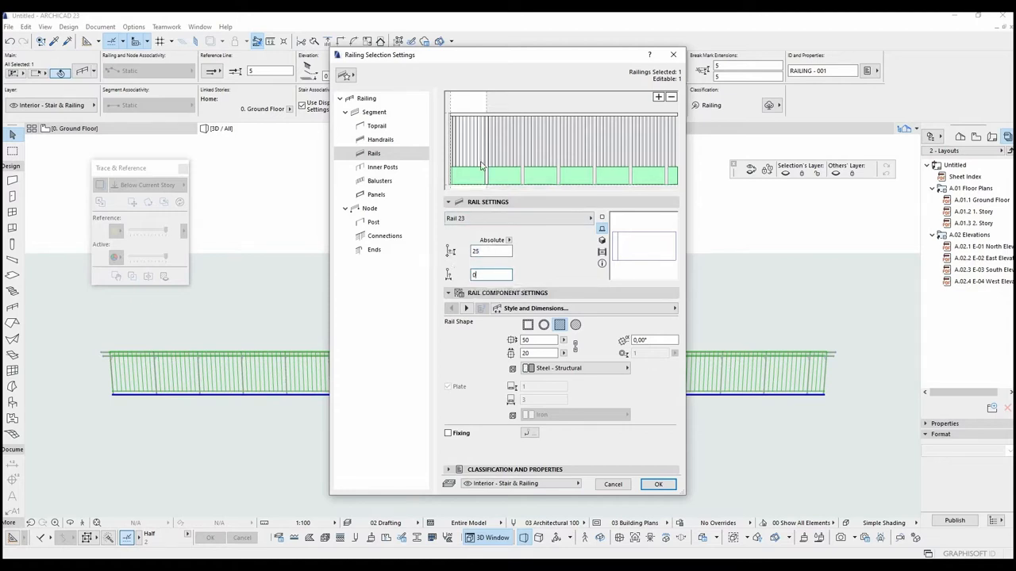
# Step: Make the inner and end posts square 45 cm profiles
pyautogui.click(383, 166)
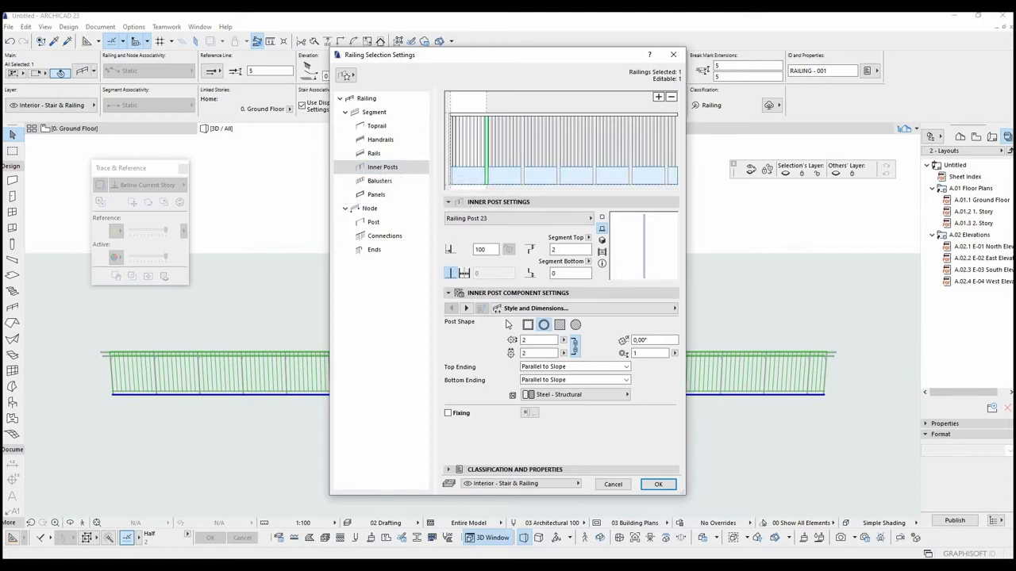
pyautogui.click(560, 325)
pyautogui.write('45')
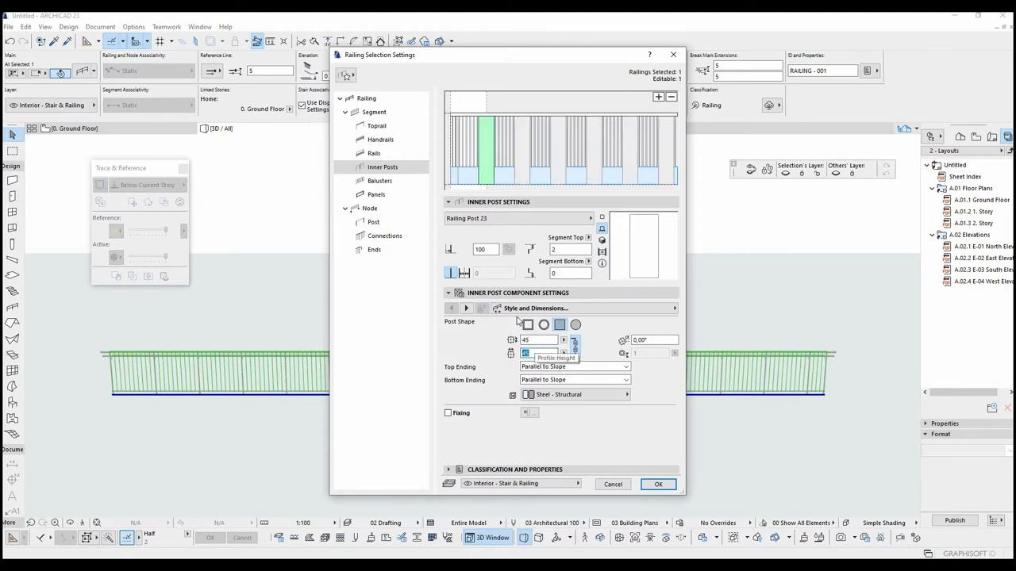
pyautogui.click(376, 125)
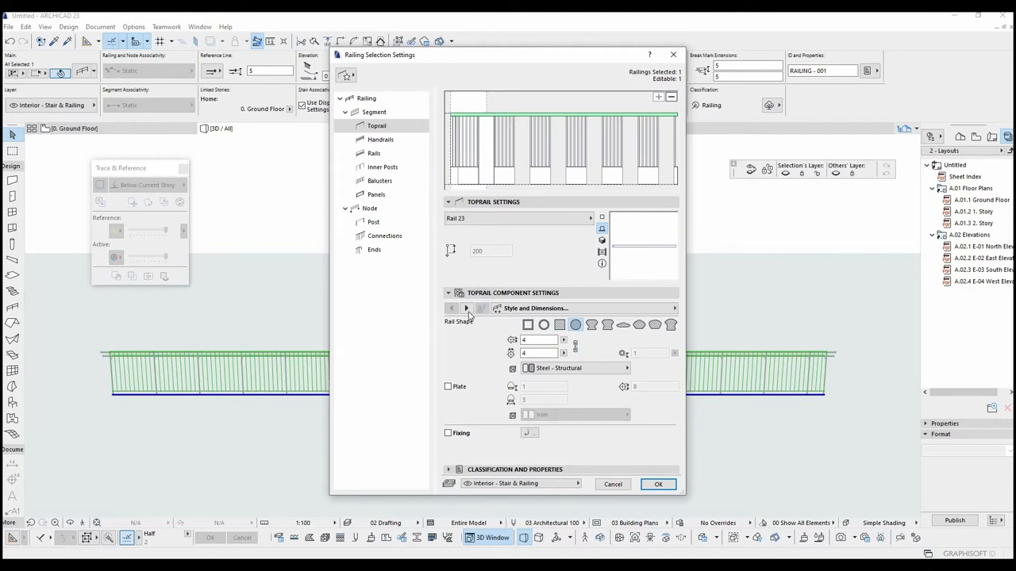
pyautogui.moveTo(465, 357)
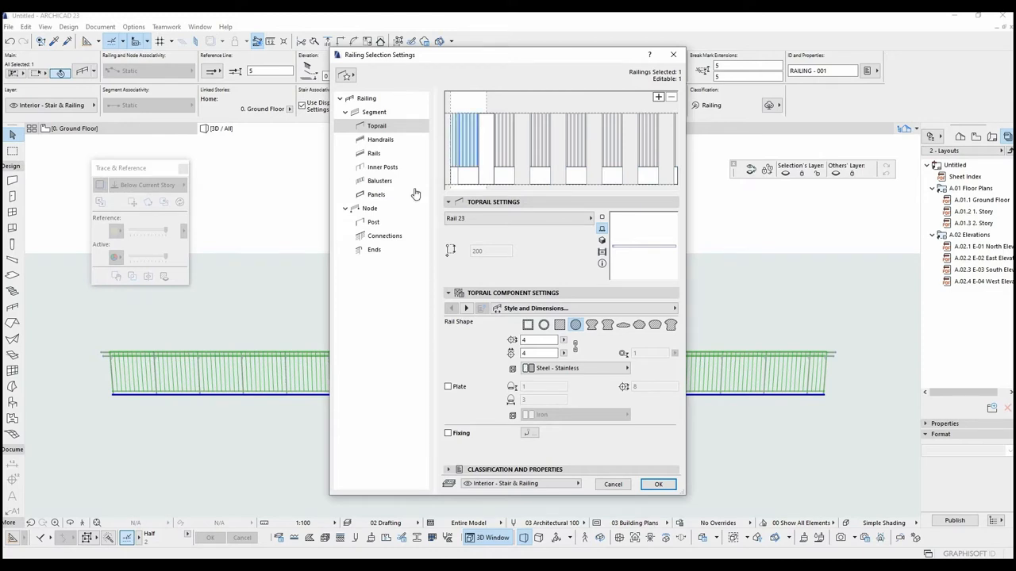
pyautogui.click(374, 222)
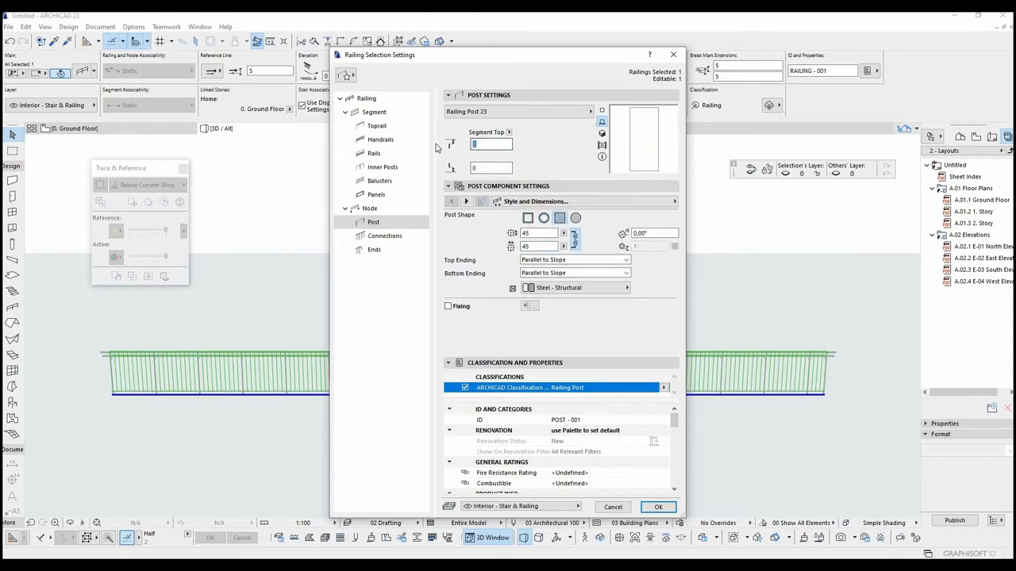
pyautogui.click(373, 112)
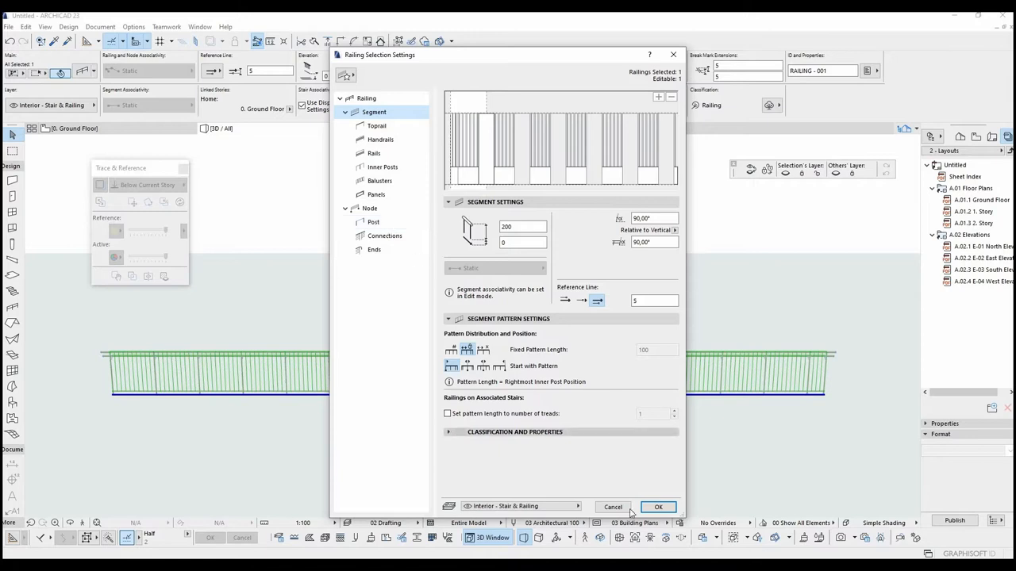
# Step: Apply the settings, then space inner posts 250 apart and slim them to 30×30
pyautogui.click(658, 507)
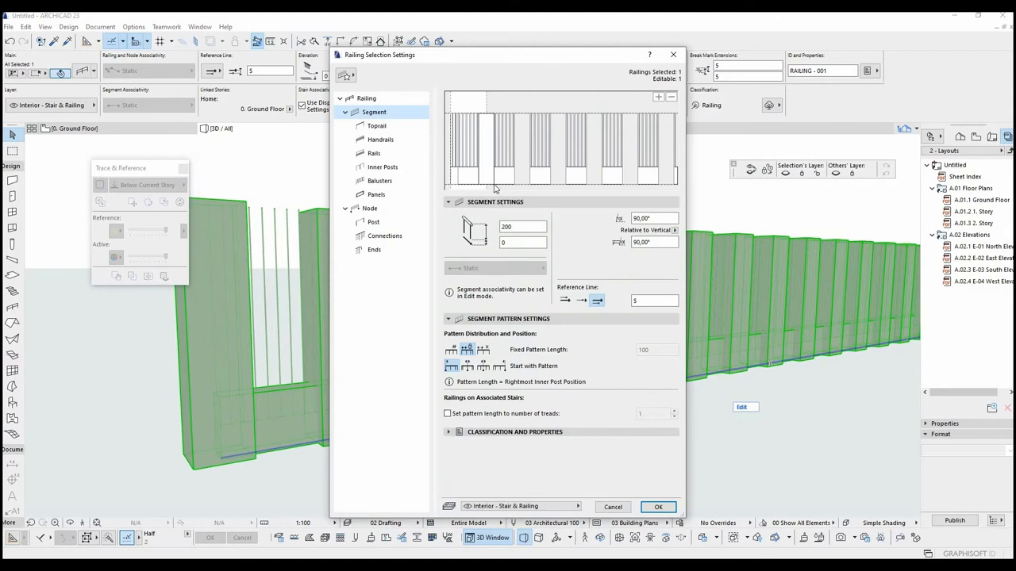
pyautogui.click(383, 167)
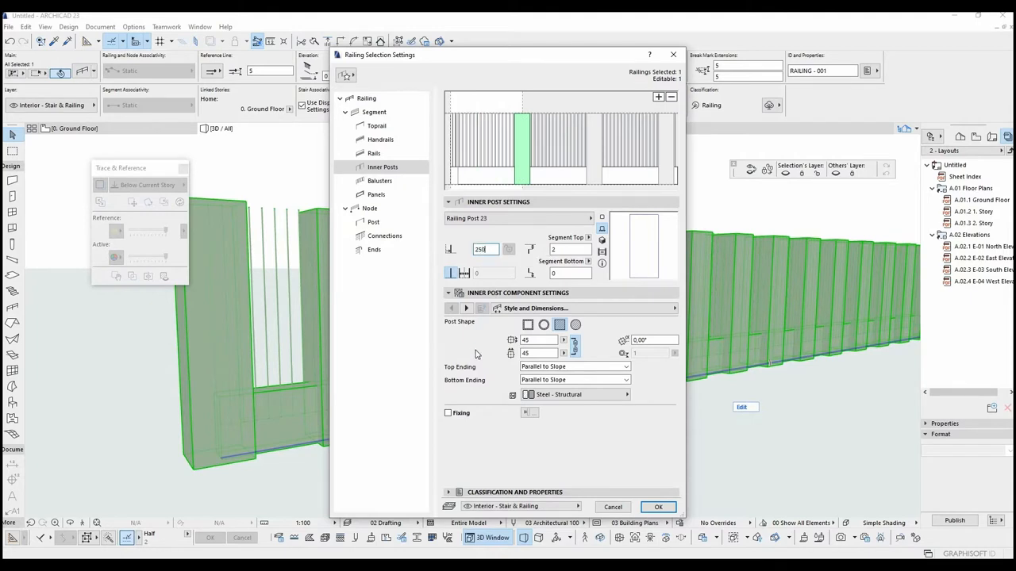
pyautogui.click(658, 507)
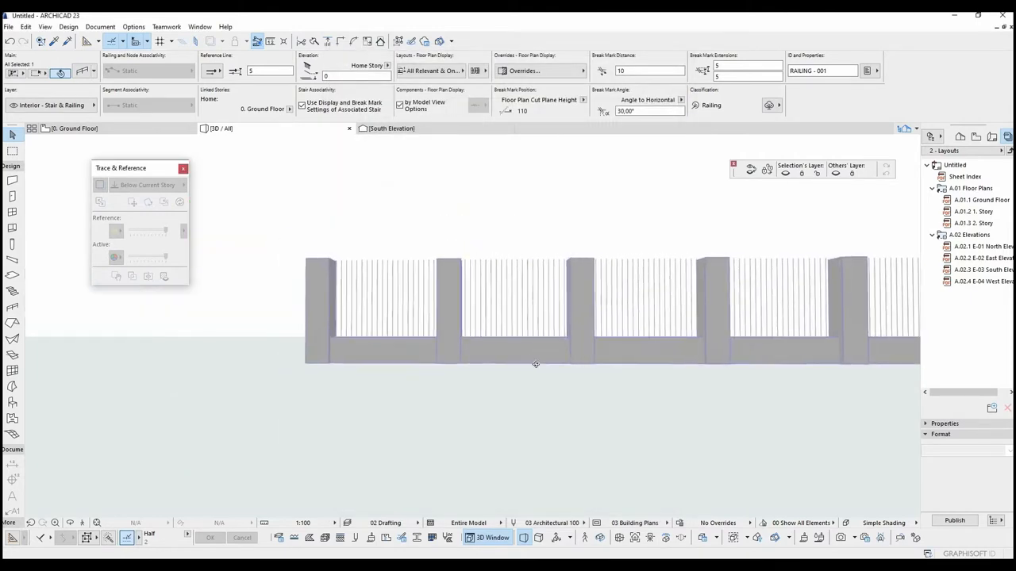
pyautogui.moveTo(536, 365); pyautogui.dragTo(672, 286)
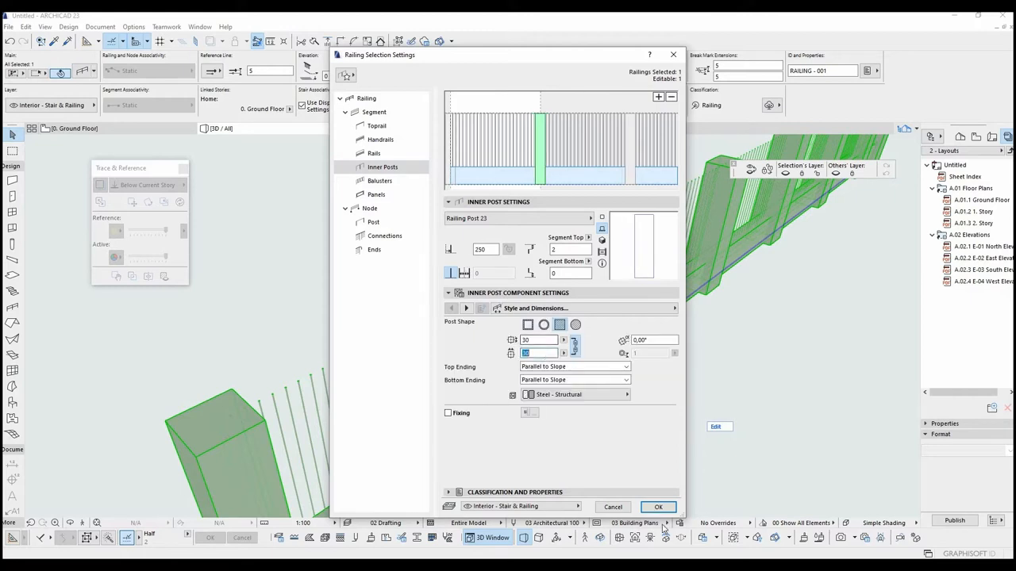
pyautogui.click(658, 507)
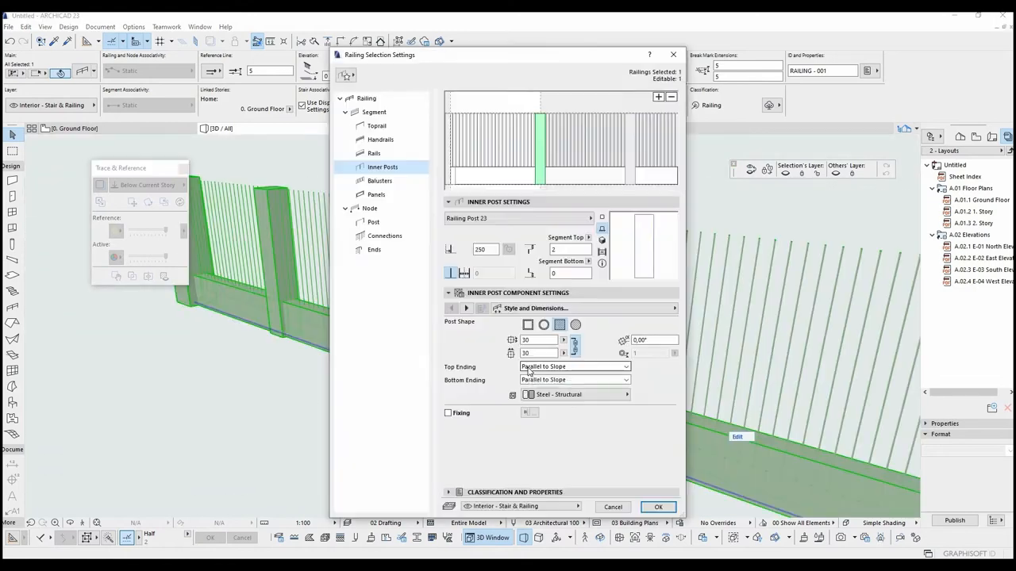
pyautogui.click(379, 180)
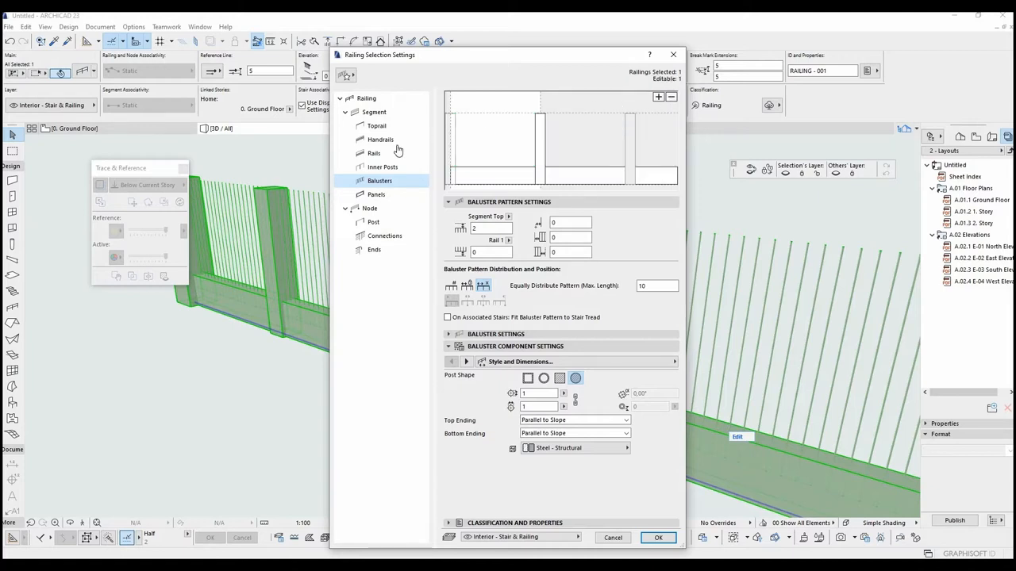
# Step: Raise the rails to height 180, forming stacked horizontal slats between the posts
pyautogui.click(374, 153)
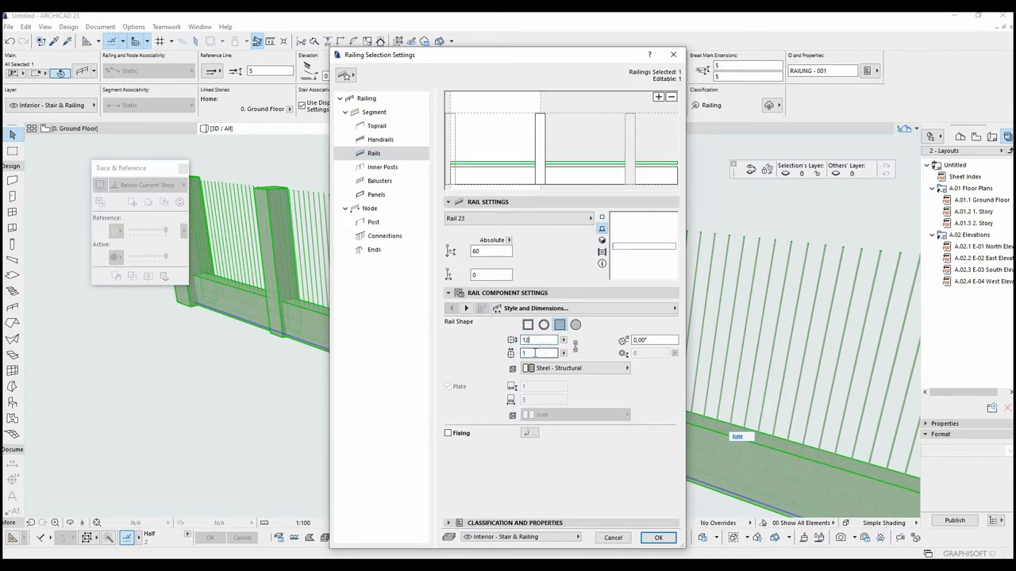
pyautogui.click(658, 537)
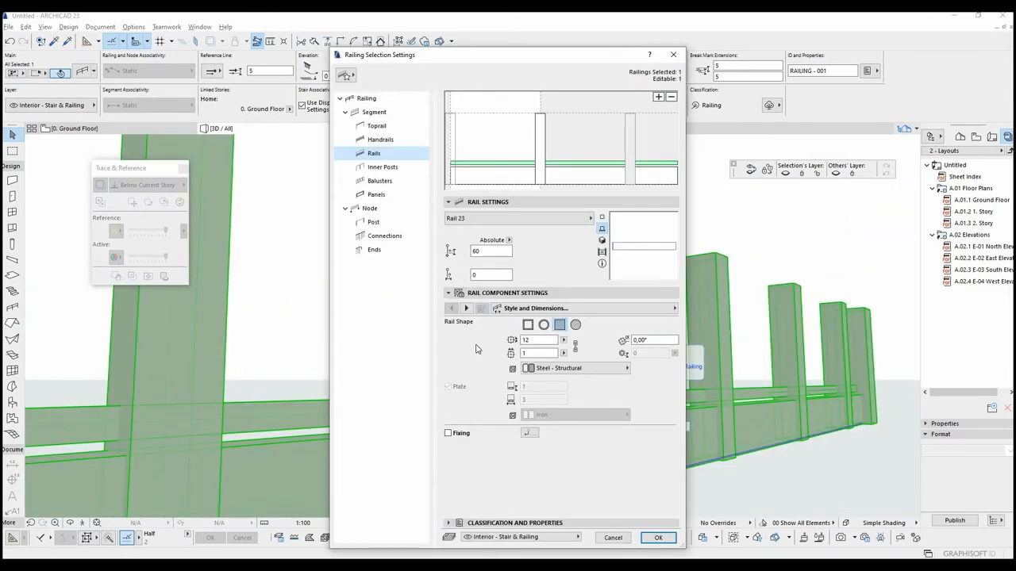
pyautogui.click(491, 251)
pyautogui.write('78')
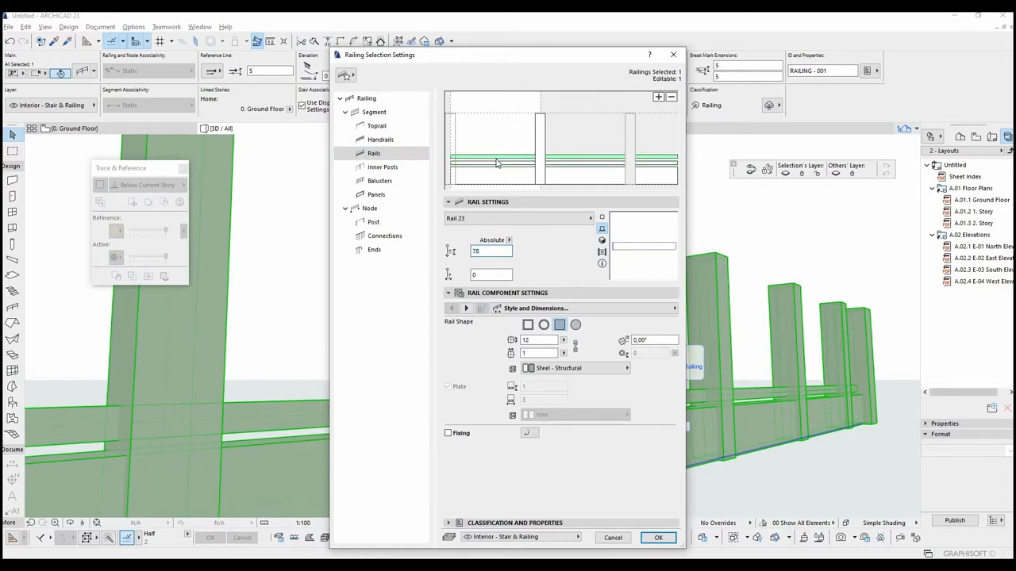
pyautogui.moveTo(456, 258)
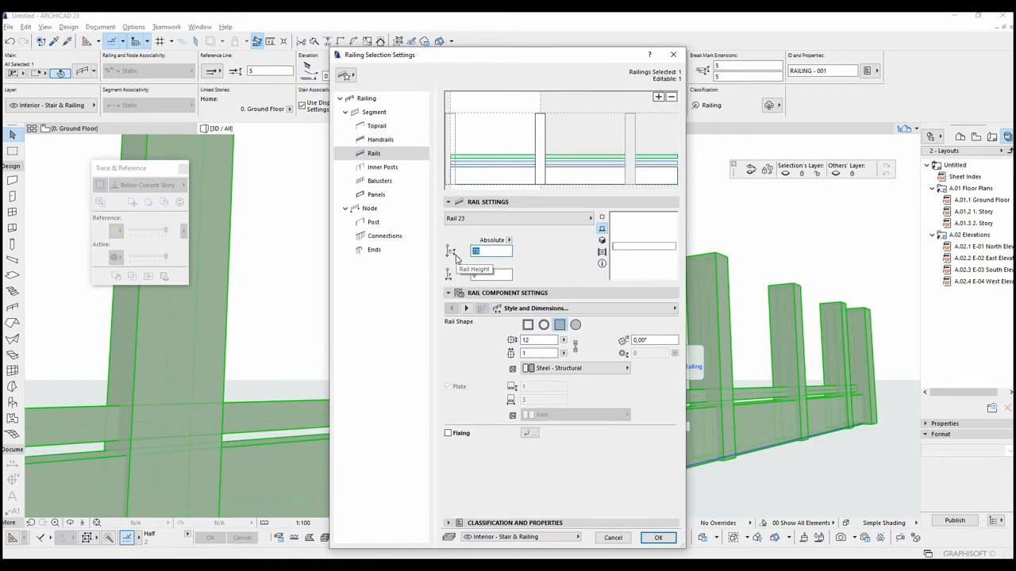
pyautogui.click(374, 112)
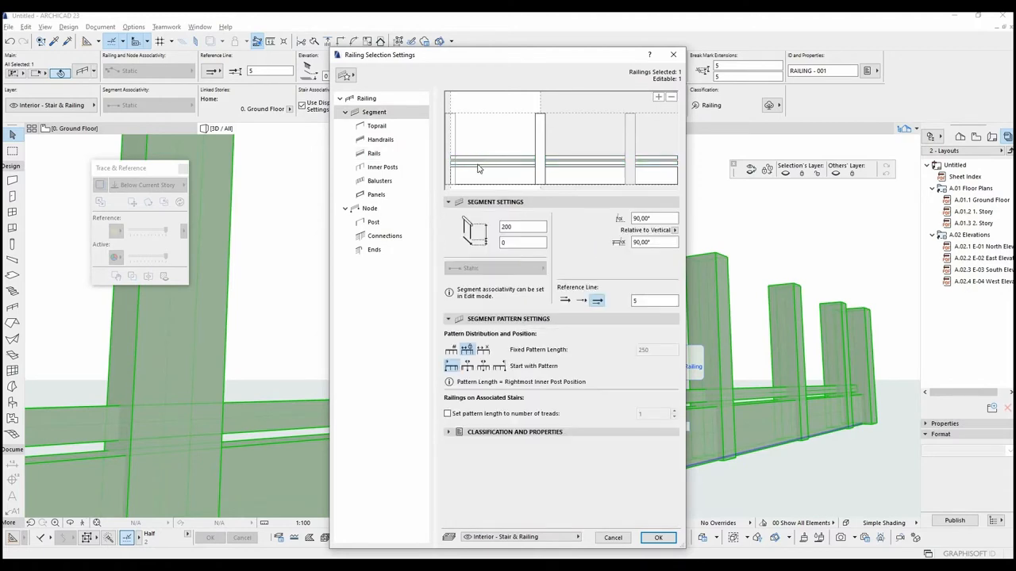
pyautogui.click(373, 153)
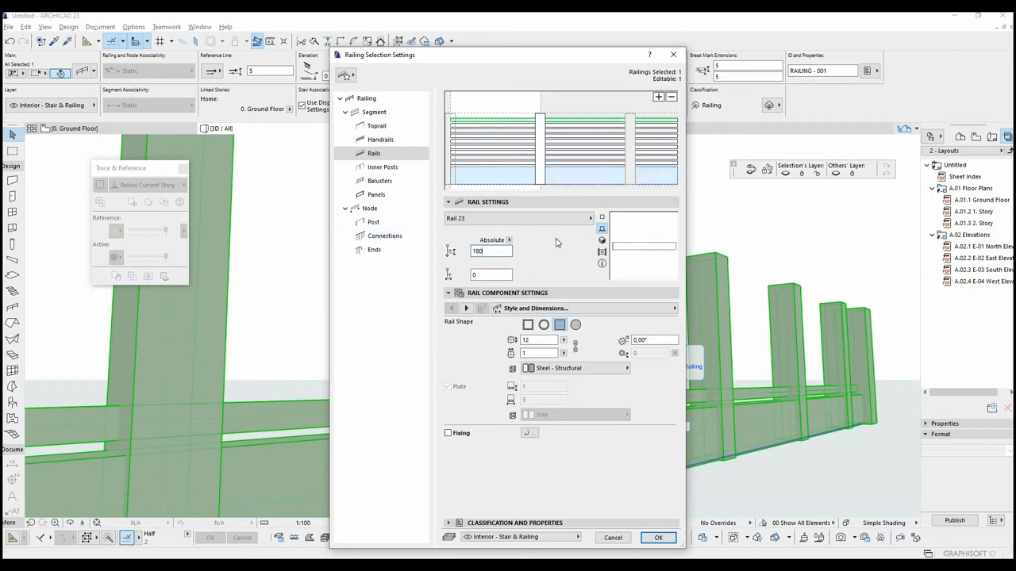
pyautogui.click(658, 537)
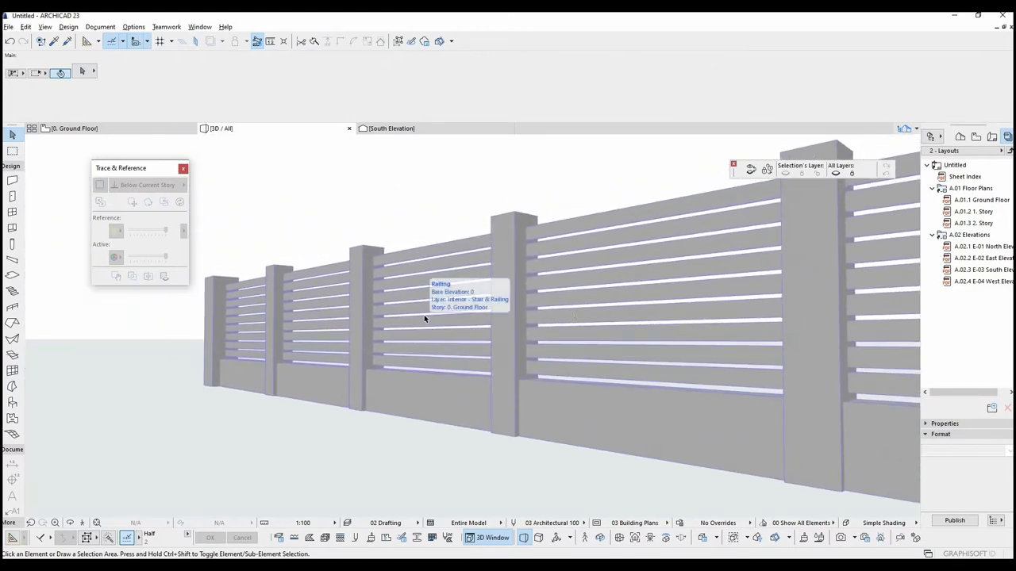
# Step: Give the rails Sienna Sand paint and override the posts with a light surface
pyautogui.click(424, 318)
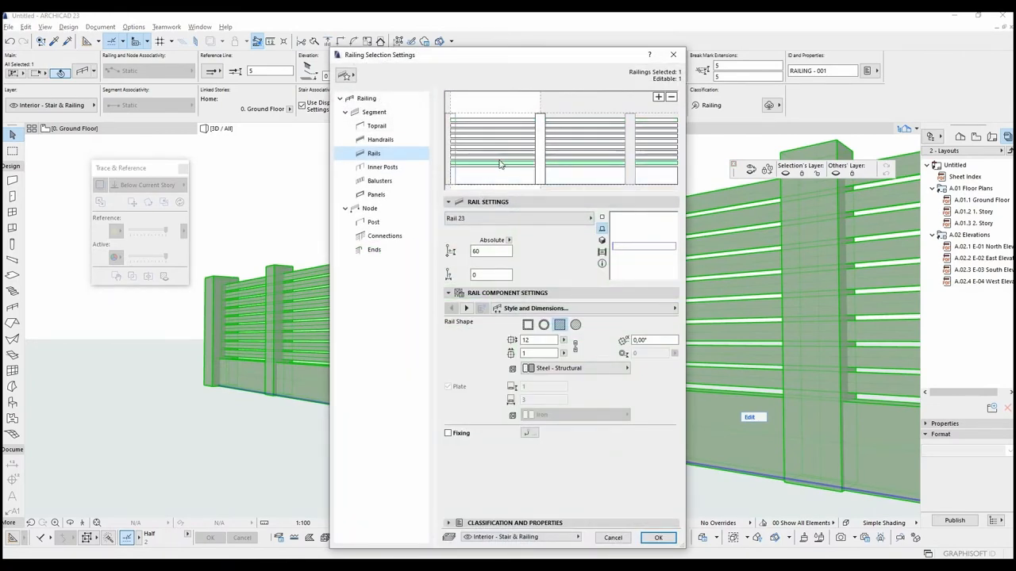
pyautogui.click(467, 308)
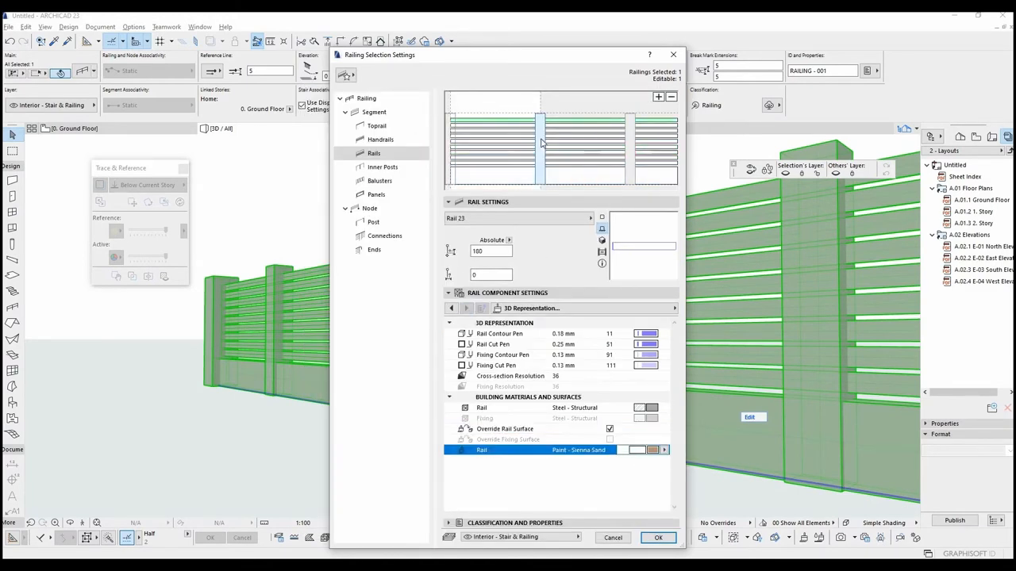
pyautogui.click(383, 166)
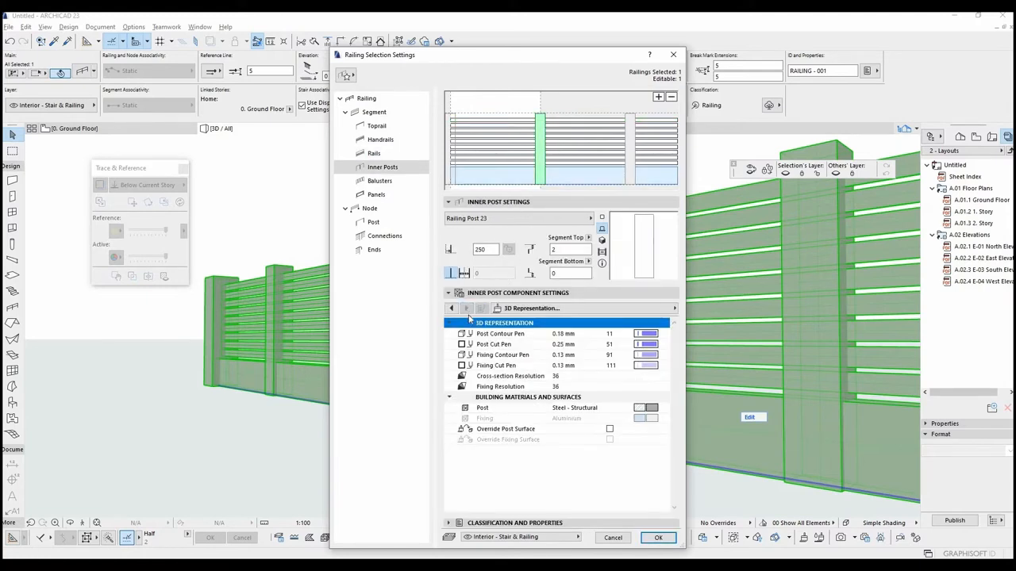
pyautogui.click(609, 429)
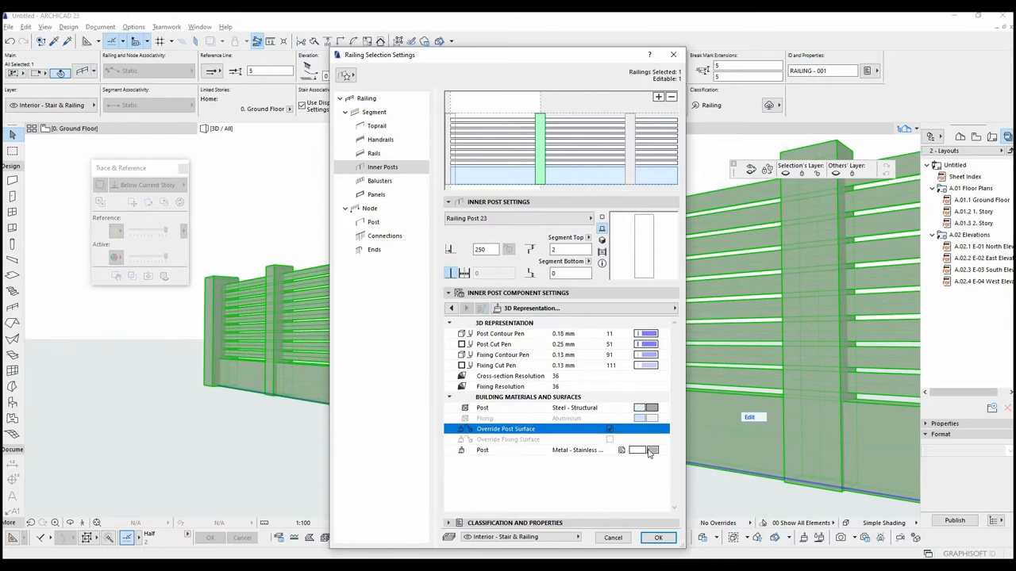
pyautogui.click(651, 450)
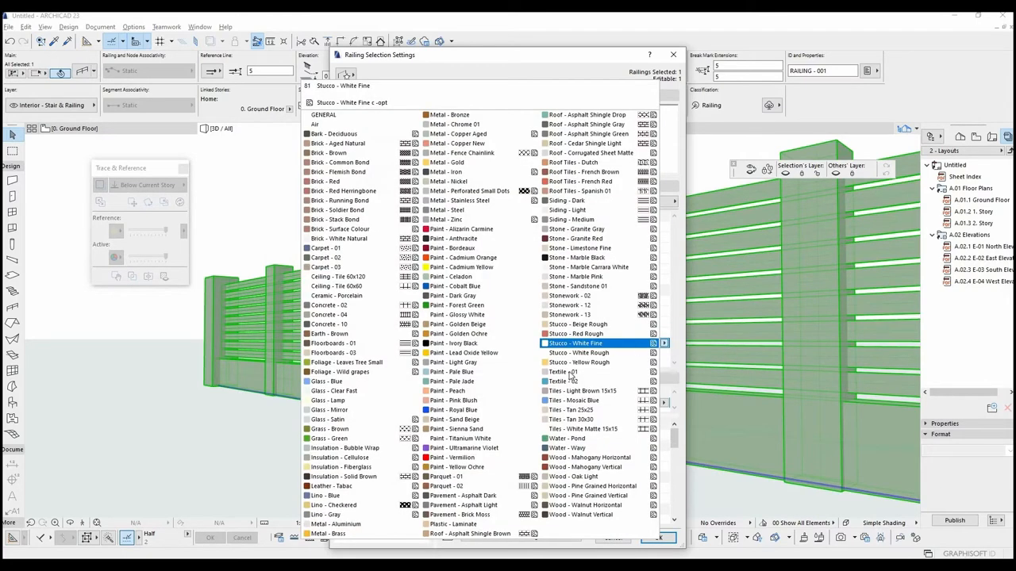
pyautogui.click(453, 372)
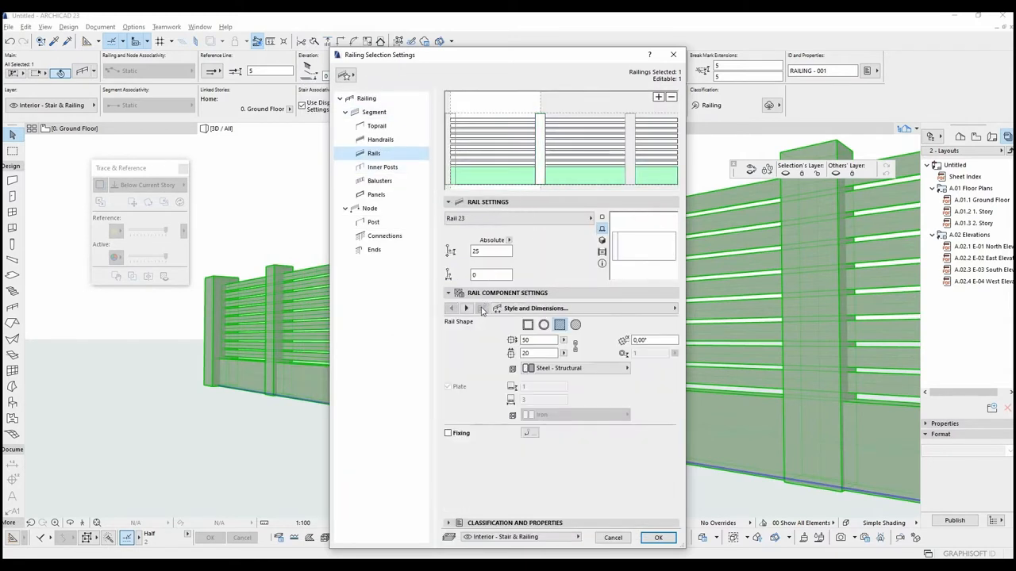
# Step: Set the bottom rail to Light Gray paint and accept the materials
pyautogui.click(466, 308)
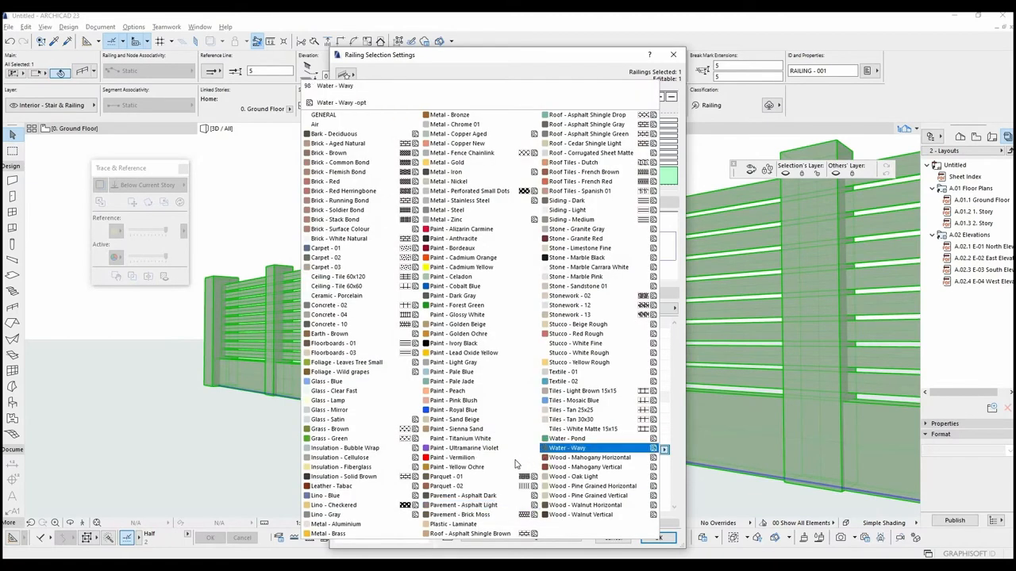
pyautogui.click(454, 363)
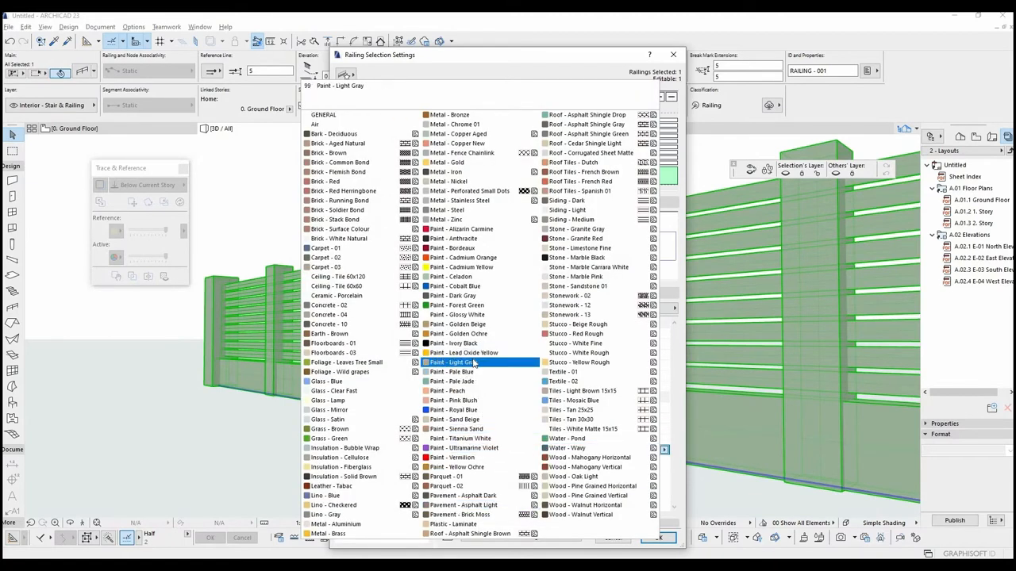
pyautogui.click(463, 362)
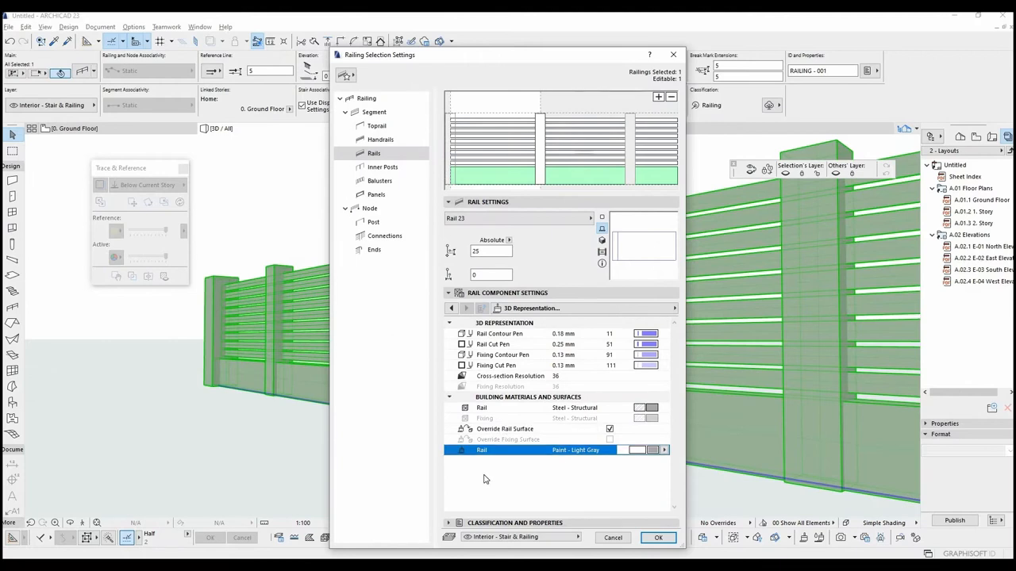
pyautogui.click(658, 537)
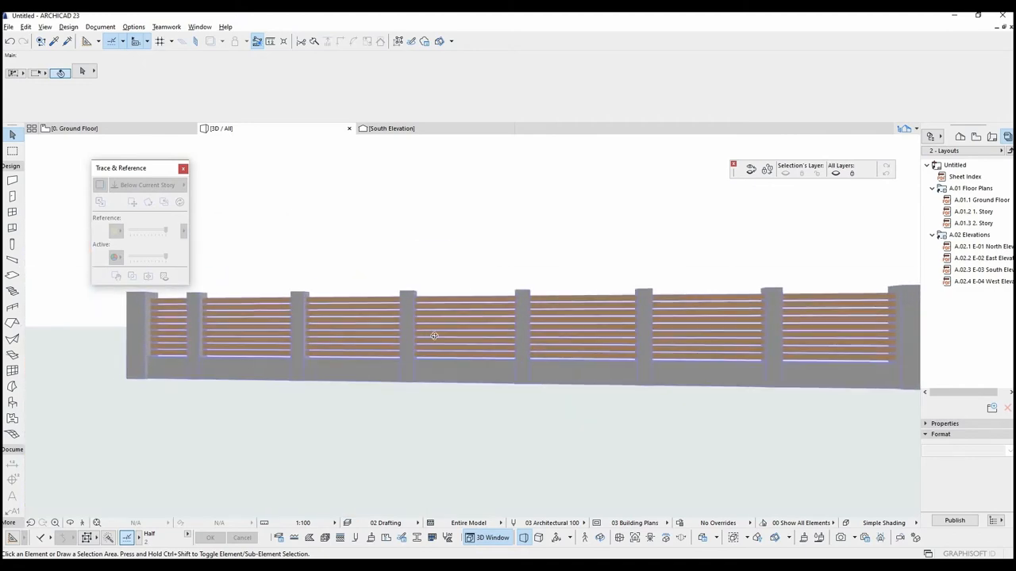
pyautogui.moveTo(434, 335); pyautogui.dragTo(625, 397)
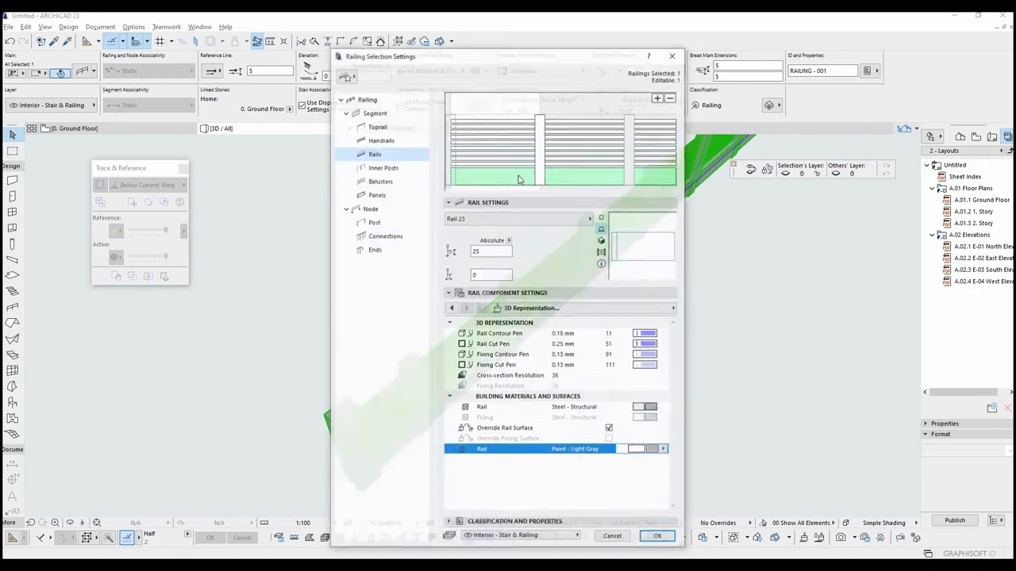
pyautogui.click(373, 221)
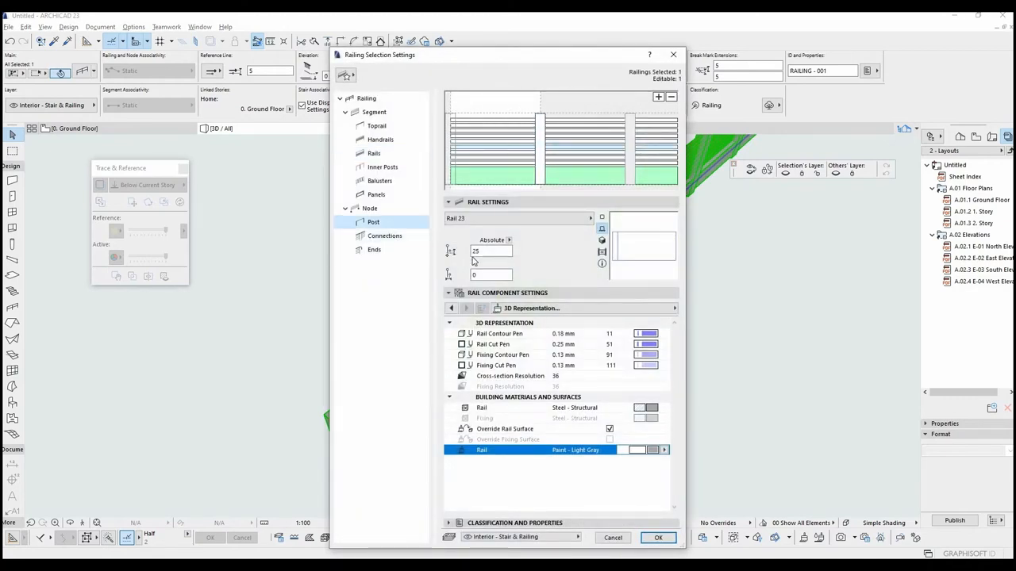
pyautogui.click(370, 208)
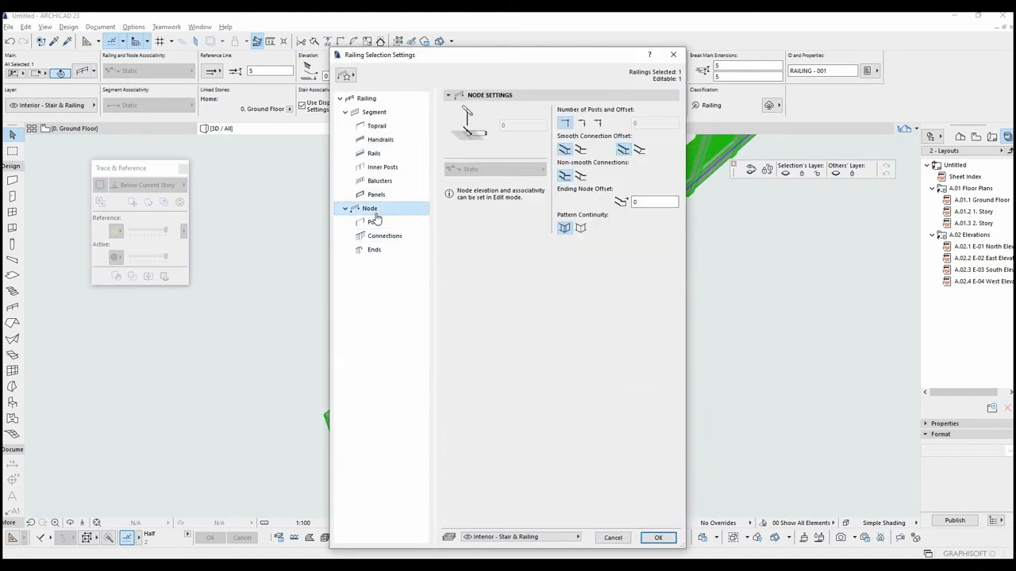
pyautogui.click(373, 221)
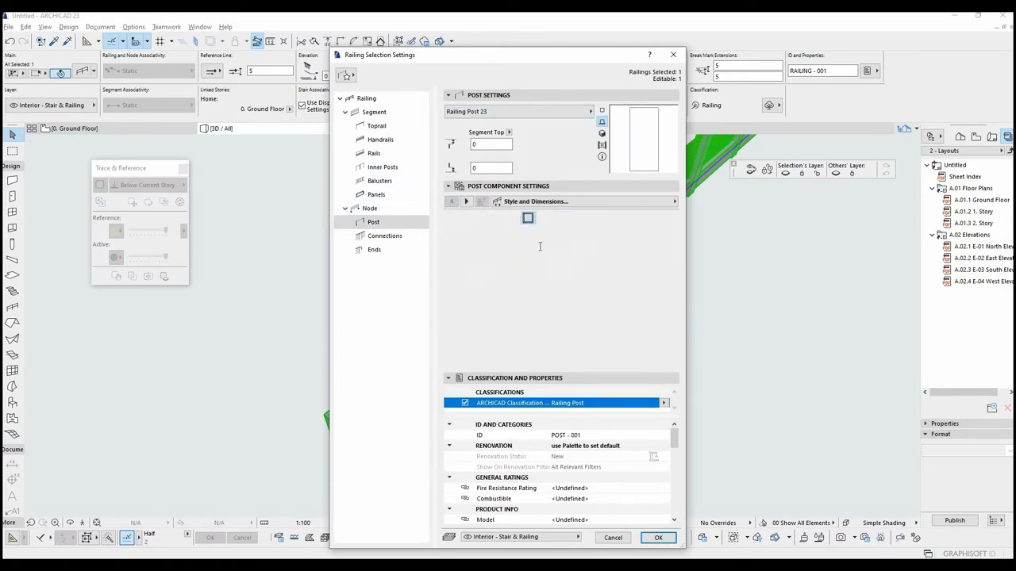
pyautogui.click(658, 537)
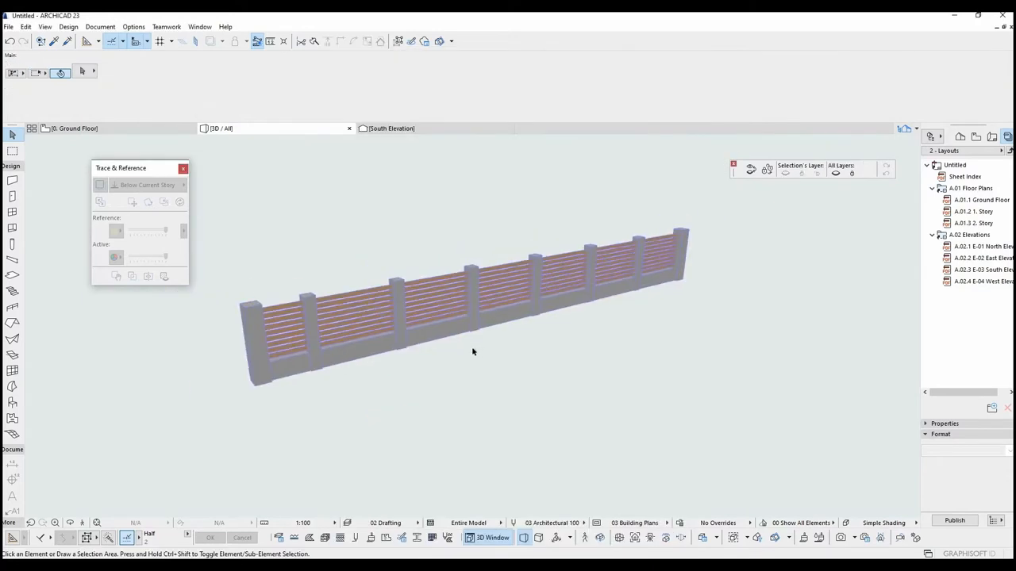
pyautogui.click(11, 434)
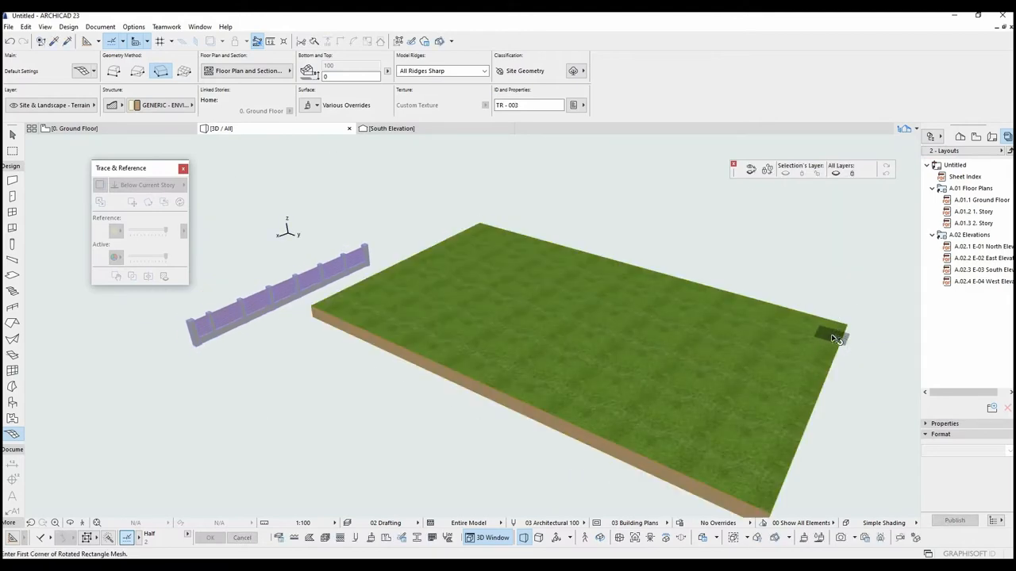
# Step: Place a corner of the rectangular lawn mesh before tracing the railing around it
pyautogui.click(837, 337)
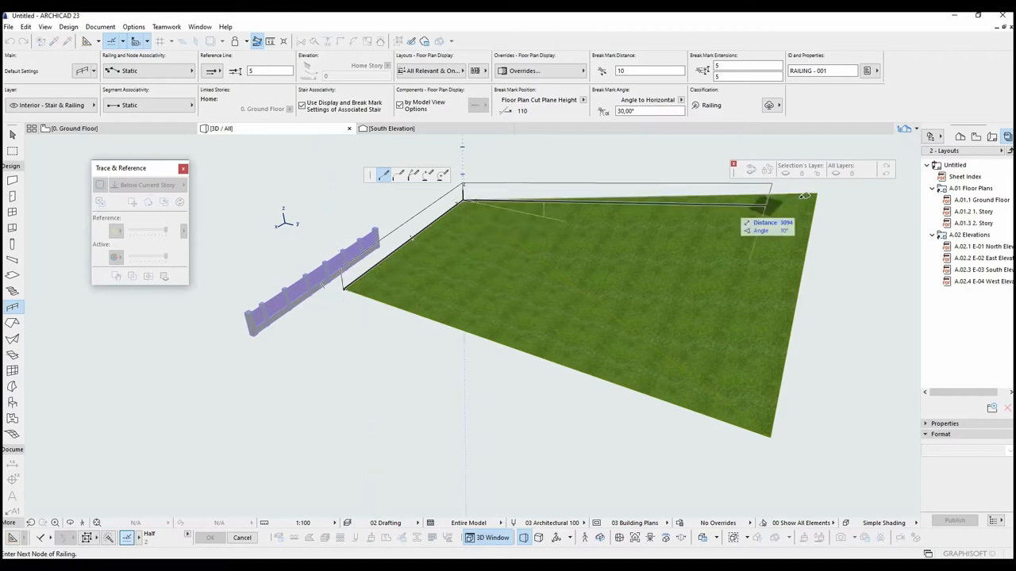
pyautogui.moveTo(770, 436)
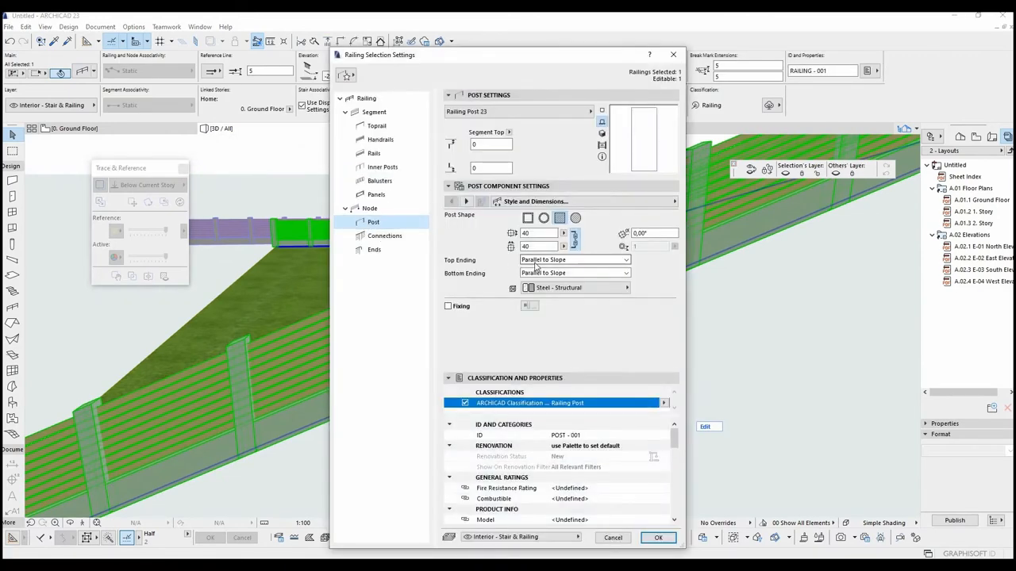
# Step: Set the end posts' Top Ending to Horizontal and apply it
pyautogui.click(626, 260)
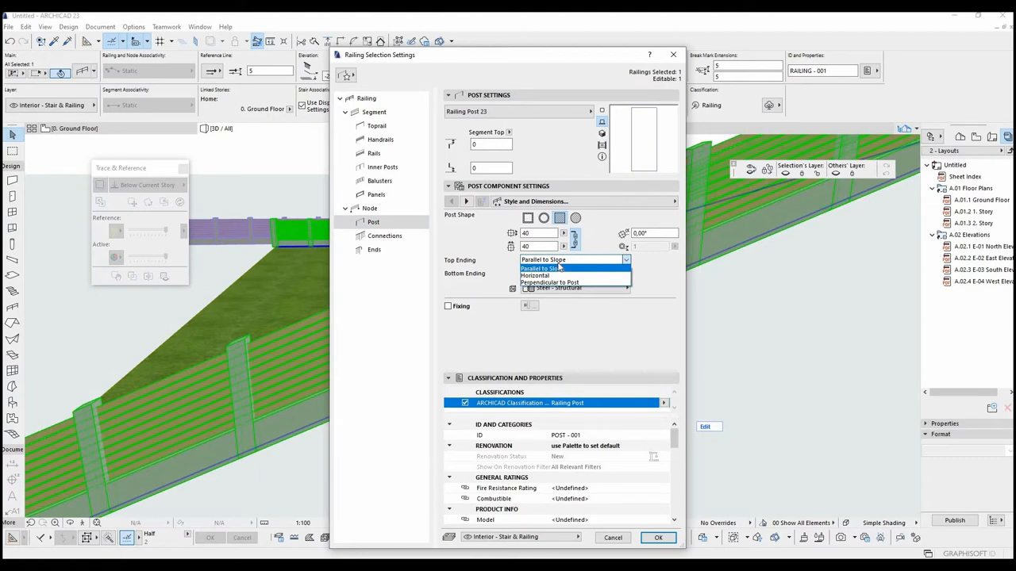
pyautogui.click(535, 276)
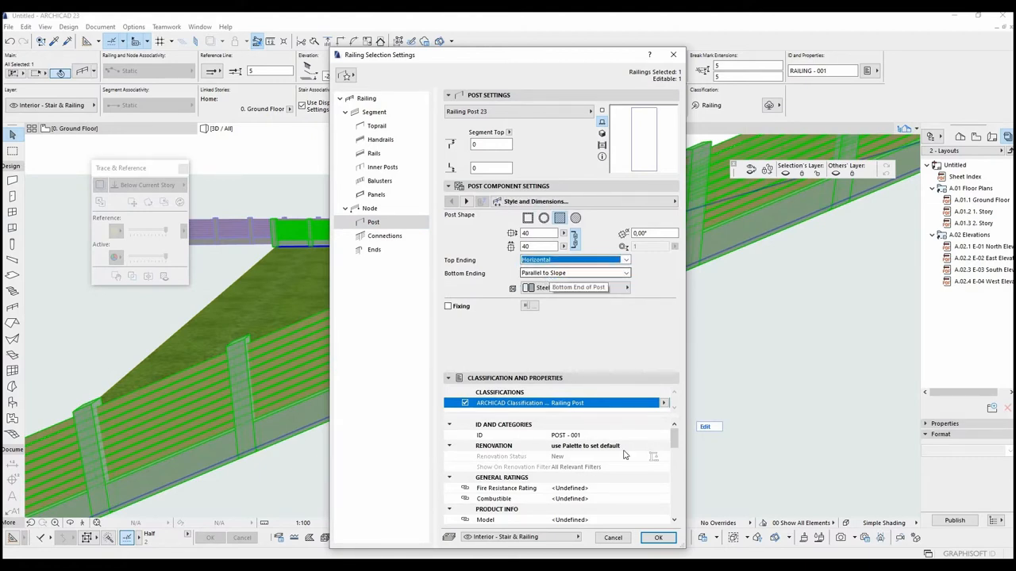
pyautogui.click(658, 538)
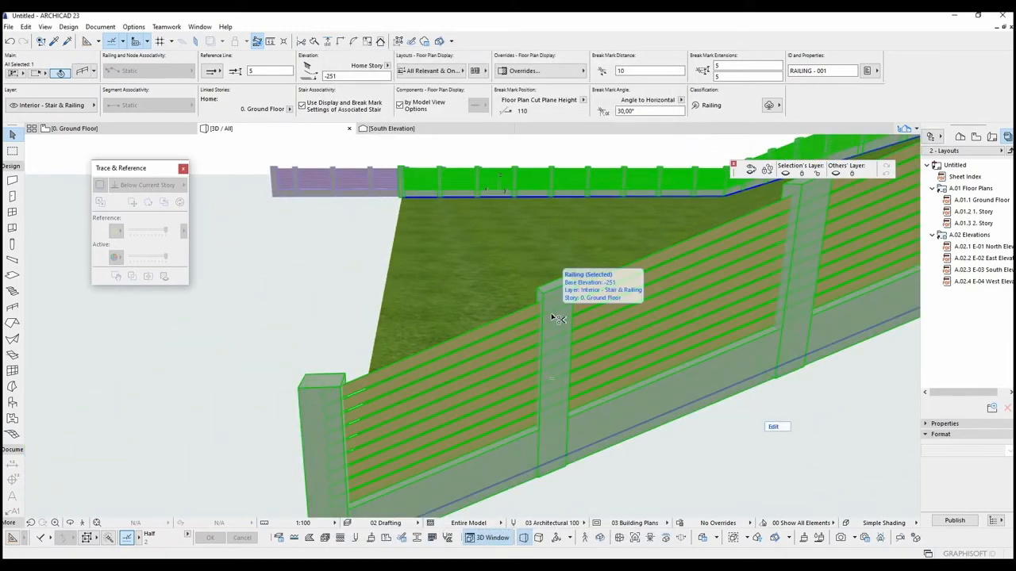
# Step: Give the sloped wall's inner posts horizontal top endings too
pyautogui.doubleClick(555, 318)
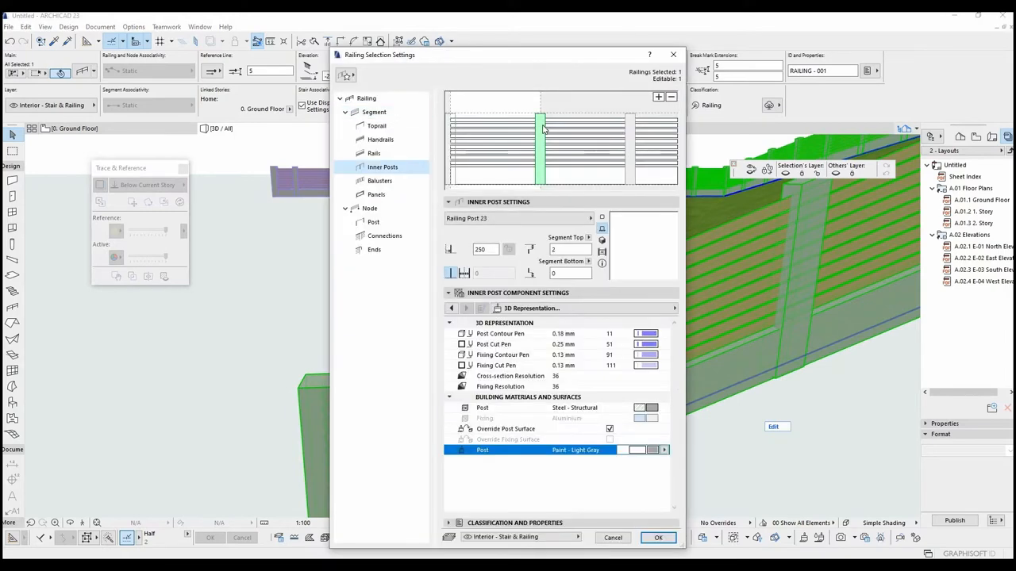
pyautogui.click(451, 307)
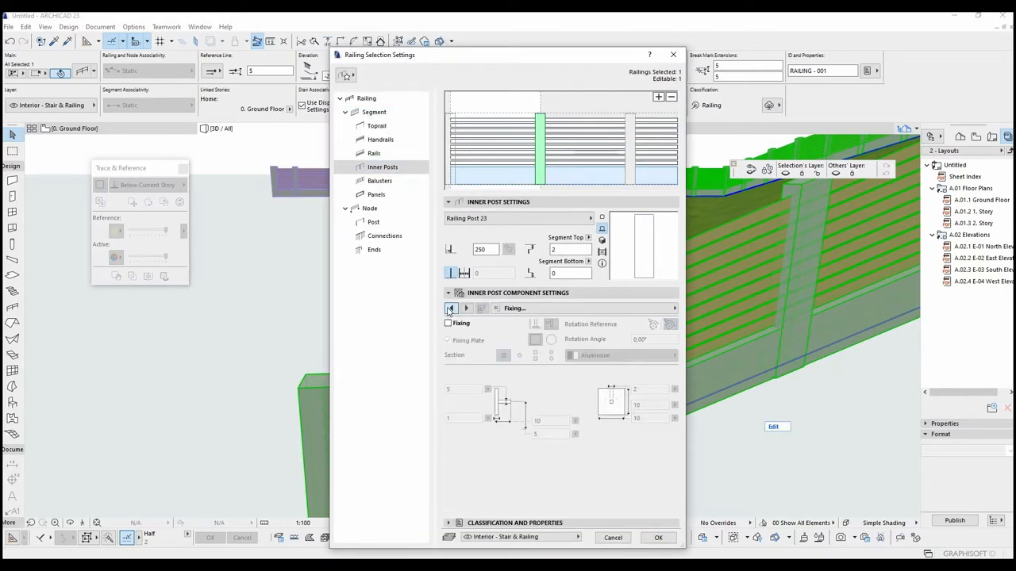
pyautogui.click(625, 366)
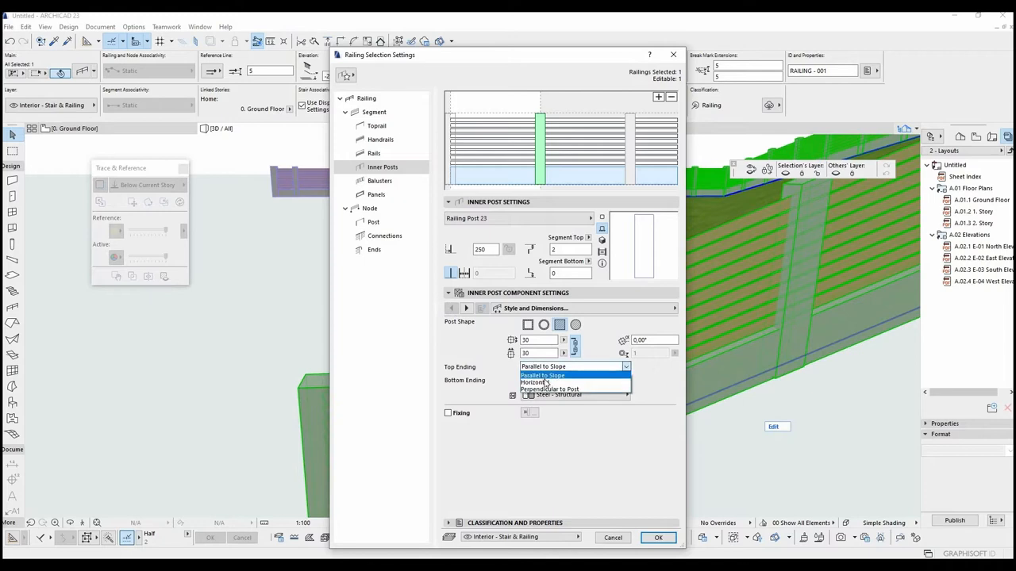
pyautogui.click(658, 538)
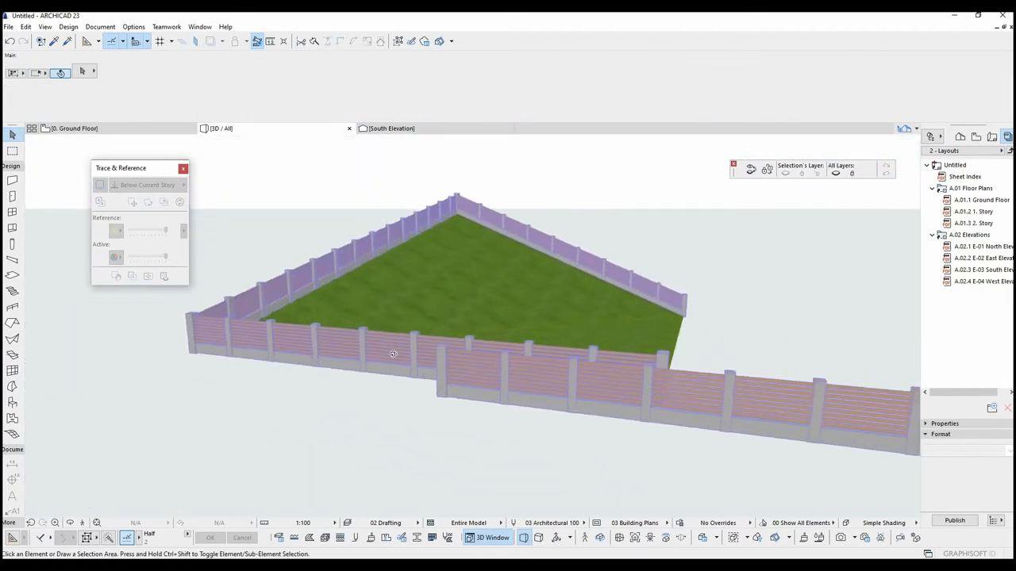
# Step: Orbit the view and select the front railing segment
pyautogui.moveTo(393, 354); pyautogui.dragTo(358, 305)
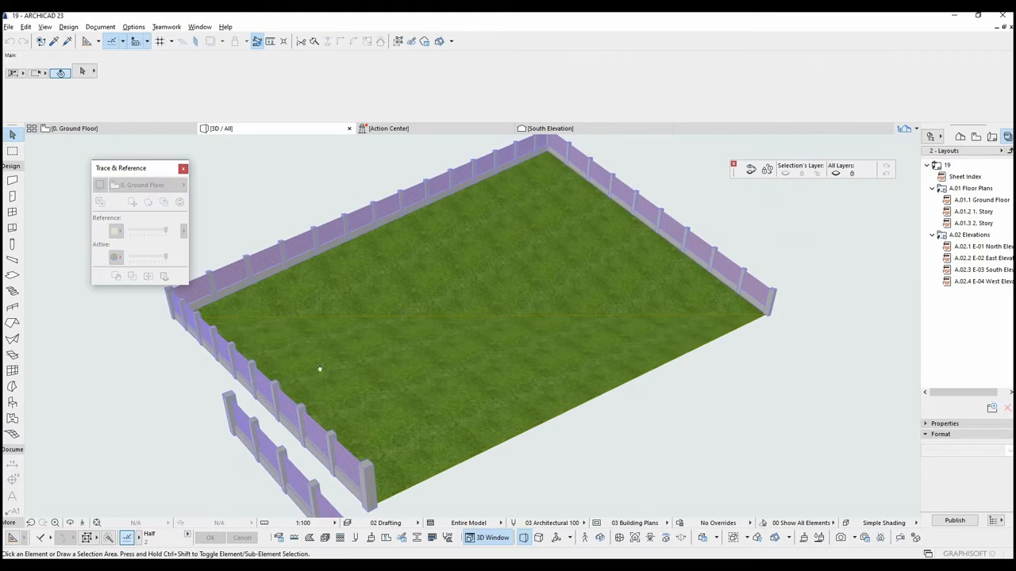
pyautogui.click(334, 381)
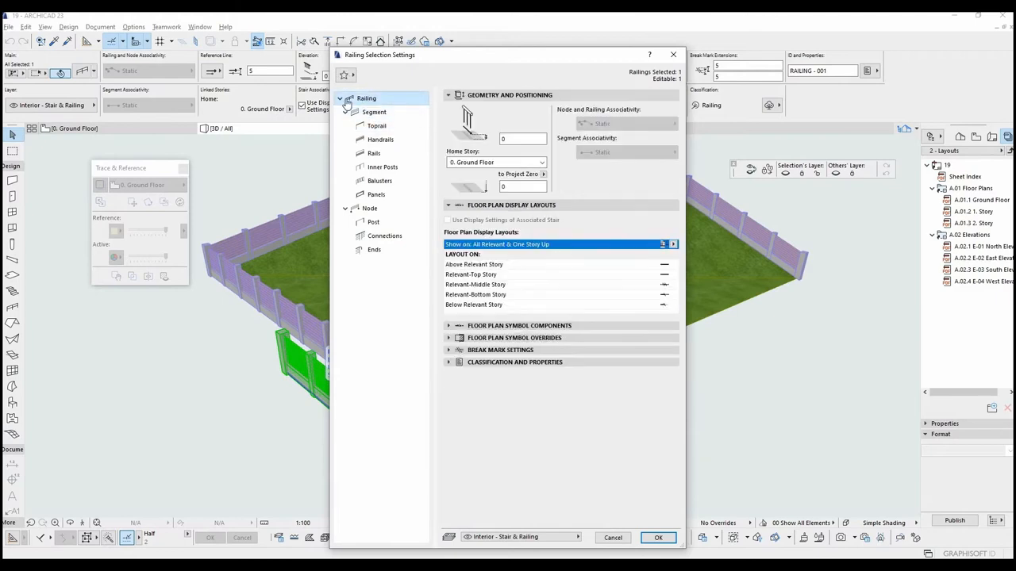
# Step: Save the railing settings as the favorite Post1 and accept them
pyautogui.click(344, 74)
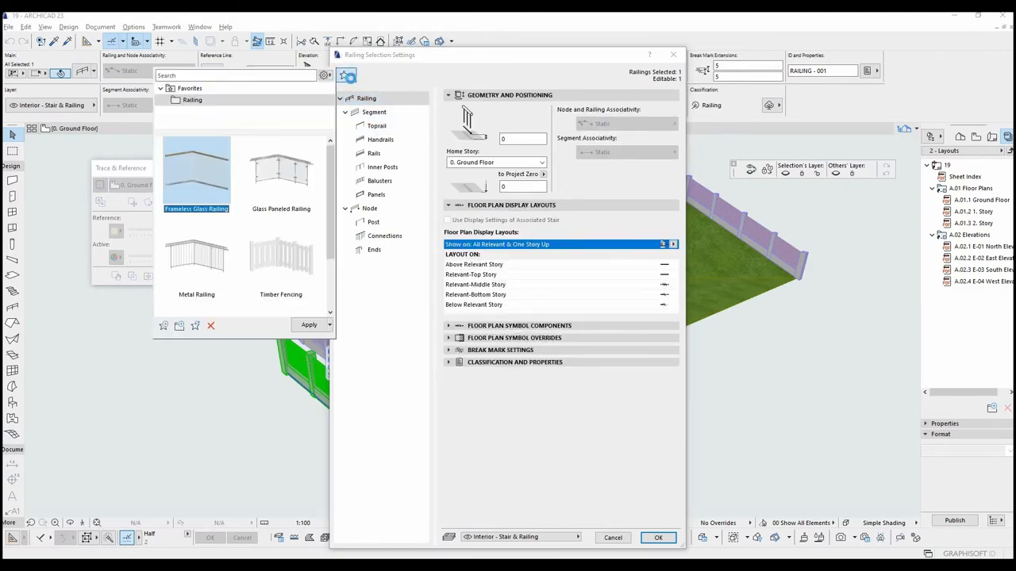
pyautogui.scroll(-3)
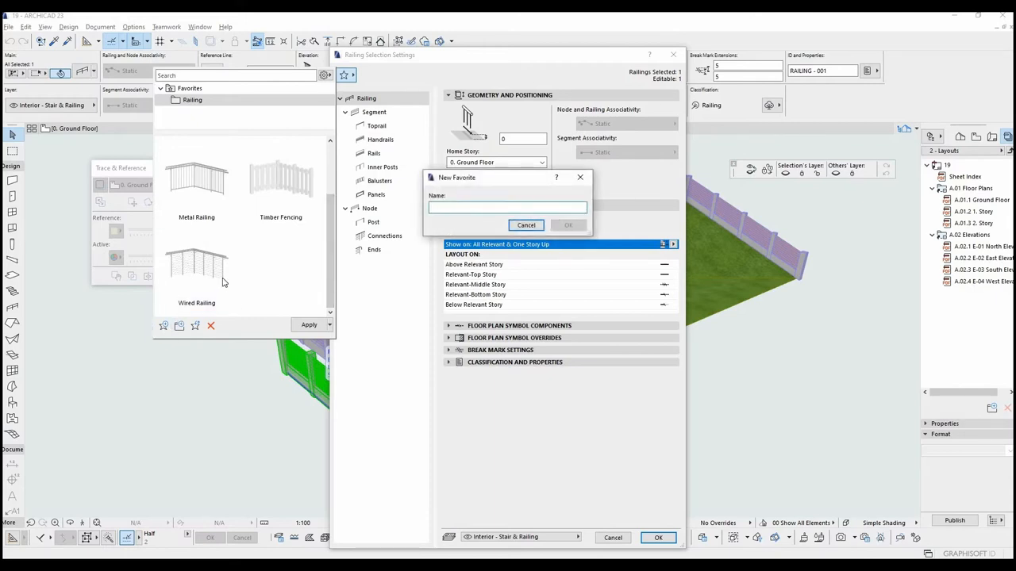
pyautogui.write('Post1')
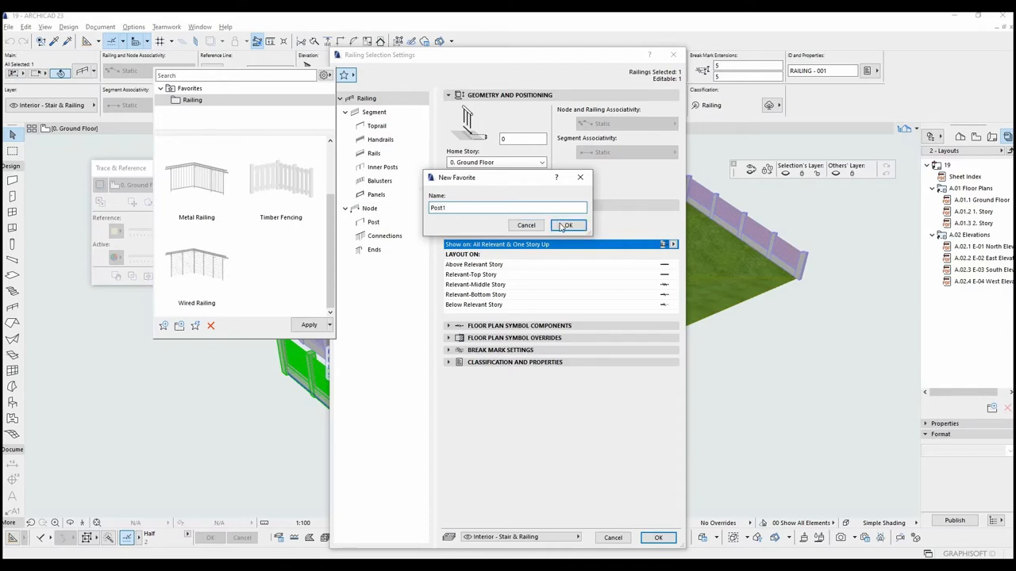
pyautogui.click(567, 225)
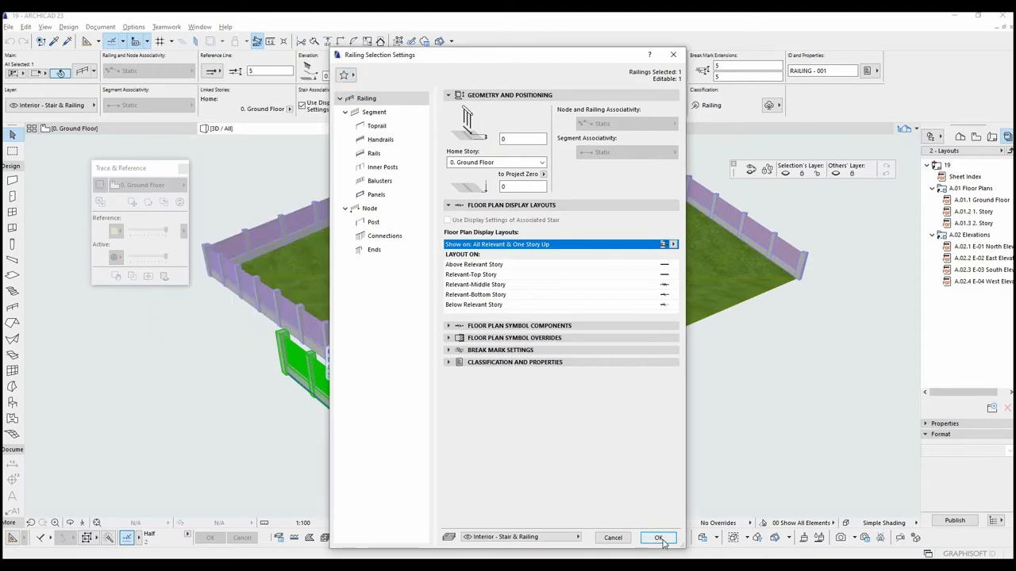
pyautogui.click(659, 538)
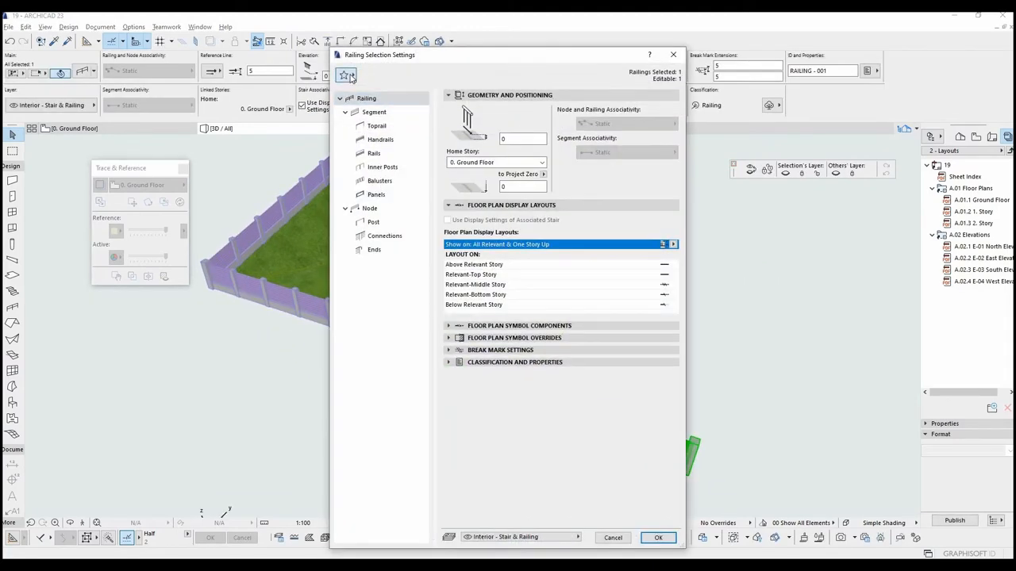
# Step: Apply the Metal Railing favorite to the front railing
pyautogui.click(344, 74)
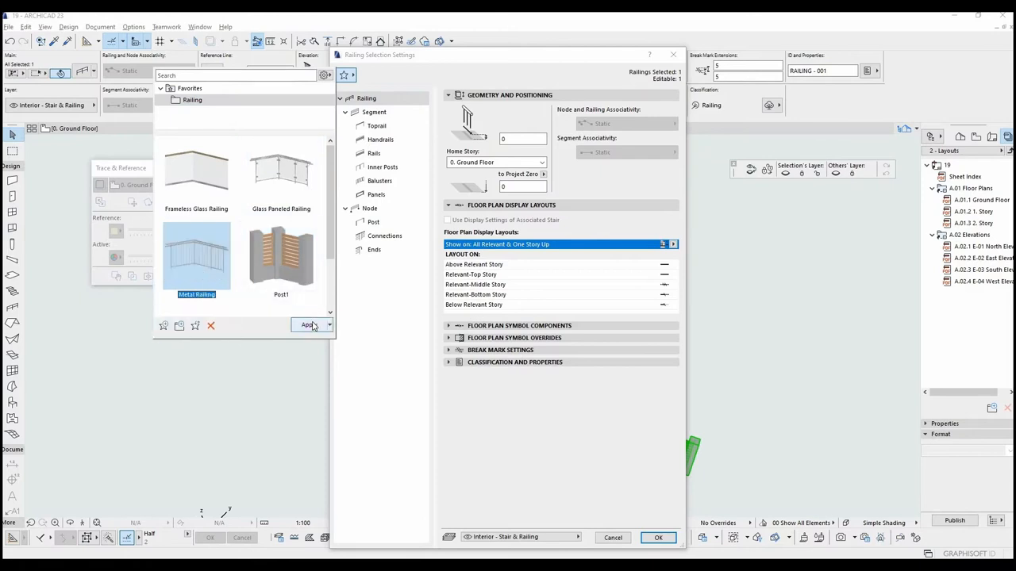
pyautogui.click(657, 537)
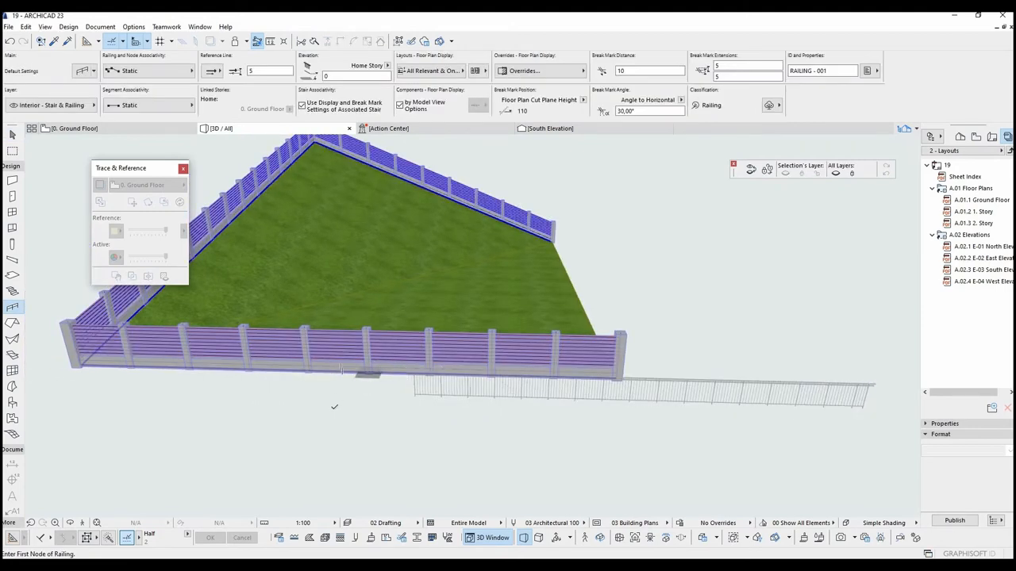
# Step: Reopen the front railing's Selection Settings and show its Favorites list
pyautogui.click(460, 389)
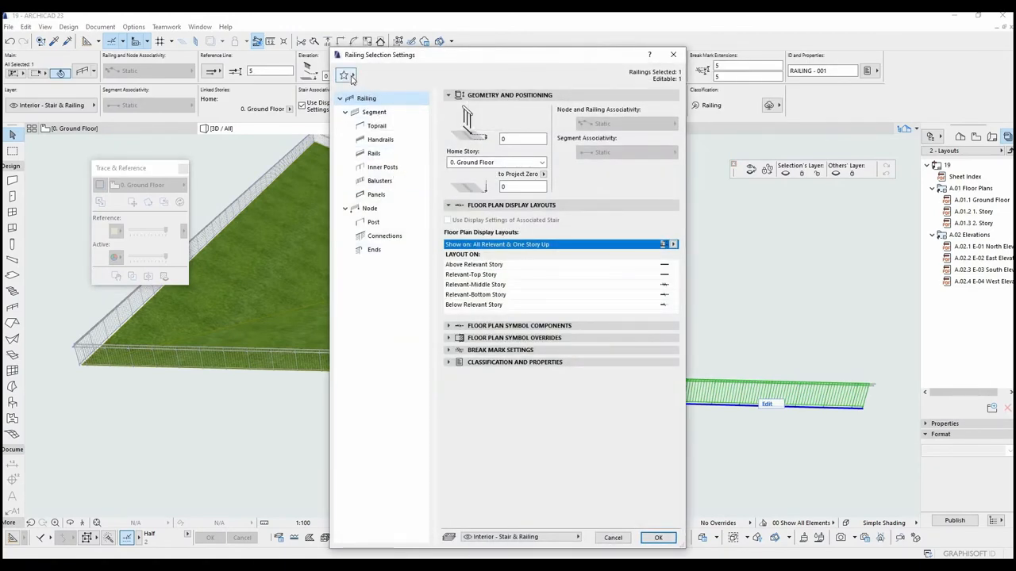
pyautogui.moveTo(600, 462)
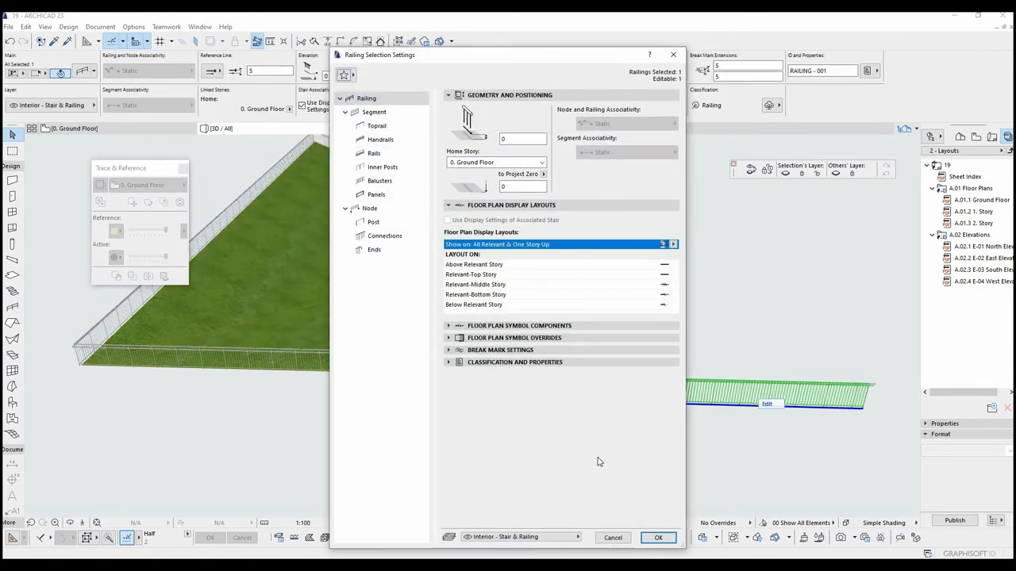
pyautogui.click(658, 538)
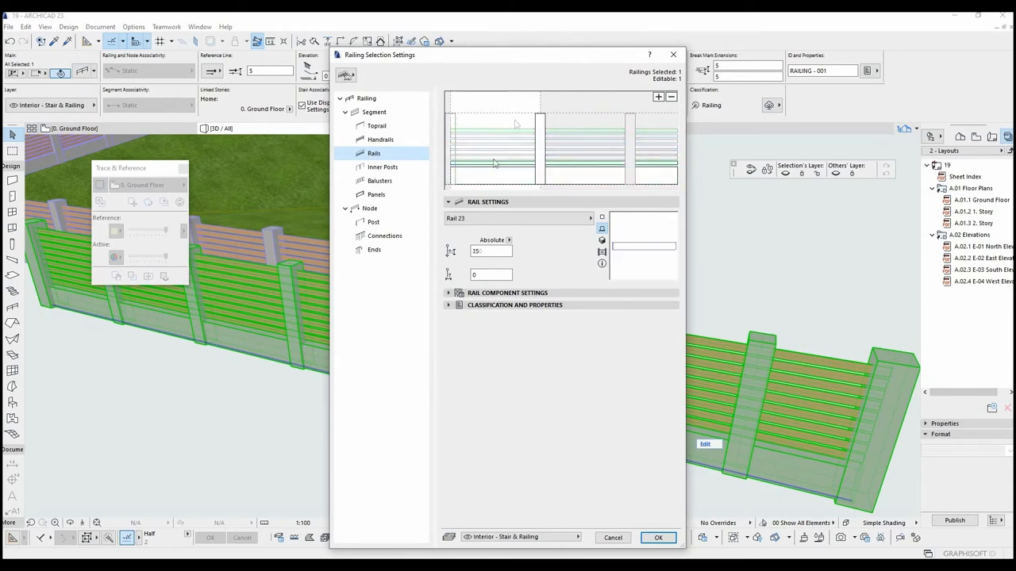
# Step: In the segment's Panels settings, turn off the panel fixings
pyautogui.click(377, 194)
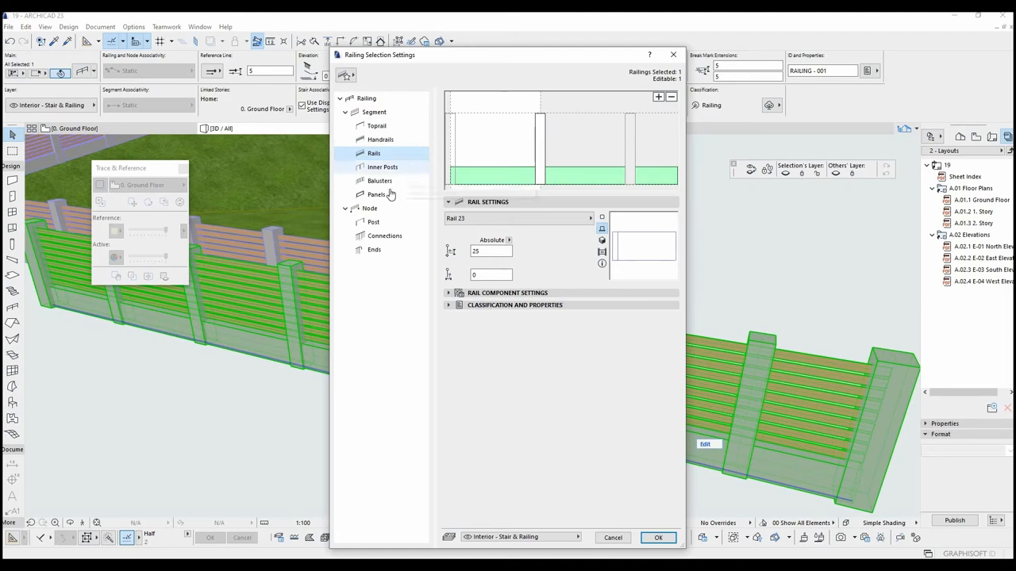
pyautogui.click(377, 194)
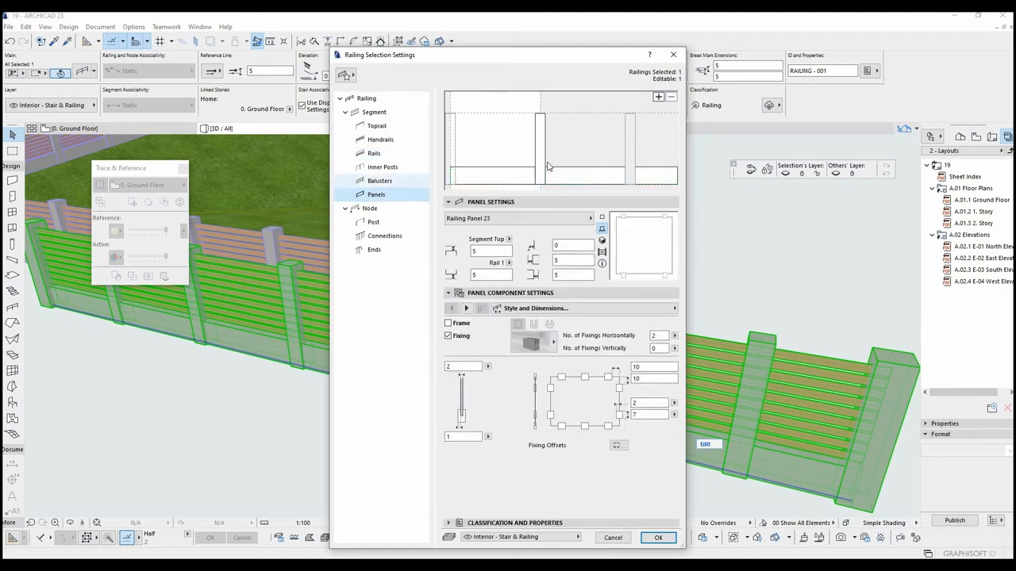
pyautogui.click(492, 149)
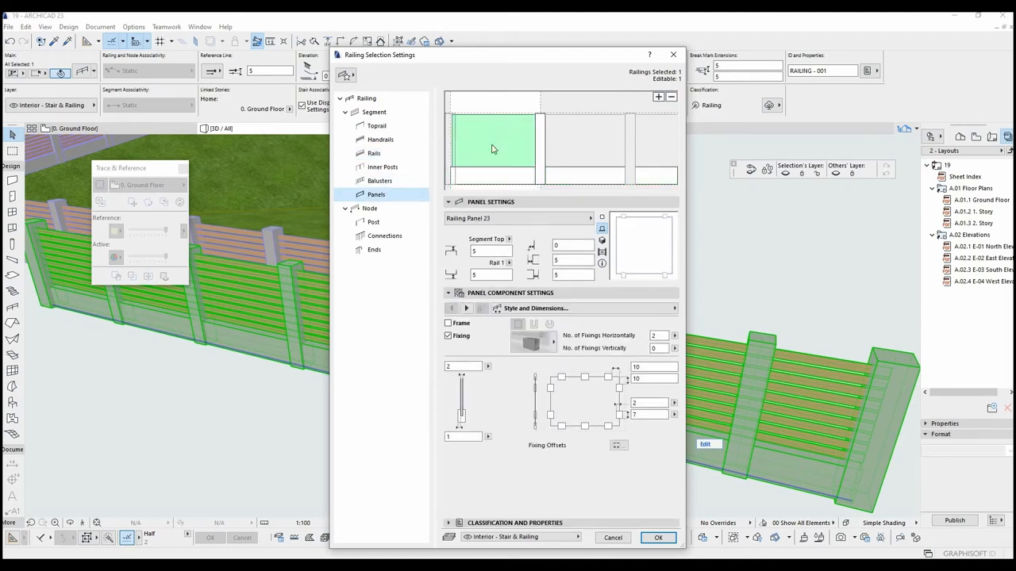
pyautogui.click(374, 112)
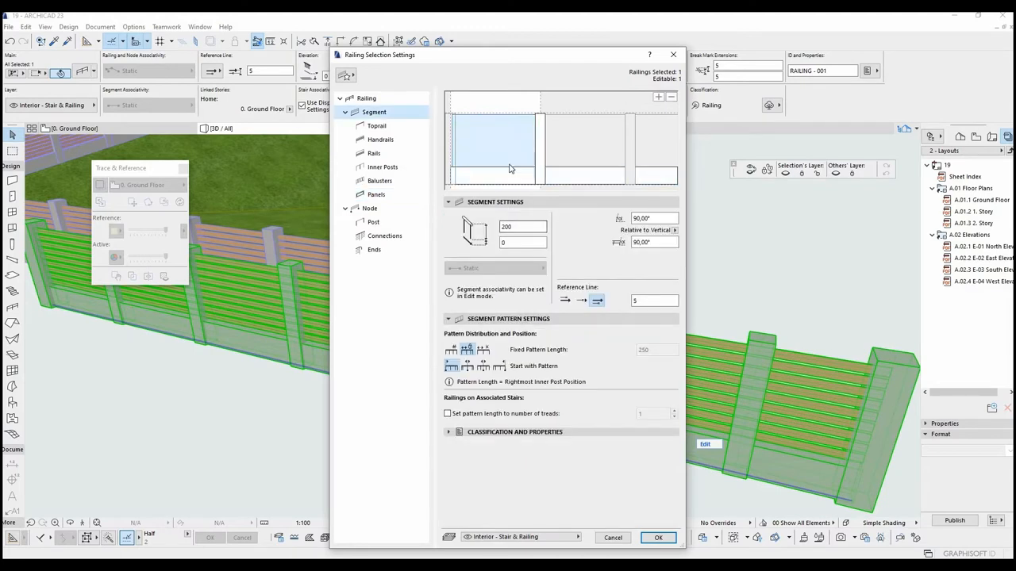
pyautogui.click(375, 195)
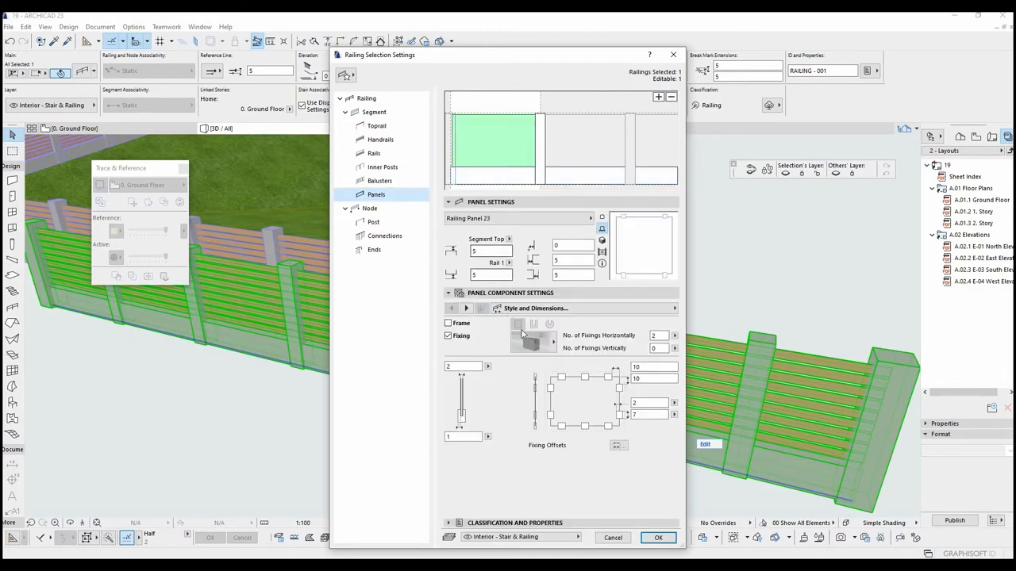
pyautogui.click(449, 336)
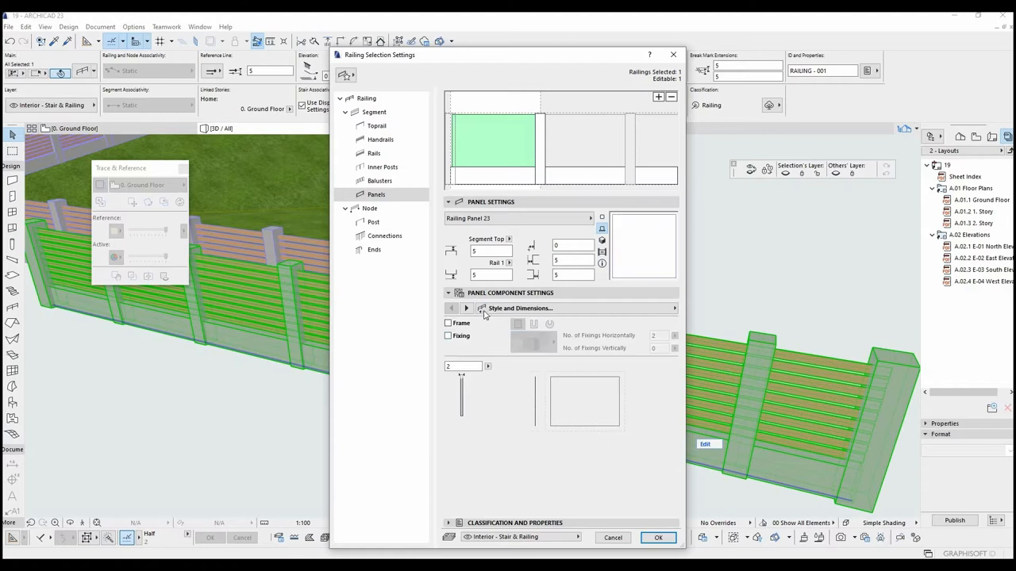
# Step: Change the panel type to Wall Panel 23 and assign a molding profile
pyautogui.click(590, 218)
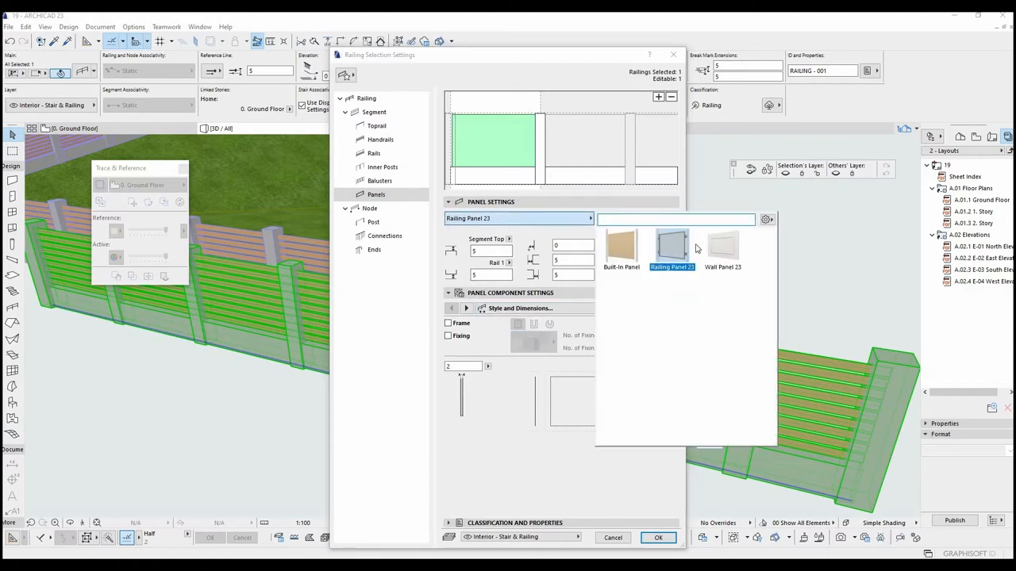
pyautogui.click(721, 246)
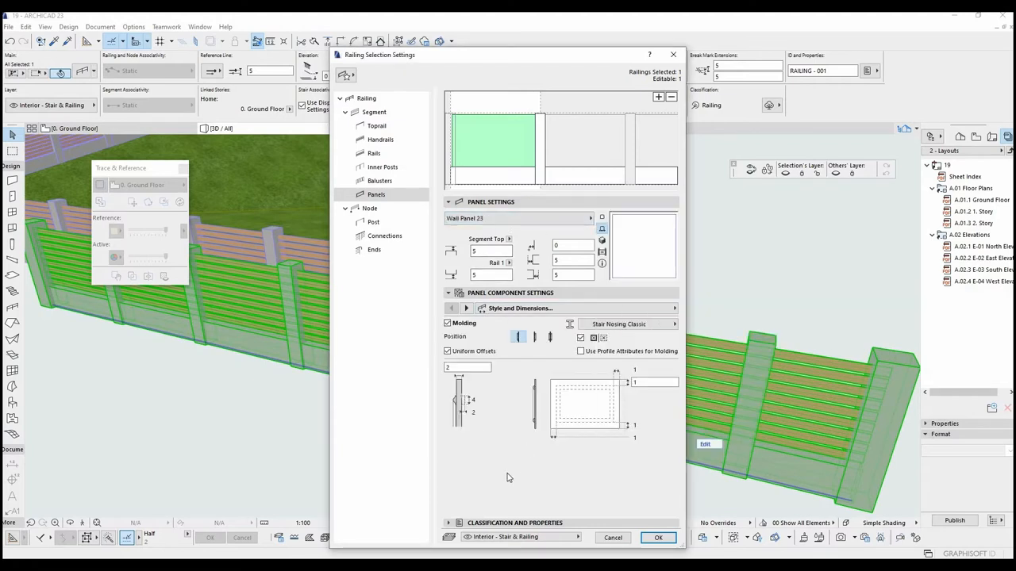
pyautogui.click(619, 324)
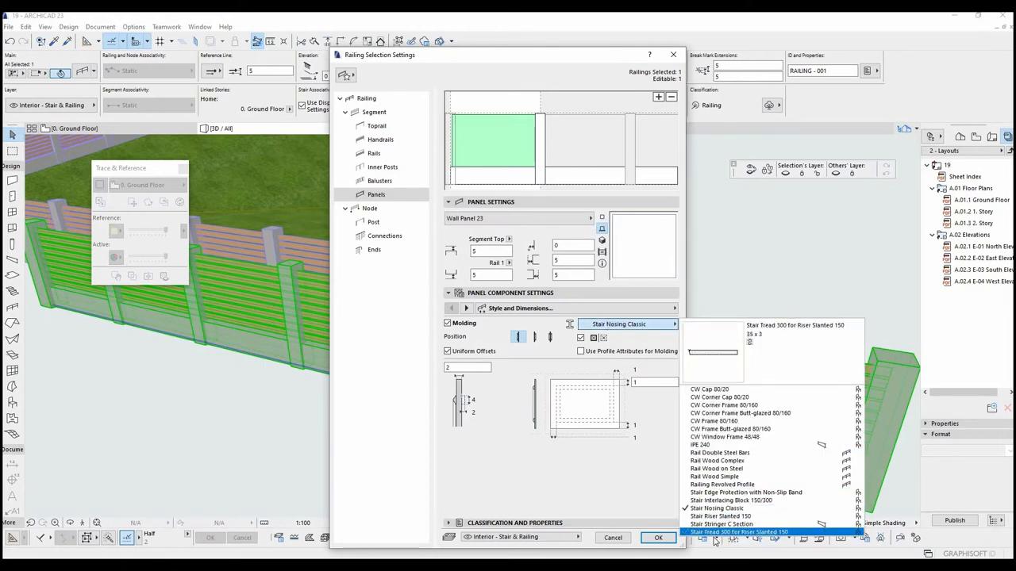
pyautogui.click(717, 508)
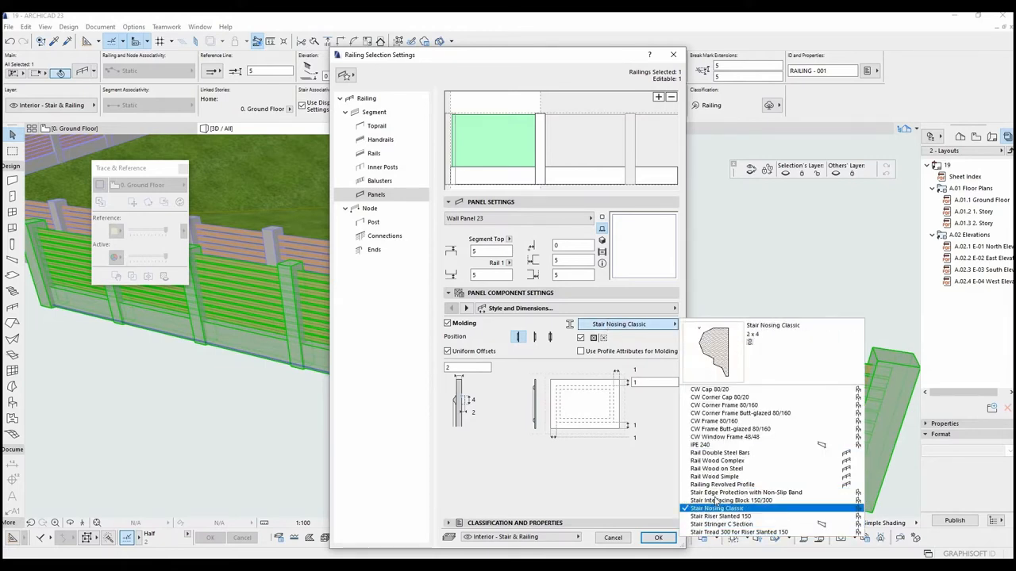
pyautogui.click(719, 515)
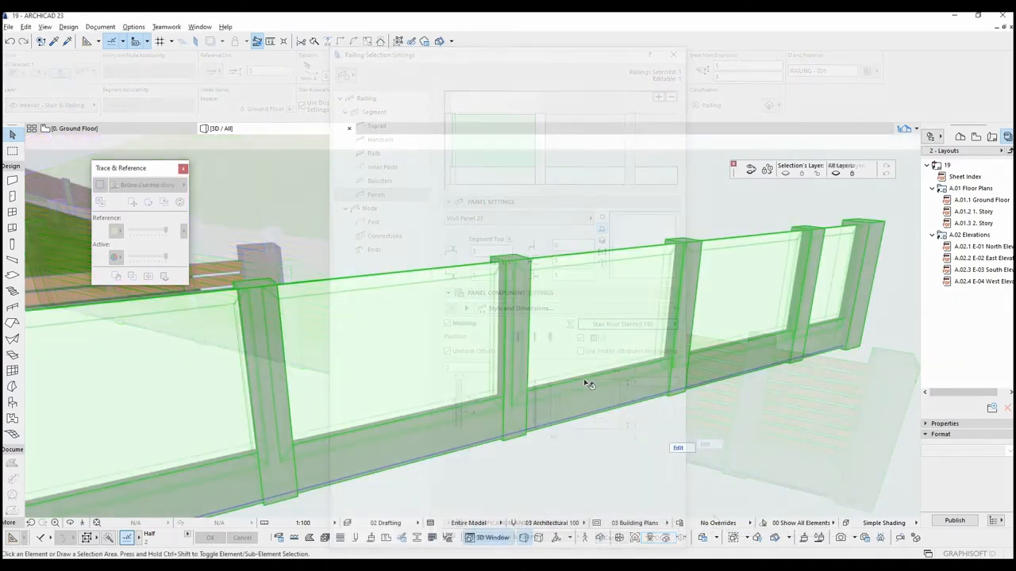
# Step: Give the wall panels a white brick surface
pyautogui.click(383, 166)
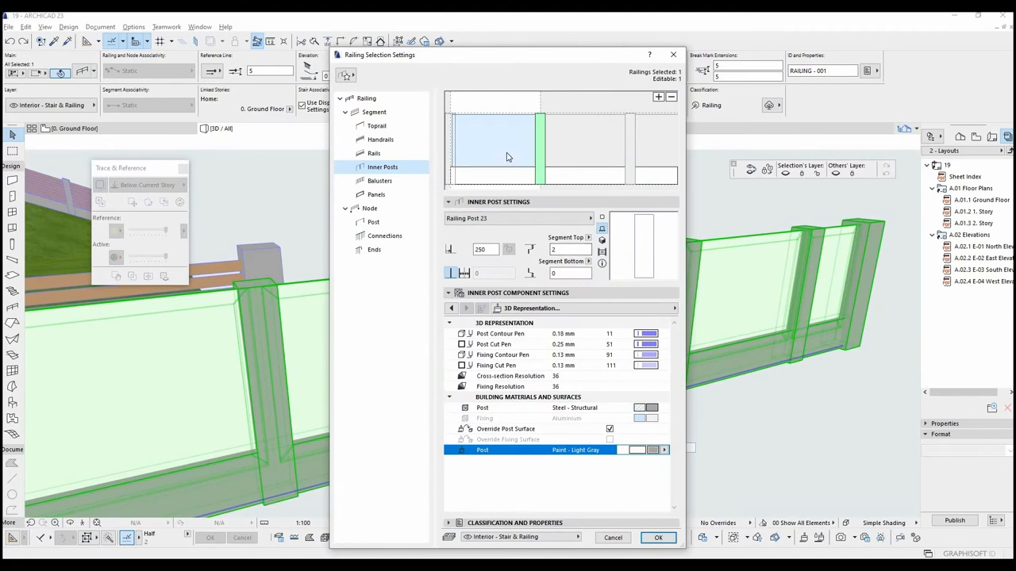
pyautogui.click(376, 194)
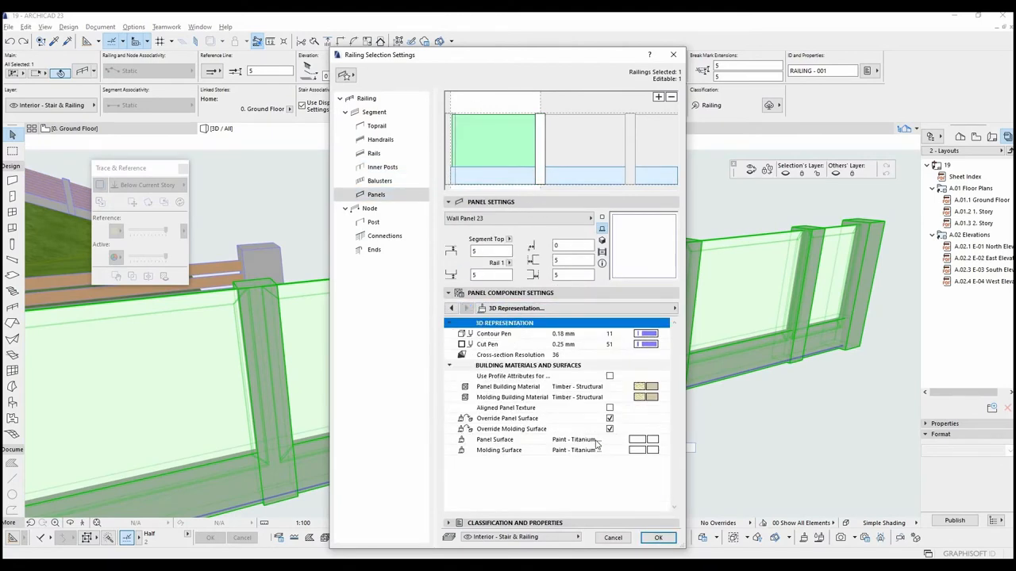
pyautogui.click(598, 440)
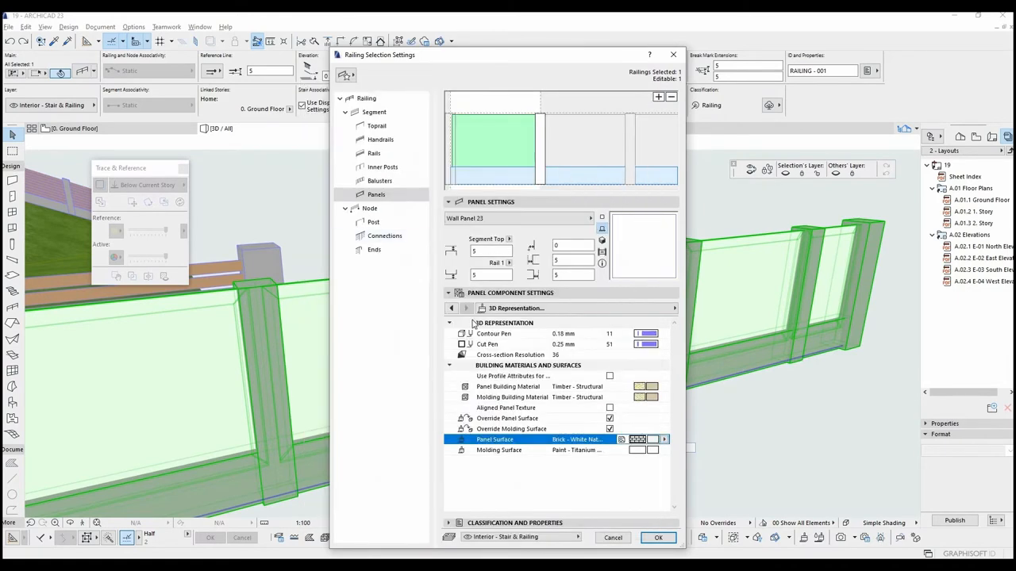
pyautogui.moveTo(529, 478)
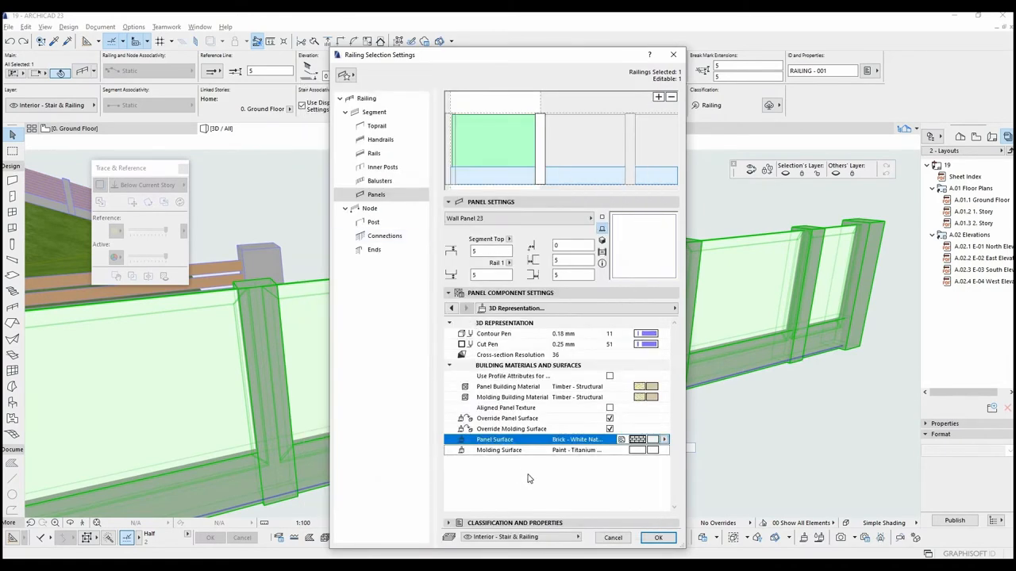
# Step: Set an inner post position value to 180 and apply it to the railing
pyautogui.click(383, 167)
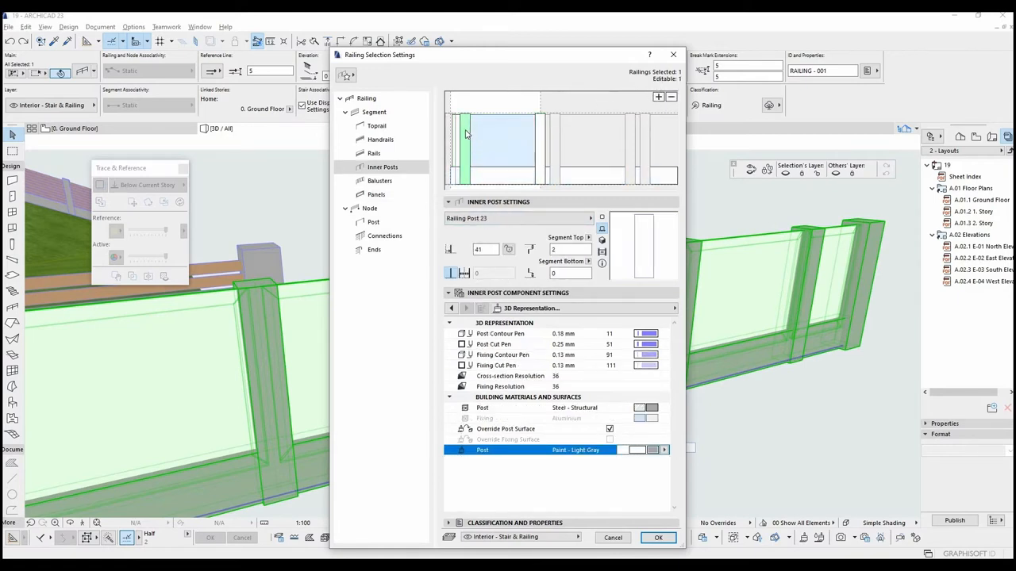
pyautogui.moveTo(508, 249)
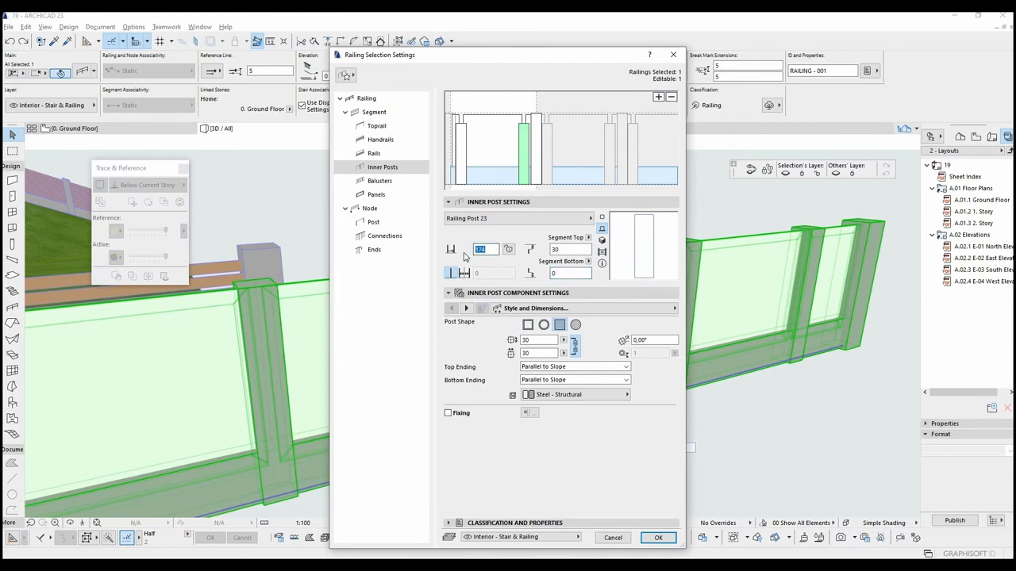
pyautogui.write('180')
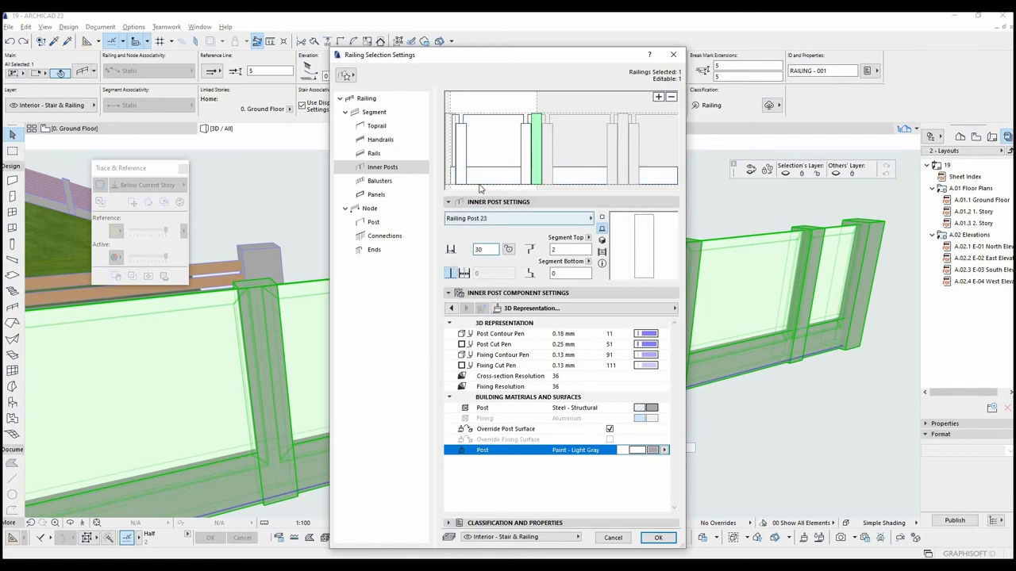
pyautogui.click(374, 153)
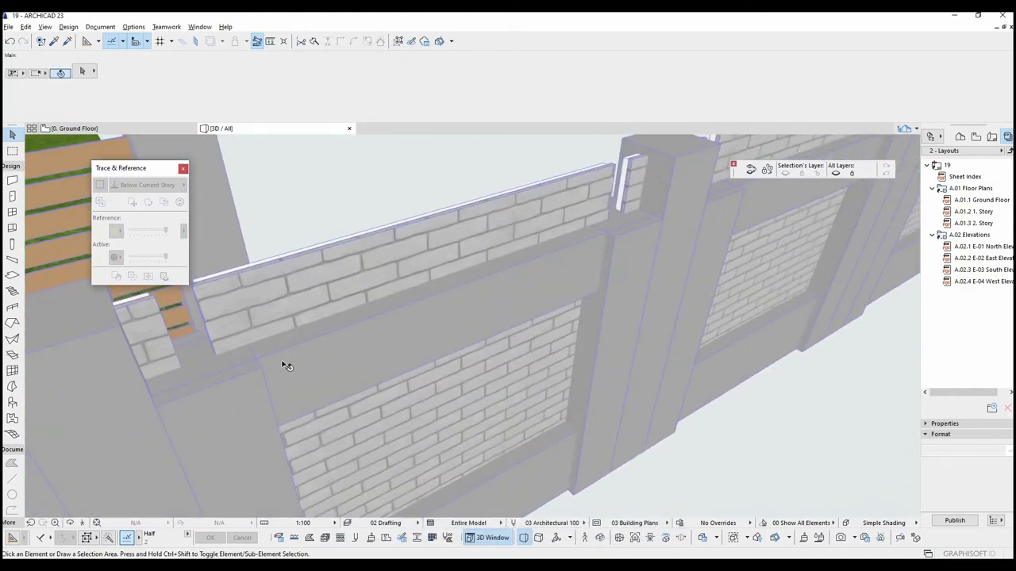
# Step: Reopen the railing's settings on the Panels page showing the white brick Wall Panel 23
pyautogui.click(440, 330)
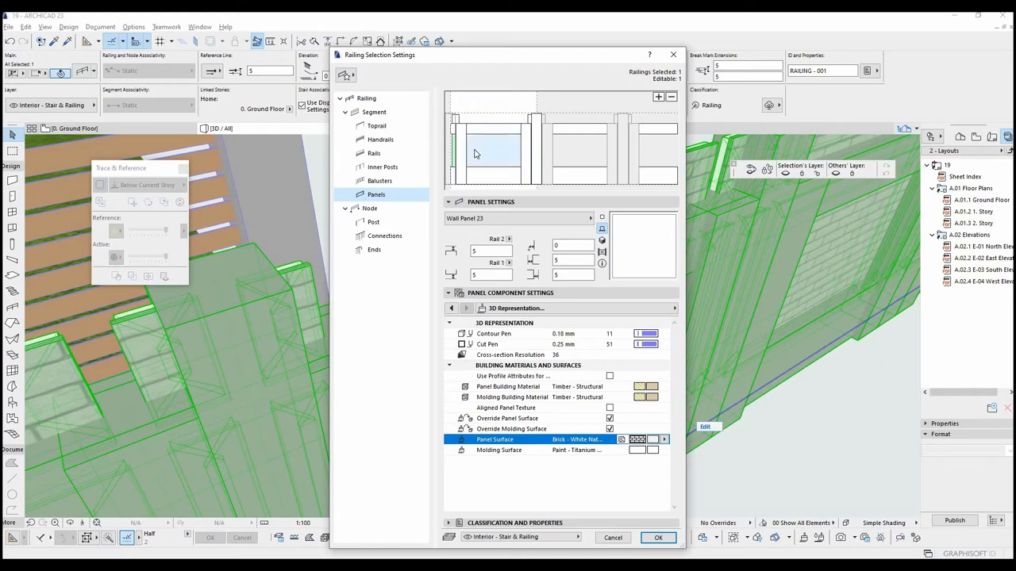
# Step: Slim the inner posts to width 20
pyautogui.click(383, 167)
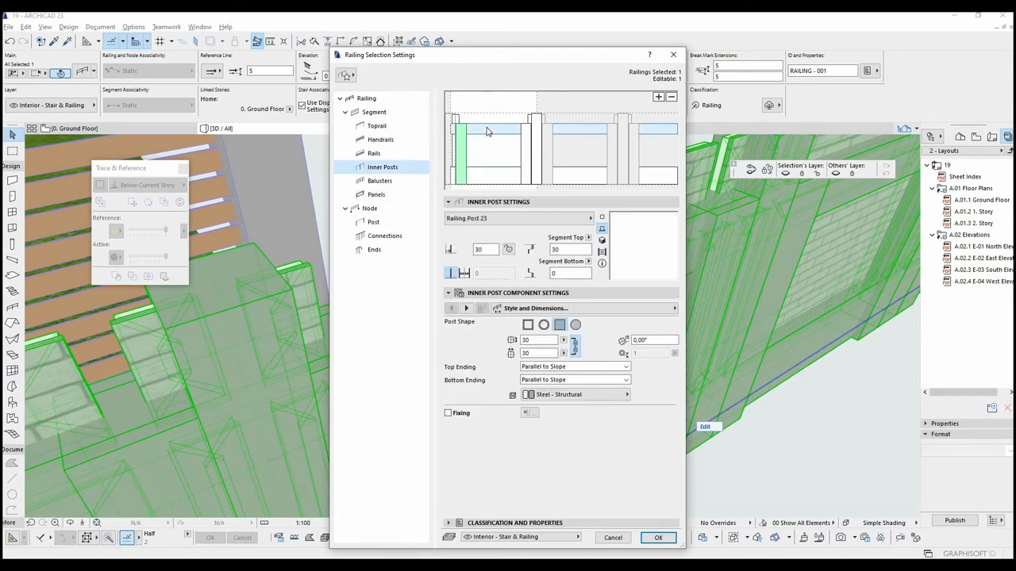
pyautogui.click(374, 154)
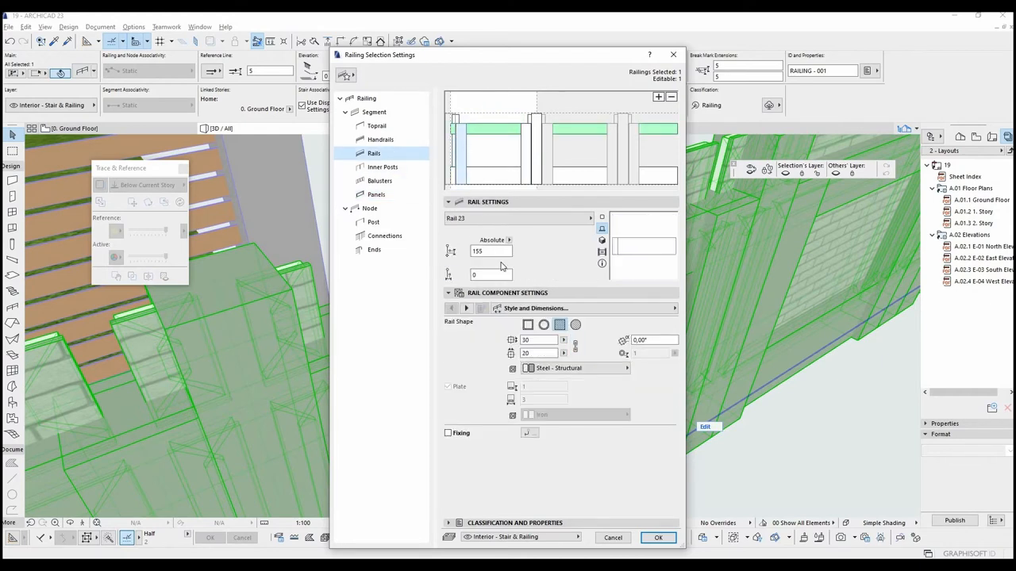
pyautogui.click(382, 167)
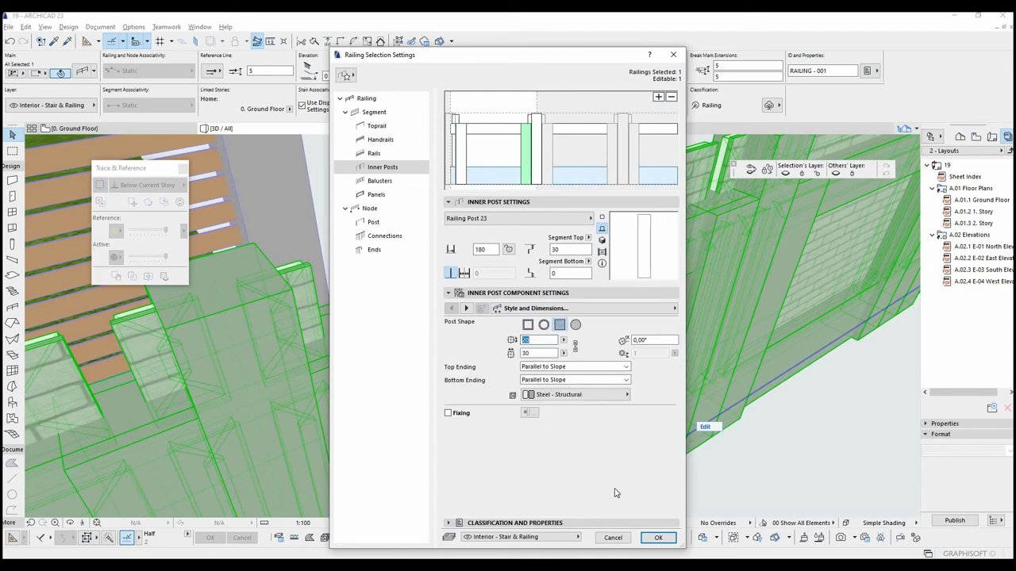
pyautogui.click(657, 537)
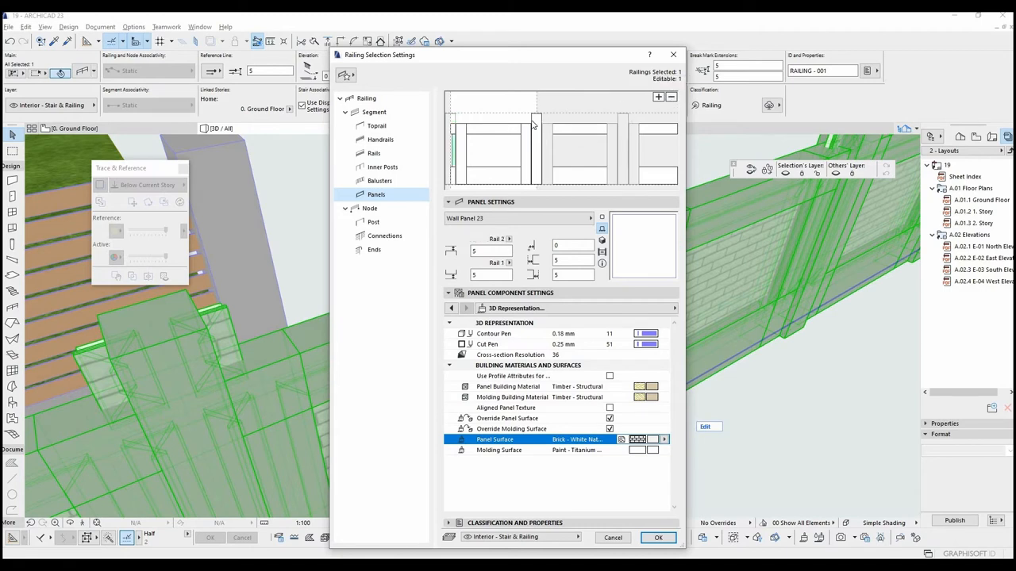
pyautogui.click(383, 167)
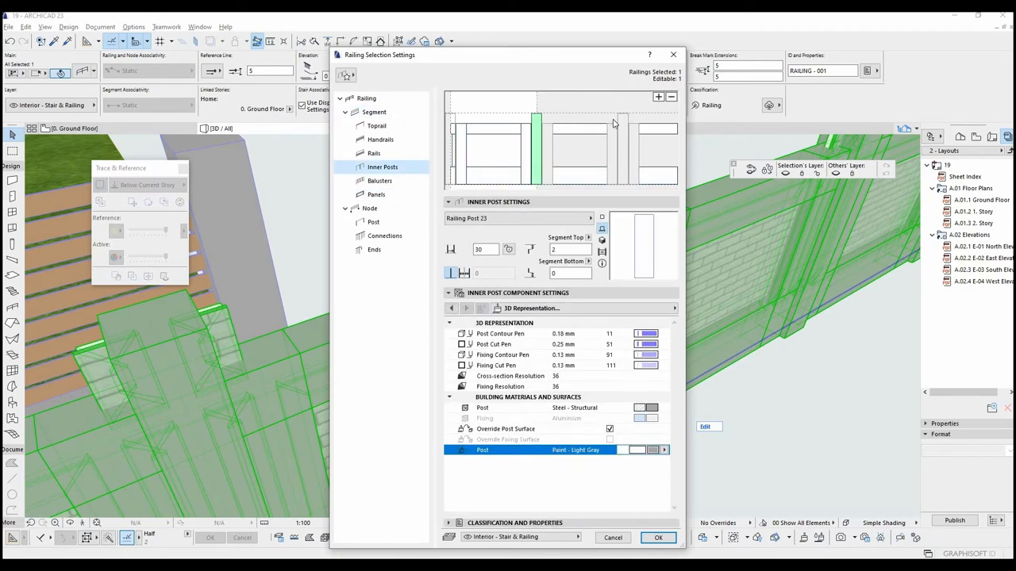
# Step: Turn off the panel molding, apply the changes and reopen the railing settings
pyautogui.click(376, 194)
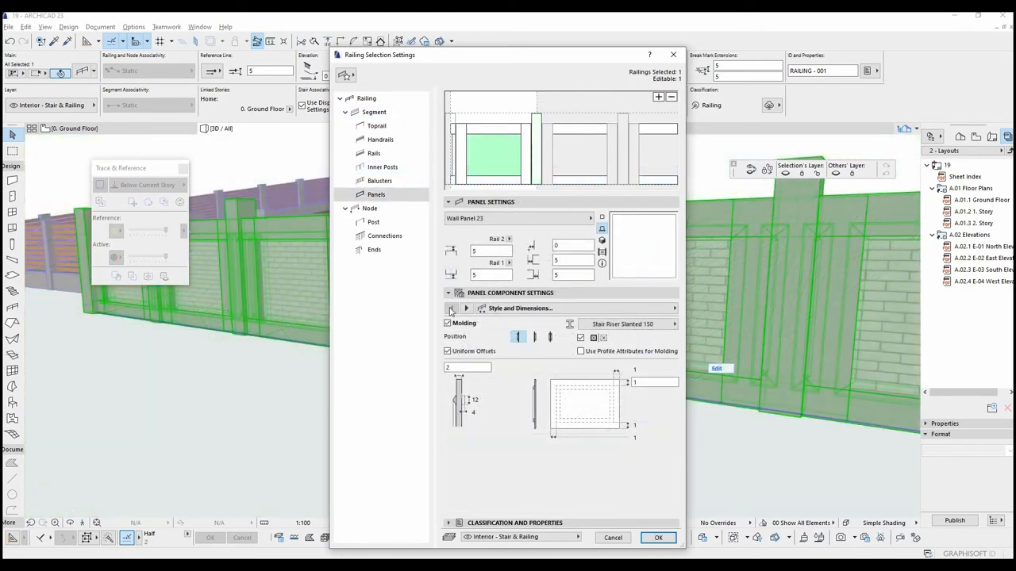
pyautogui.click(447, 323)
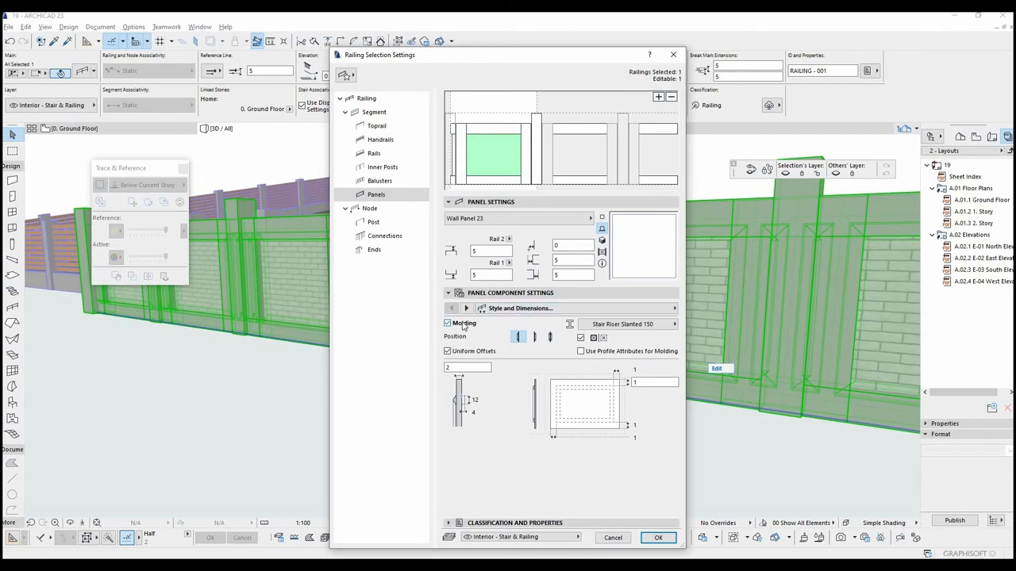
pyautogui.click(447, 323)
pyautogui.write('10')
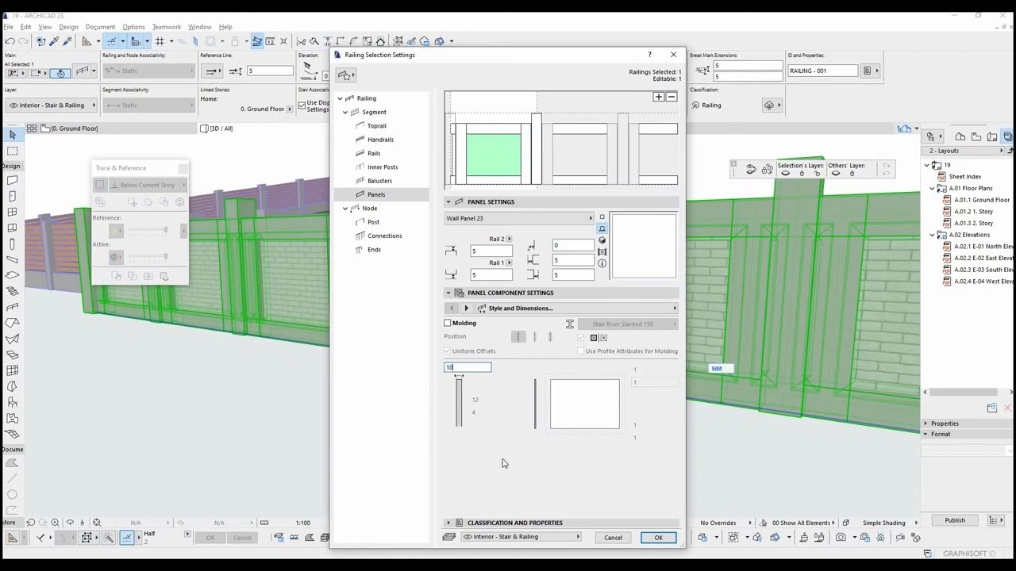
pyautogui.click(658, 537)
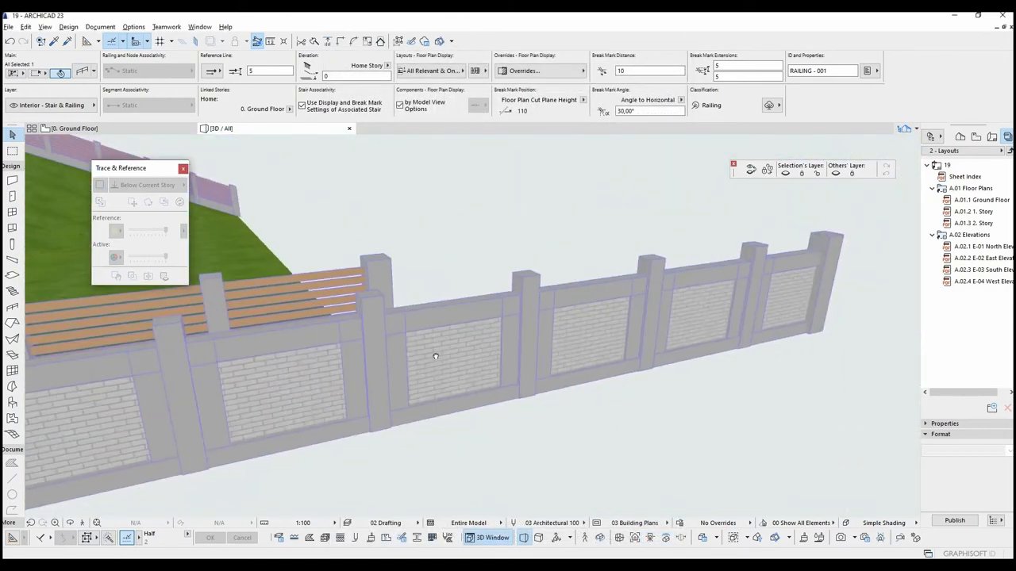
pyautogui.click(435, 355)
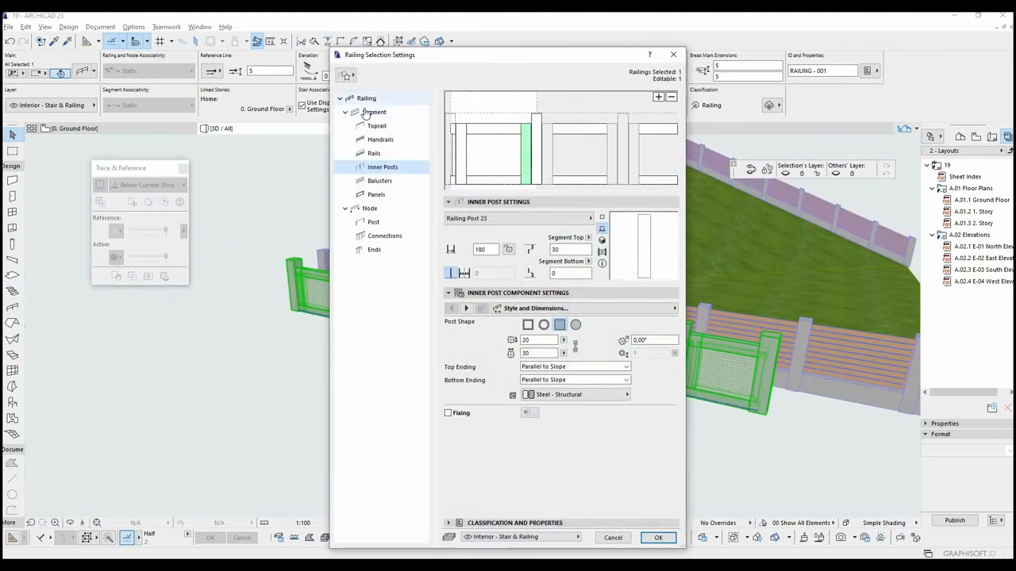
# Step: Save the brick-panel railing as a new favorite named Post2 beside Post1
pyautogui.click(366, 97)
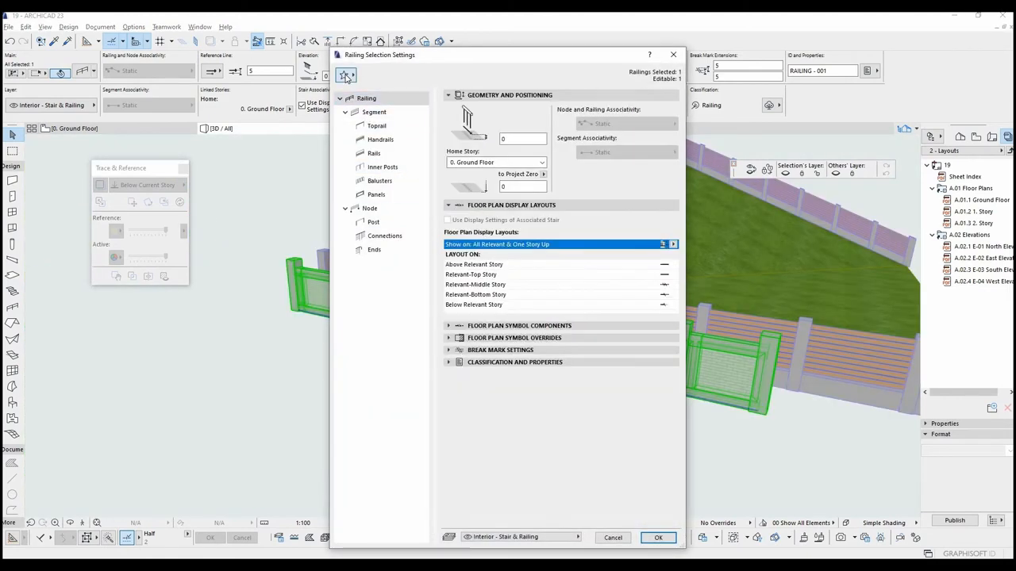
pyautogui.click(345, 75)
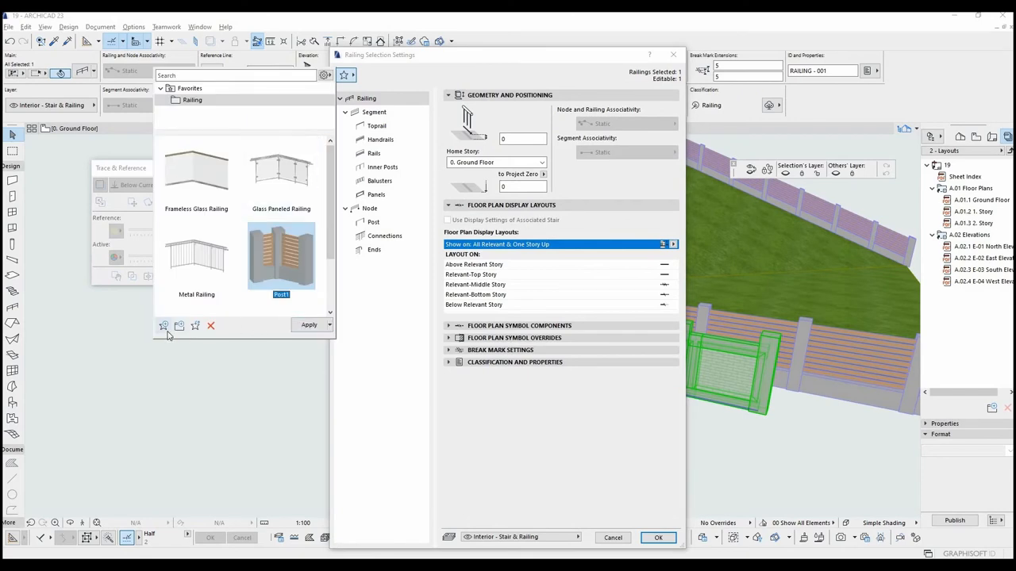
pyautogui.click(163, 325)
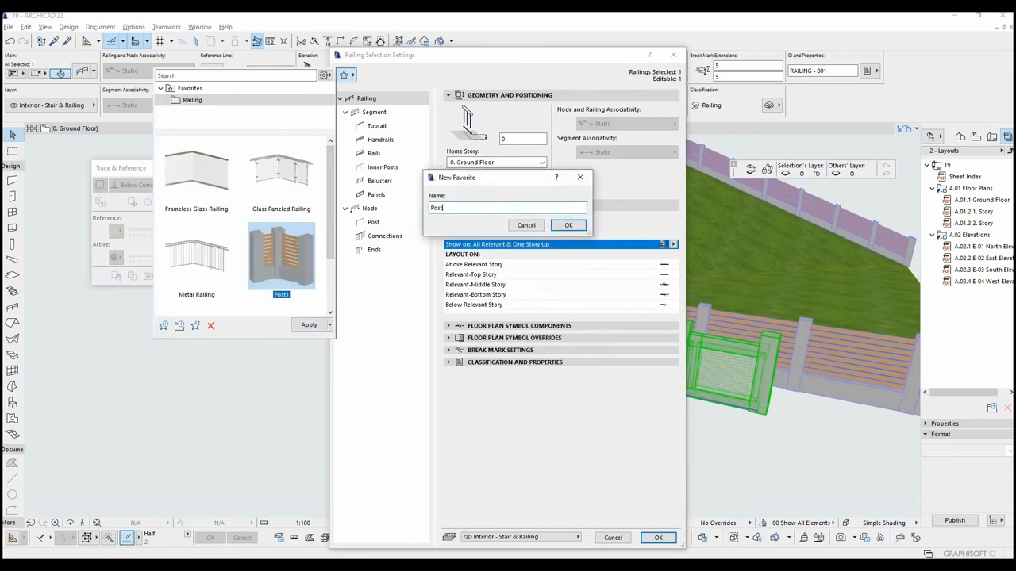
pyautogui.click(568, 225)
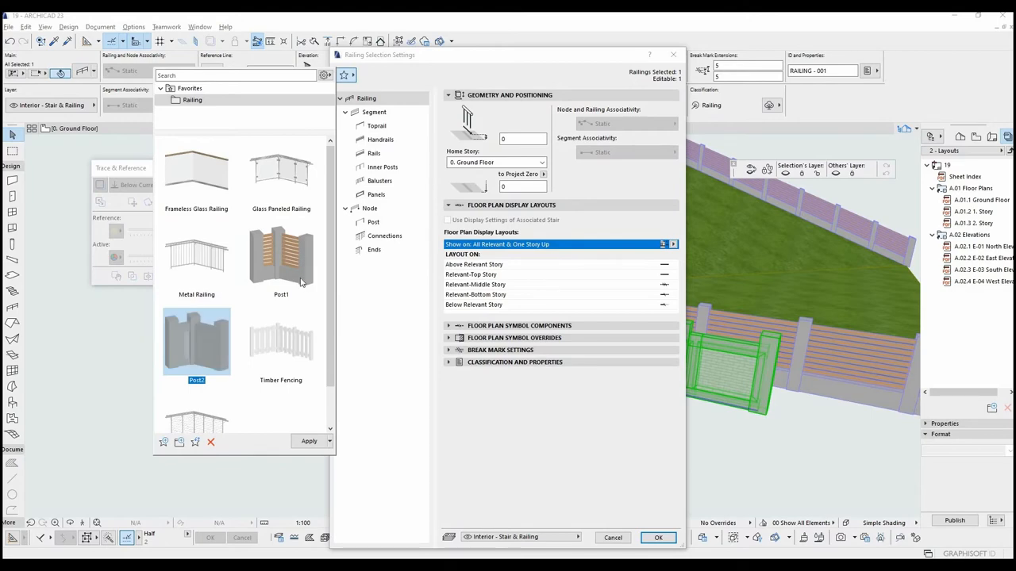
pyautogui.click(658, 538)
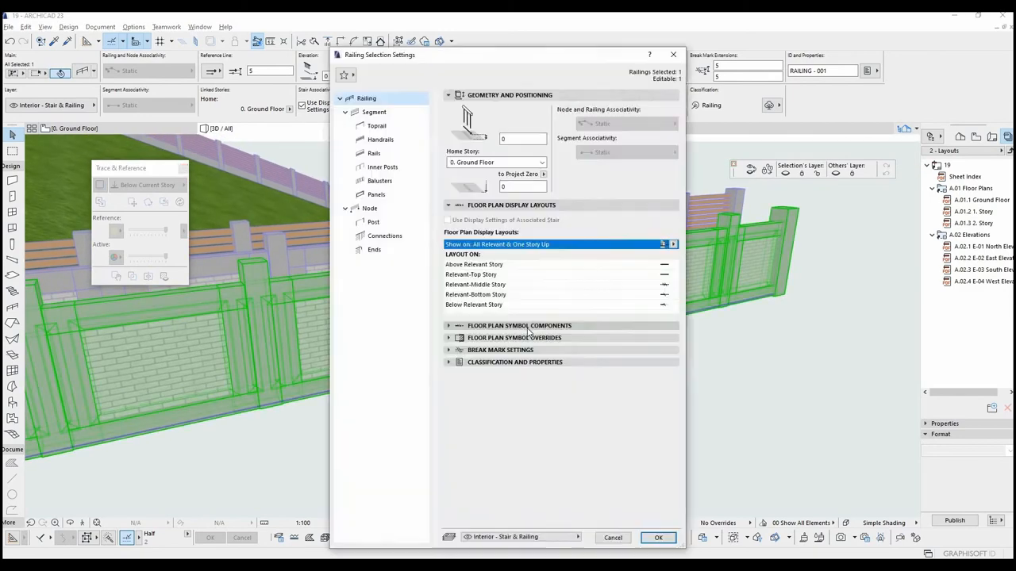
# Step: Review the Segment, Rails and Panels pages and add an extra inner post to the pattern
pyautogui.click(374, 112)
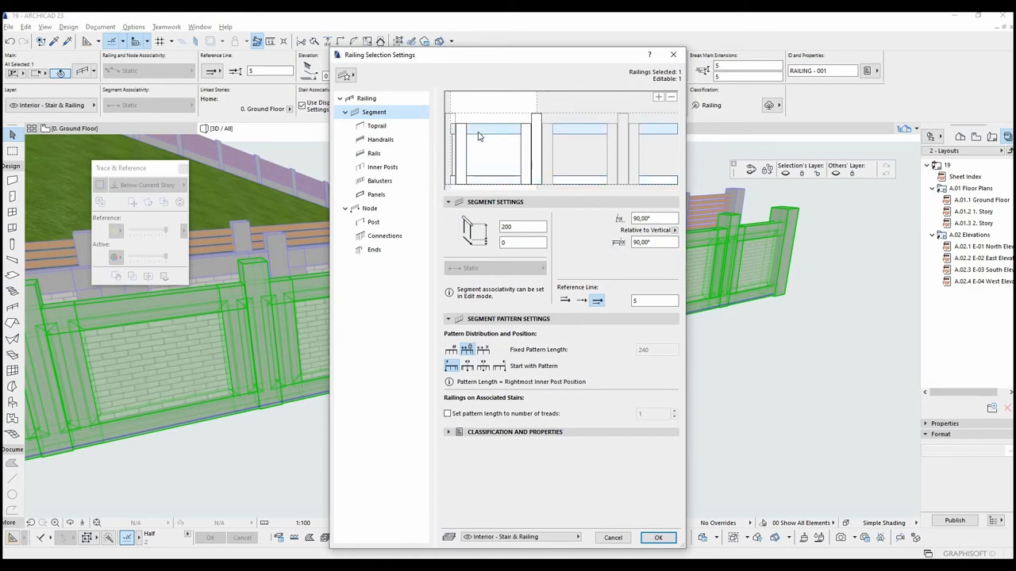
pyautogui.click(374, 153)
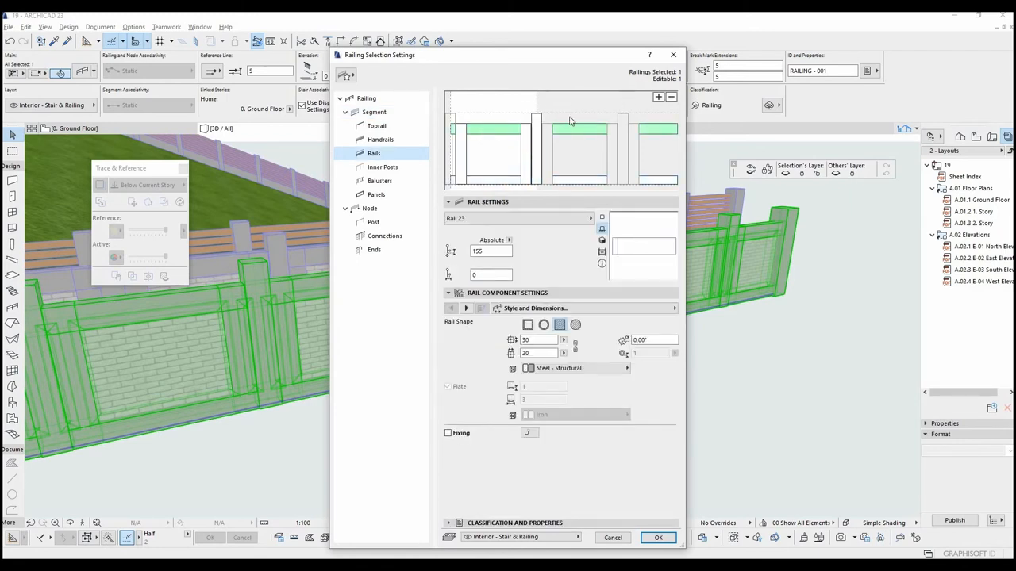
pyautogui.click(375, 194)
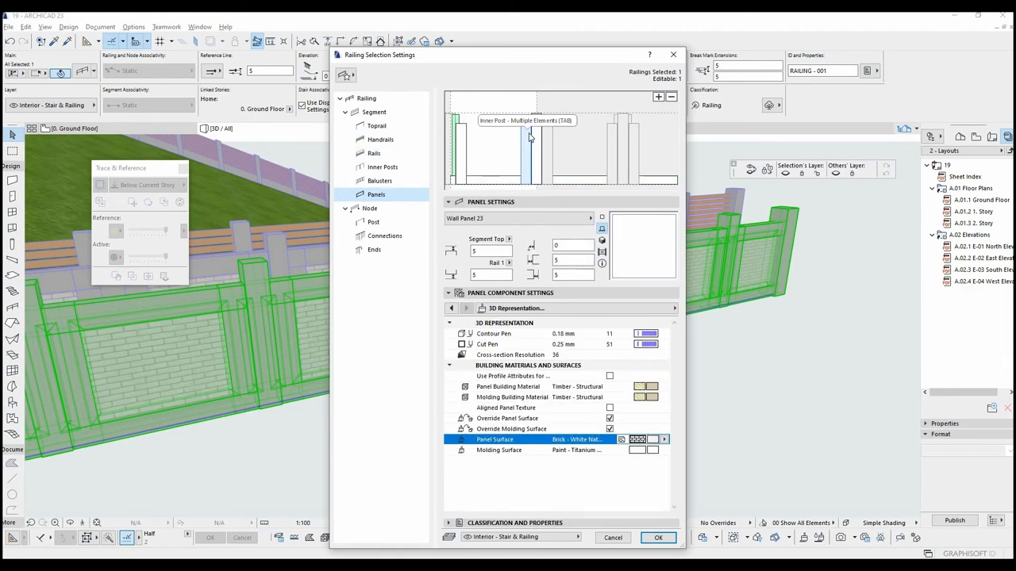
pyautogui.click(383, 167)
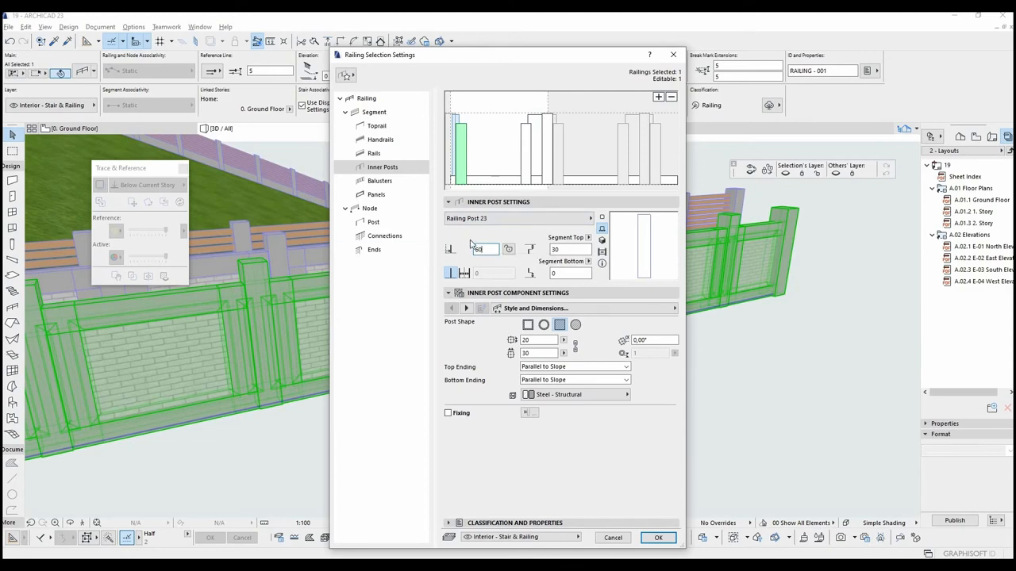
# Step: Give the narrow panel a top offset of 50 and a Siding - Dark surface
pyautogui.click(376, 194)
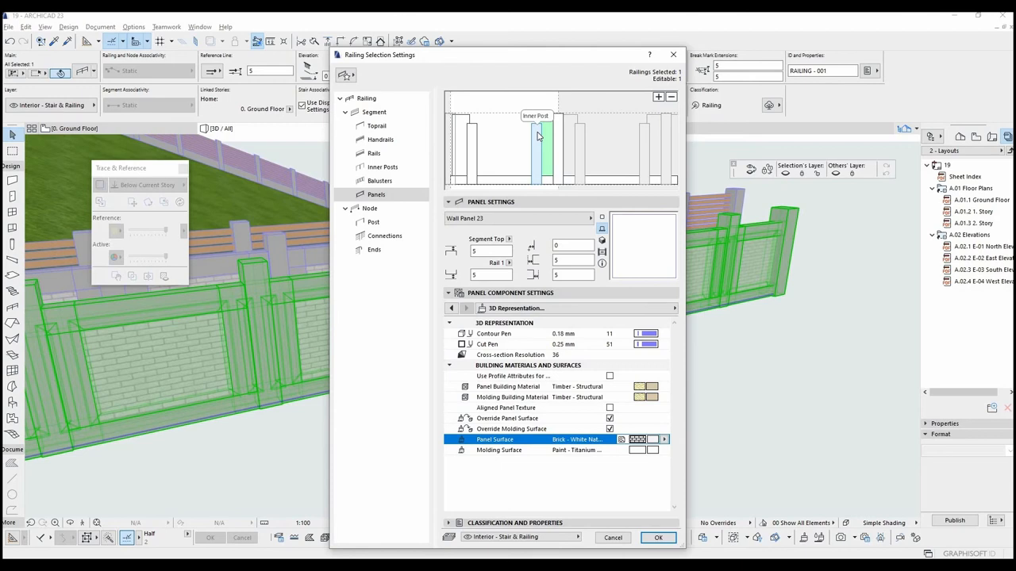
pyautogui.click(382, 167)
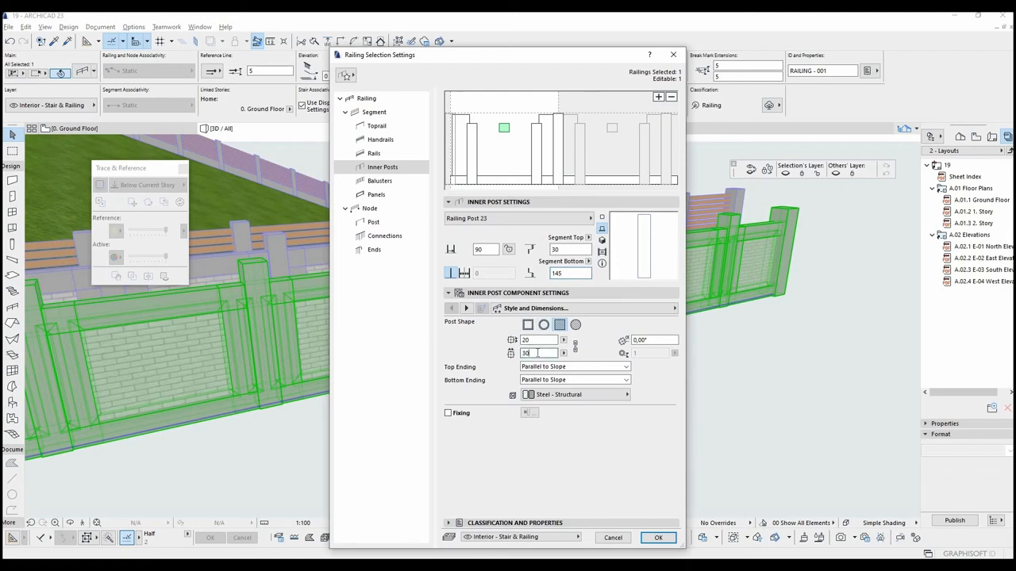
pyautogui.click(376, 194)
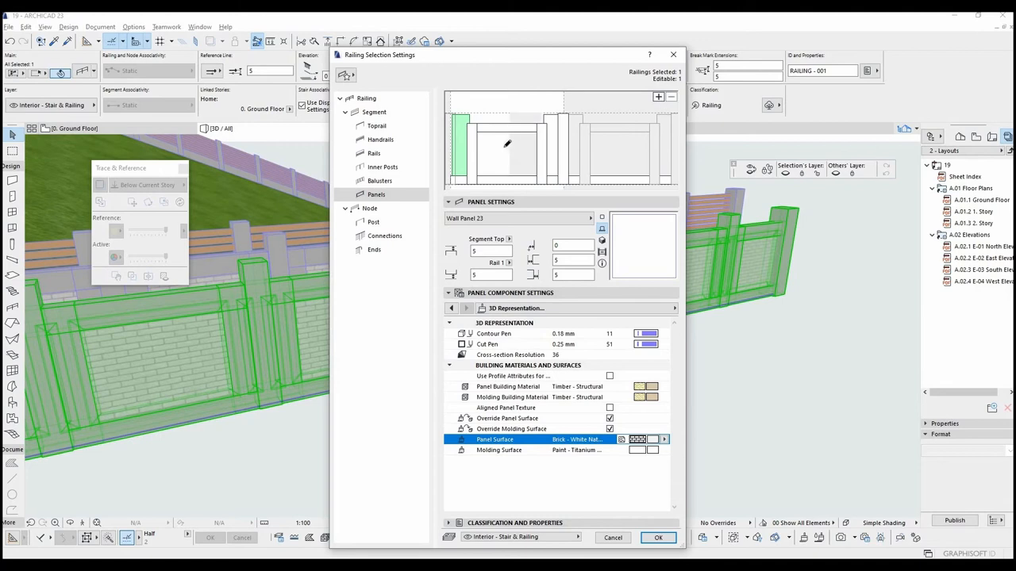
pyautogui.click(491, 147)
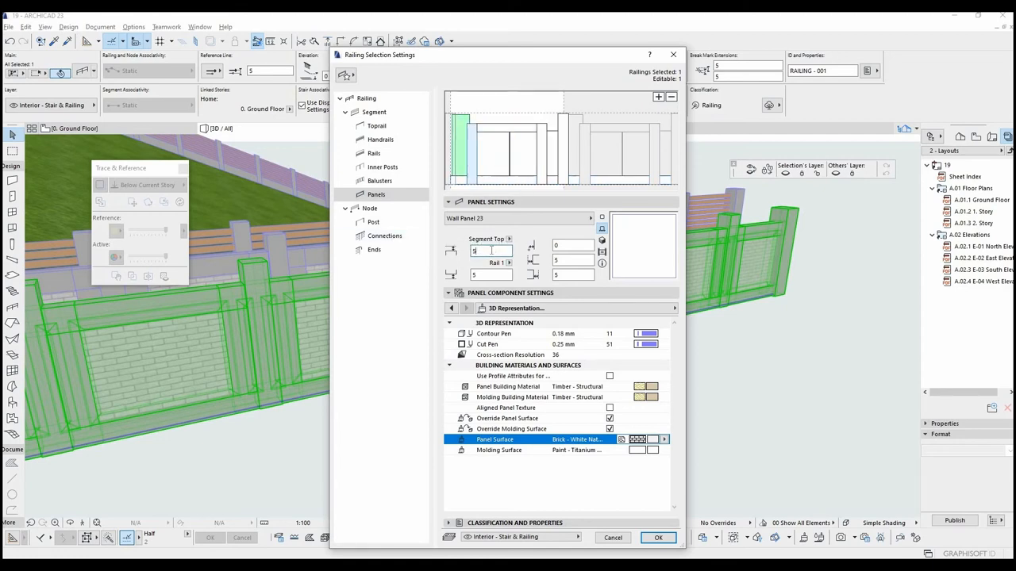
pyautogui.write('50')
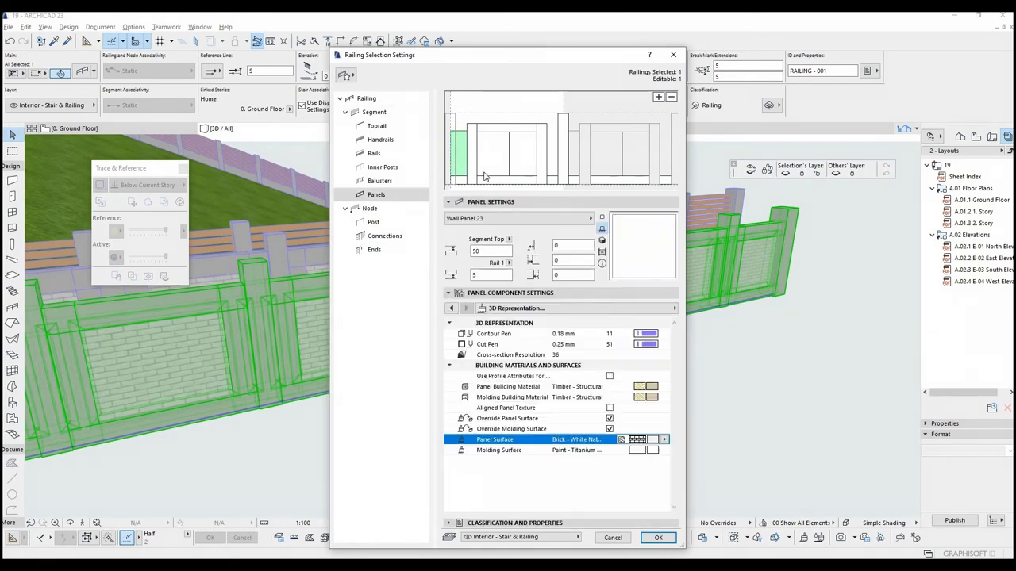
pyautogui.click(652, 439)
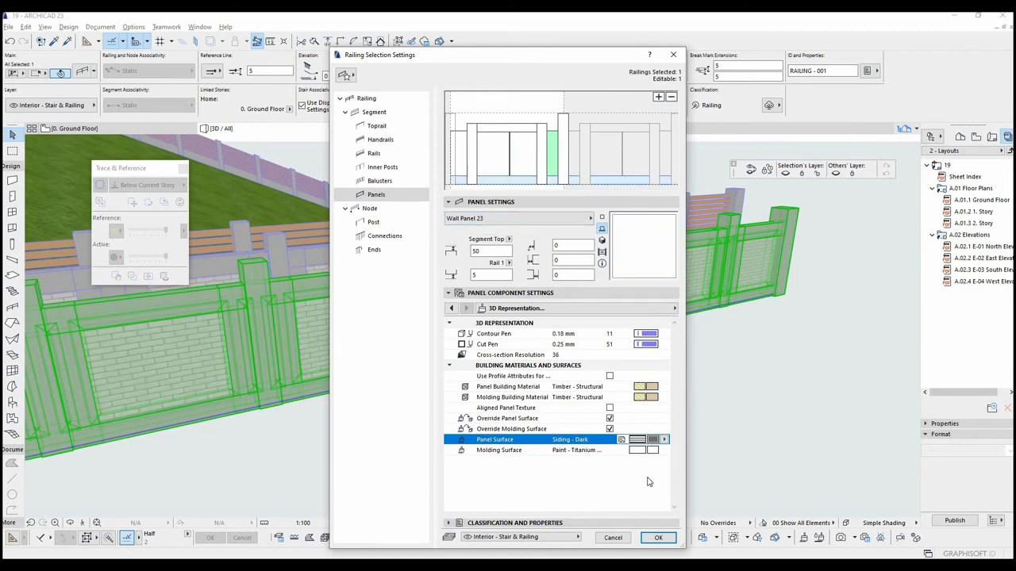
# Step: Apply the panel surfaces so brick and dark siding panels alternate, and orbit closer to the wall
pyautogui.click(658, 537)
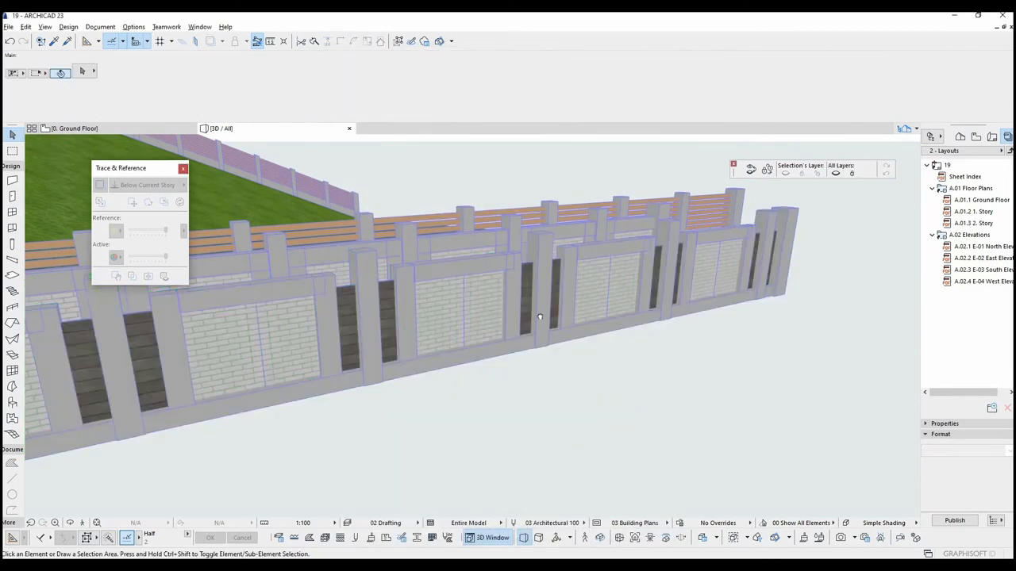
pyautogui.moveTo(540, 318); pyautogui.dragTo(500, 337)
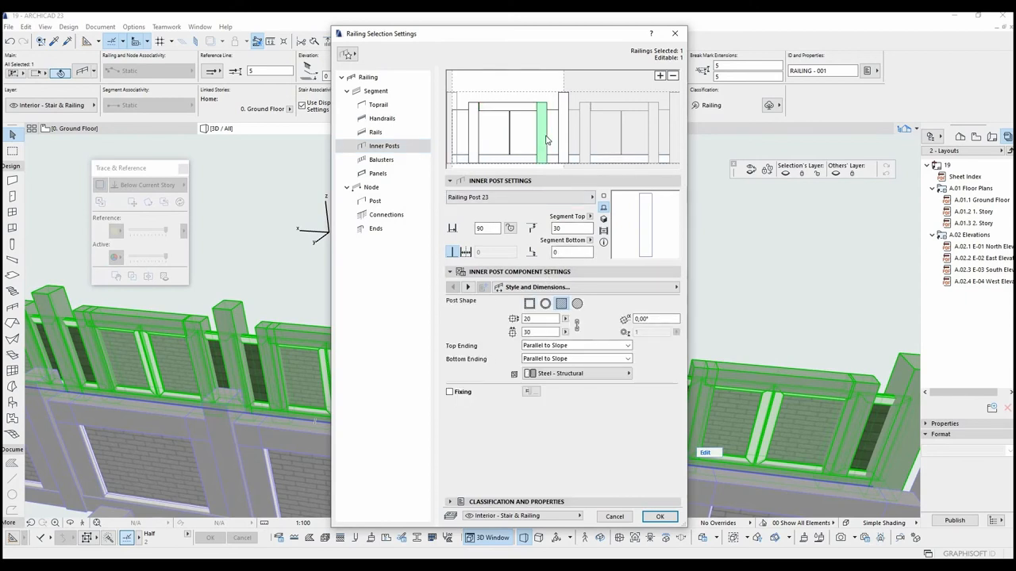
pyautogui.moveTo(532, 124)
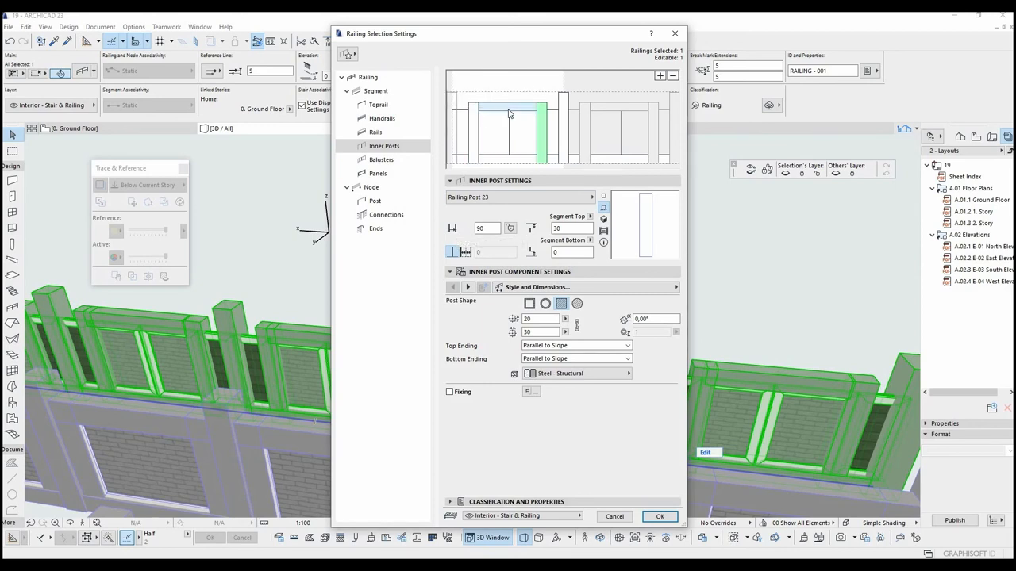
# Step: Raise the horizontal top inner post to a segment bottom offset of 145
pyautogui.tripleClick(480, 227)
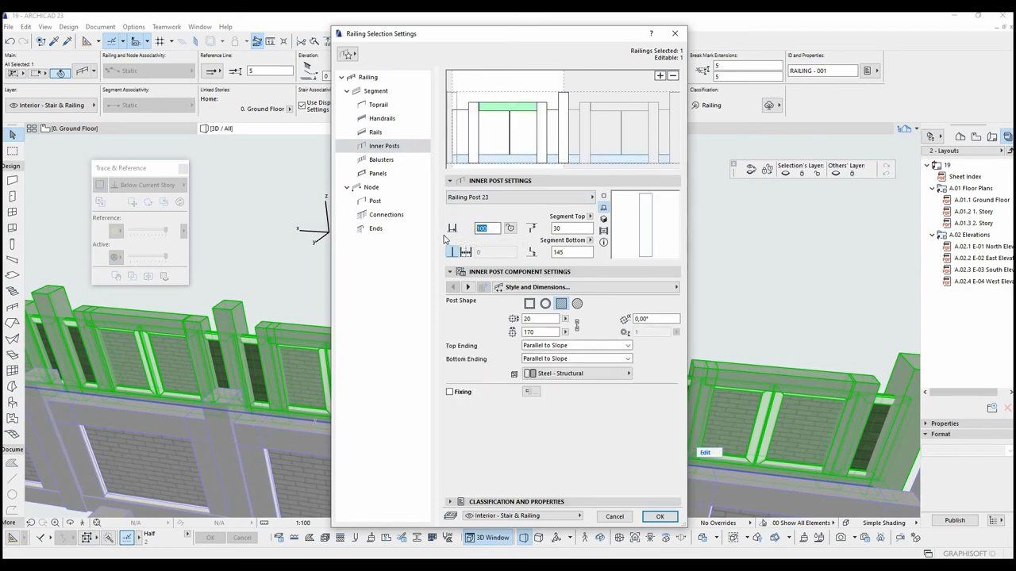
pyautogui.click(376, 90)
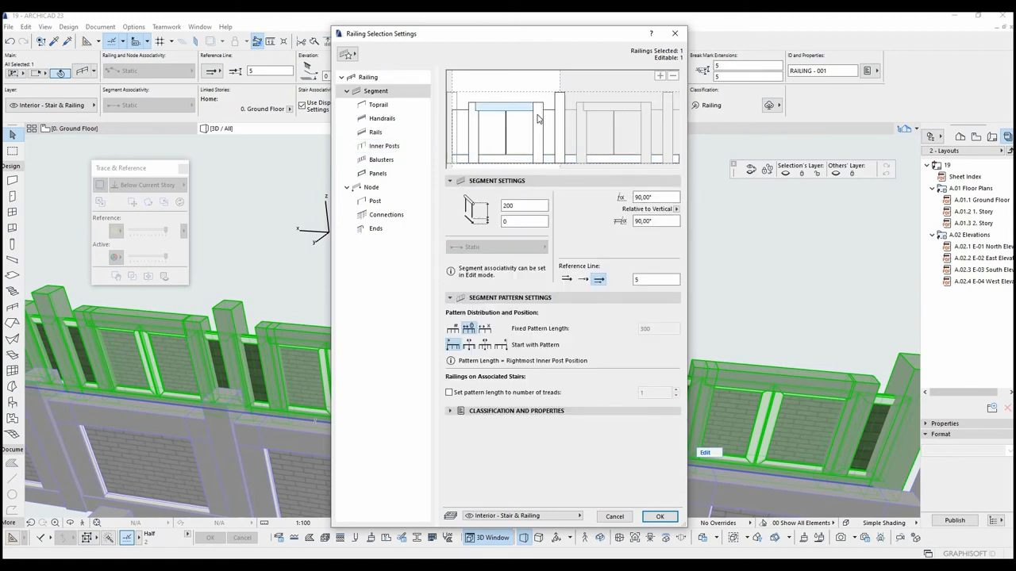
pyautogui.click(384, 145)
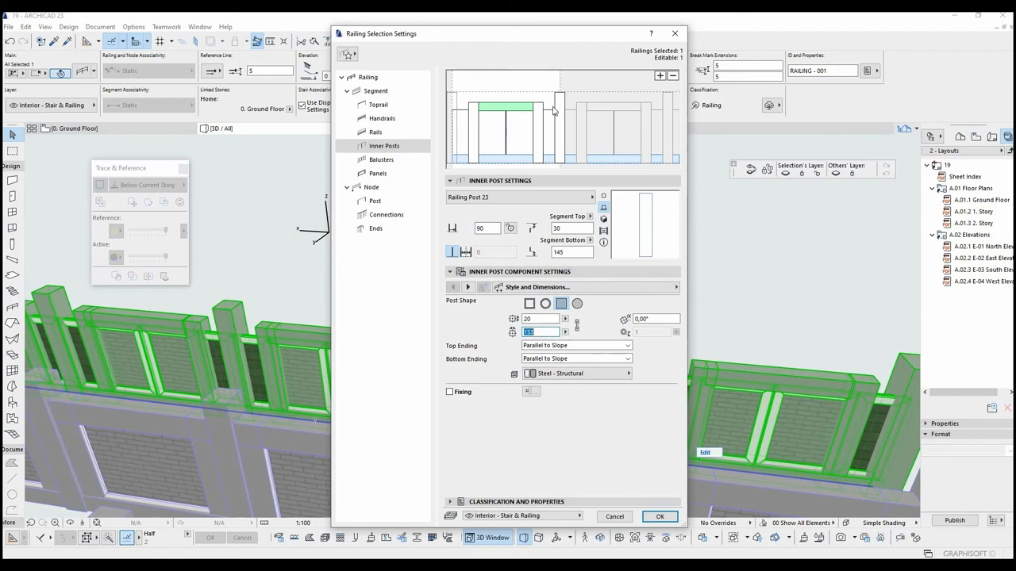
pyautogui.click(450, 271)
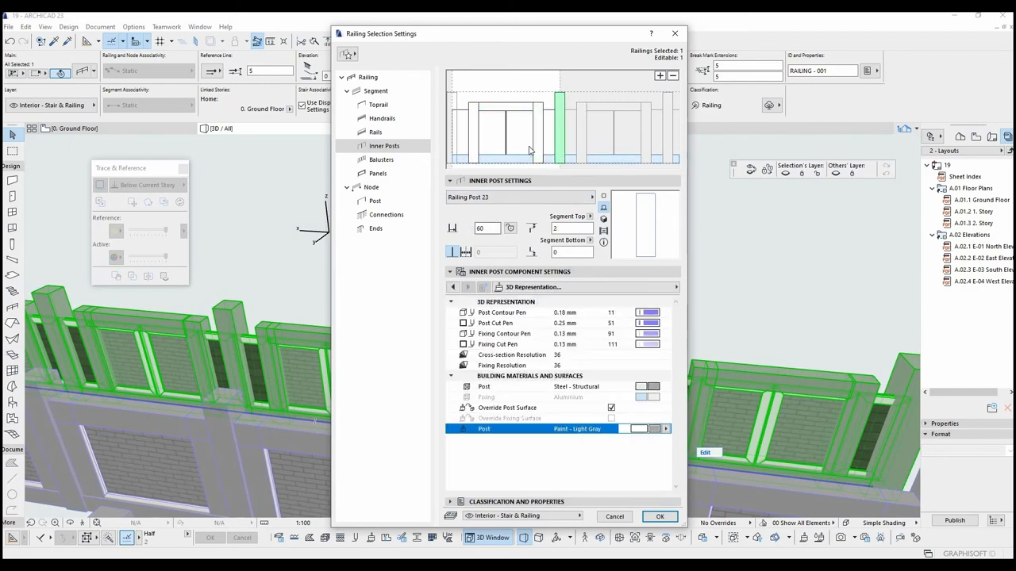
pyautogui.click(659, 516)
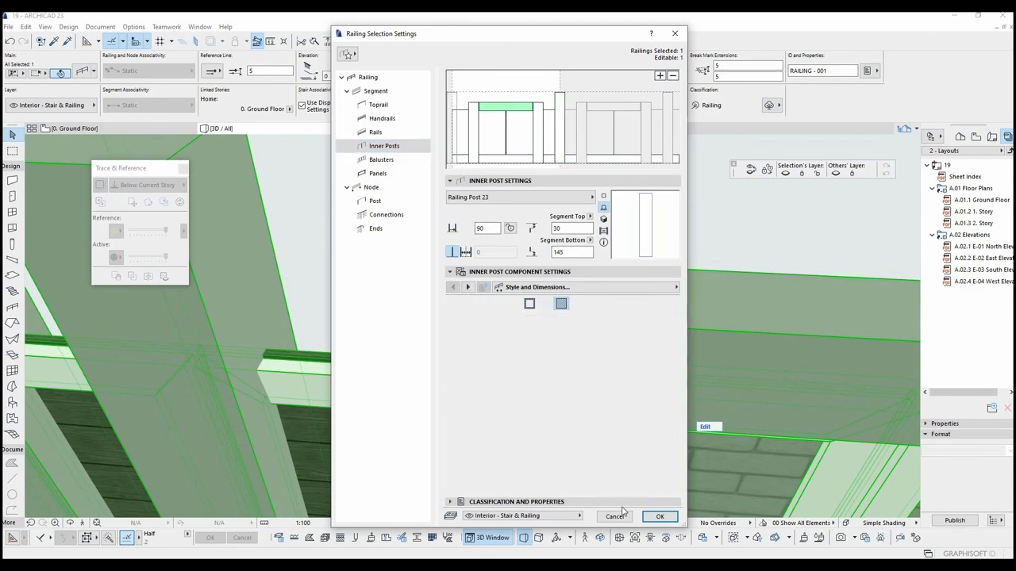
pyautogui.click(659, 516)
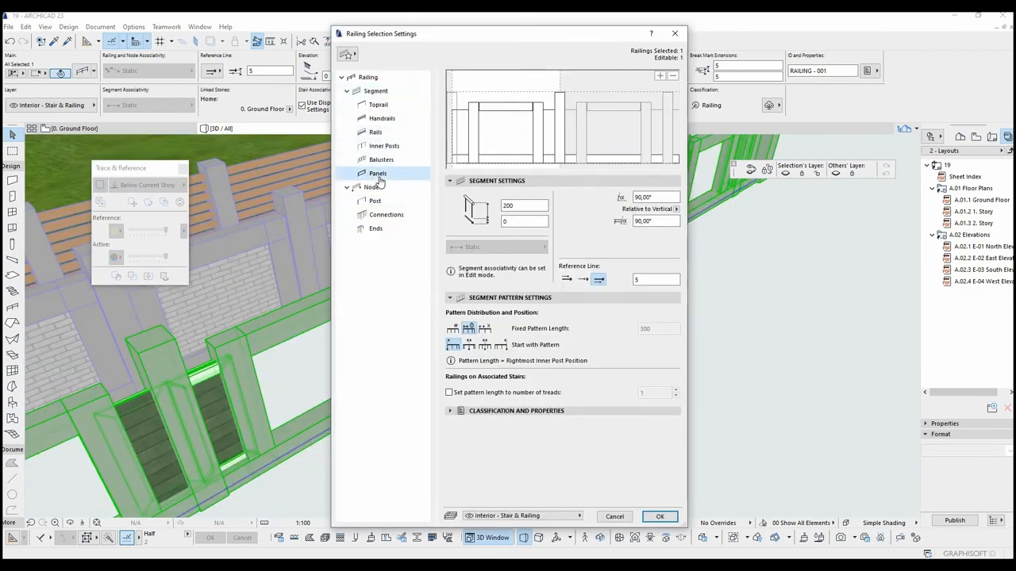
# Step: Switch the railing panel to Built-In Panel type with Override Surface enabled
pyautogui.click(378, 173)
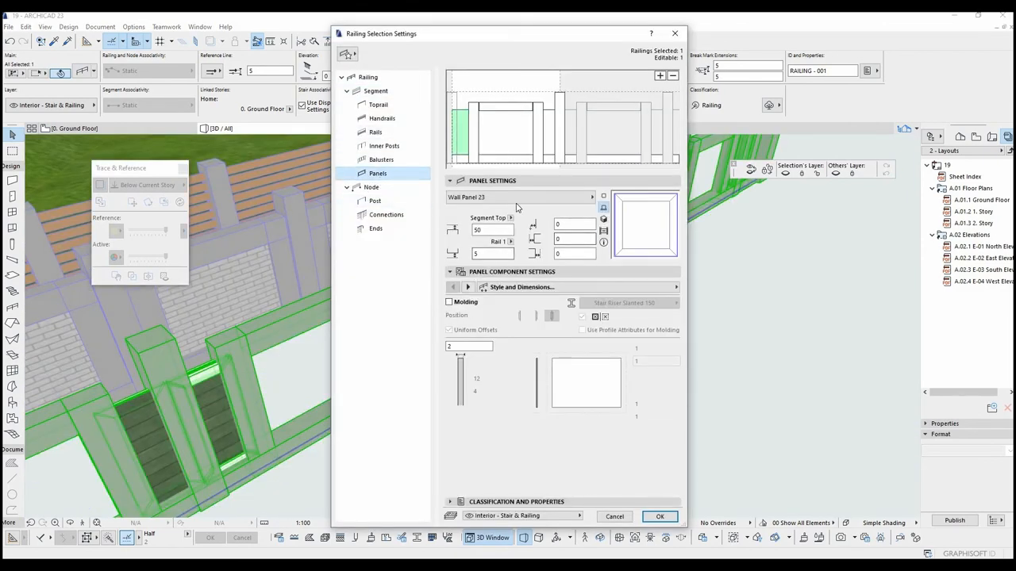
pyautogui.click(591, 197)
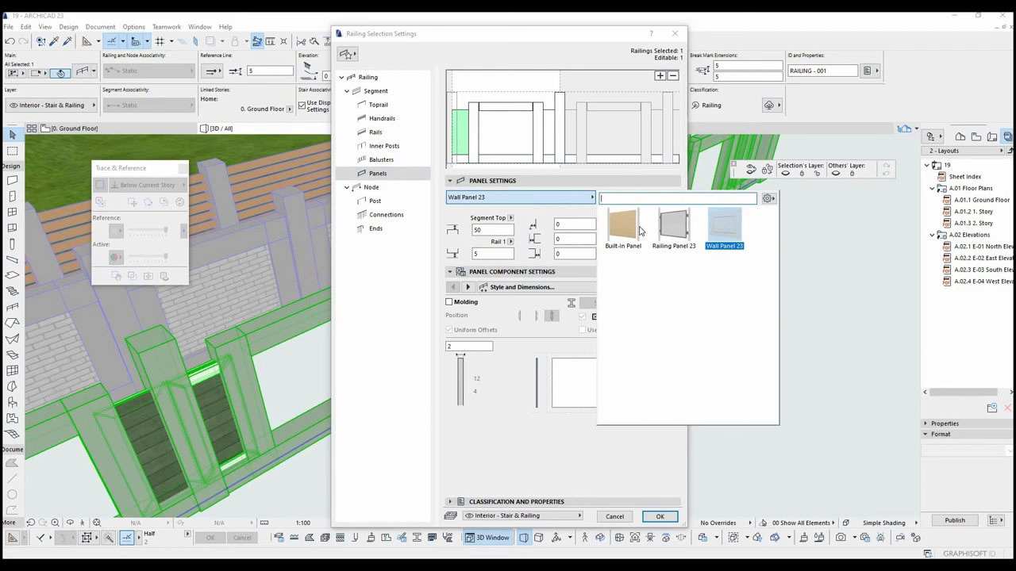
pyautogui.moveTo(623, 226)
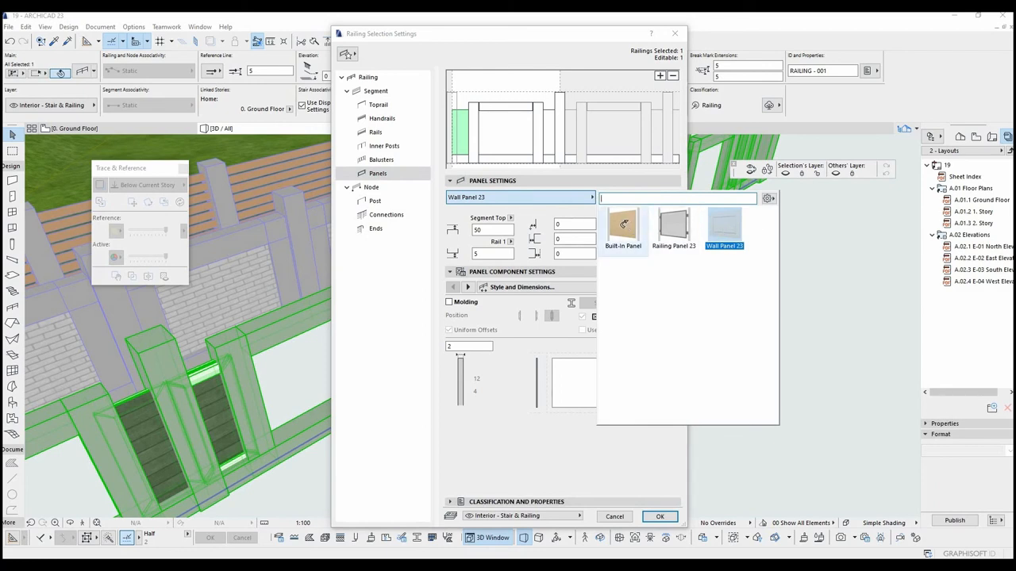
pyautogui.click(623, 226)
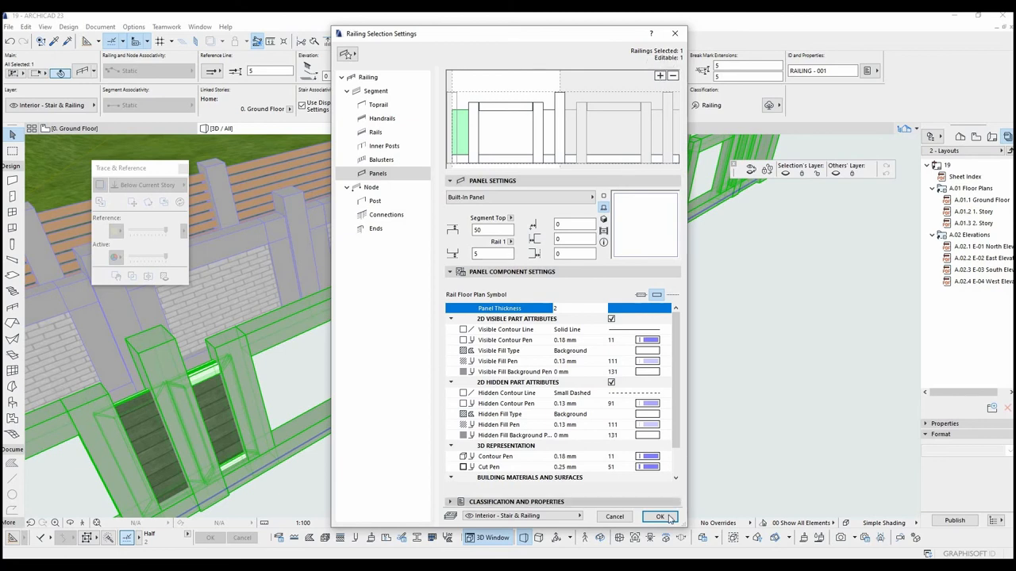
pyautogui.click(659, 517)
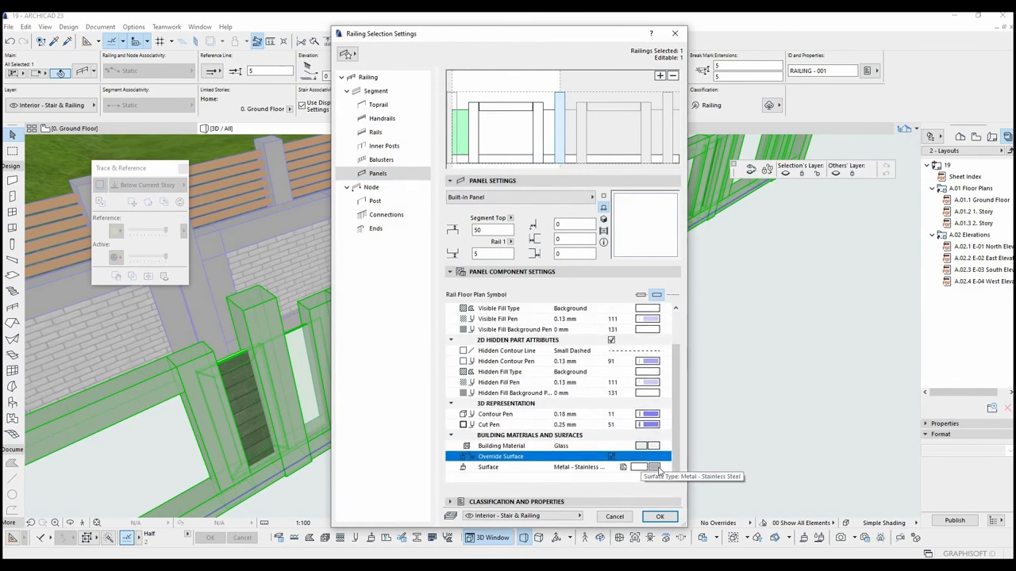
# Step: Assign the Siding - Dark surface to both panel surface overrides
pyautogui.click(624, 467)
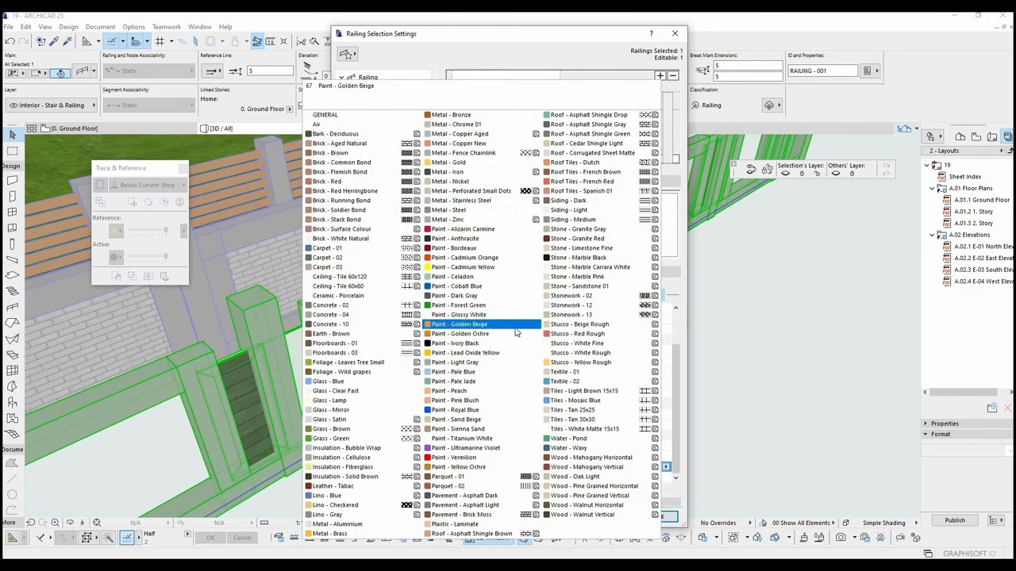
pyautogui.click(567, 209)
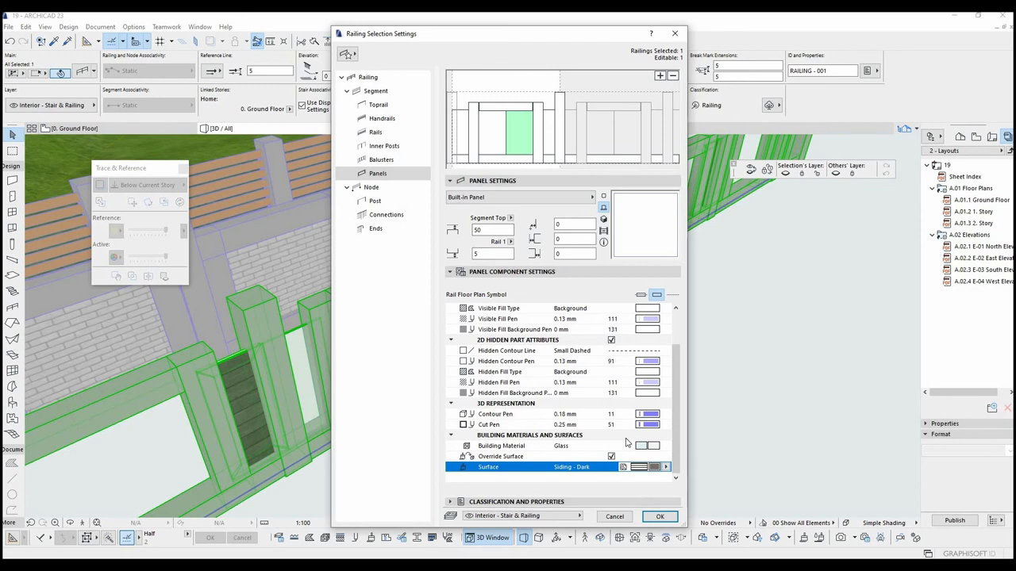
pyautogui.click(665, 467)
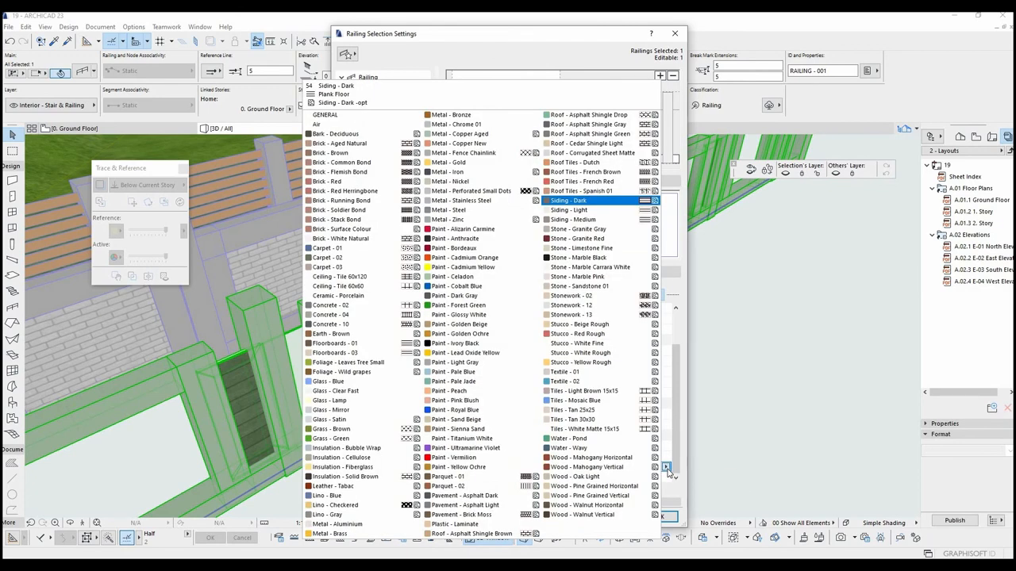
pyautogui.click(666, 468)
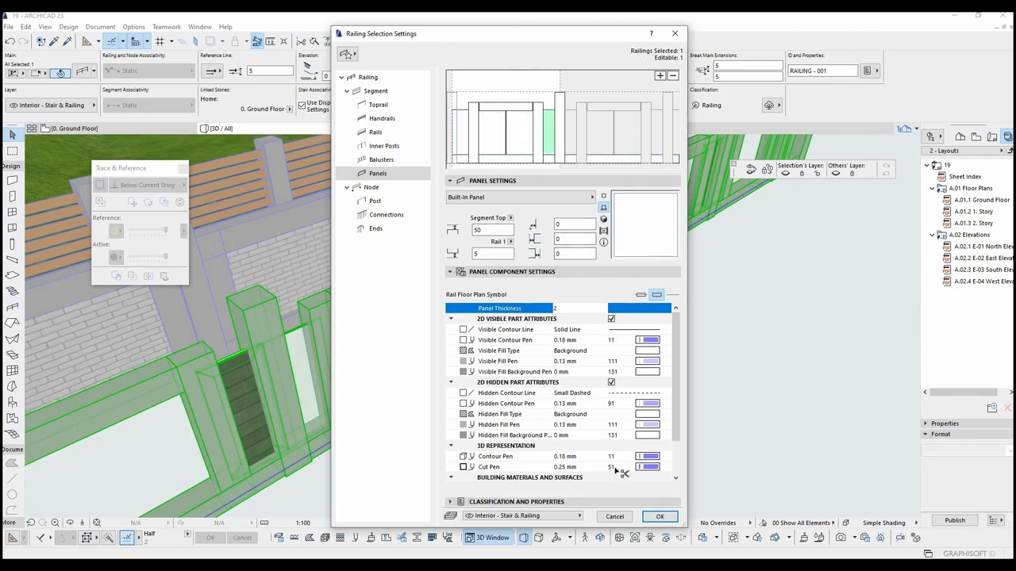
pyautogui.click(659, 517)
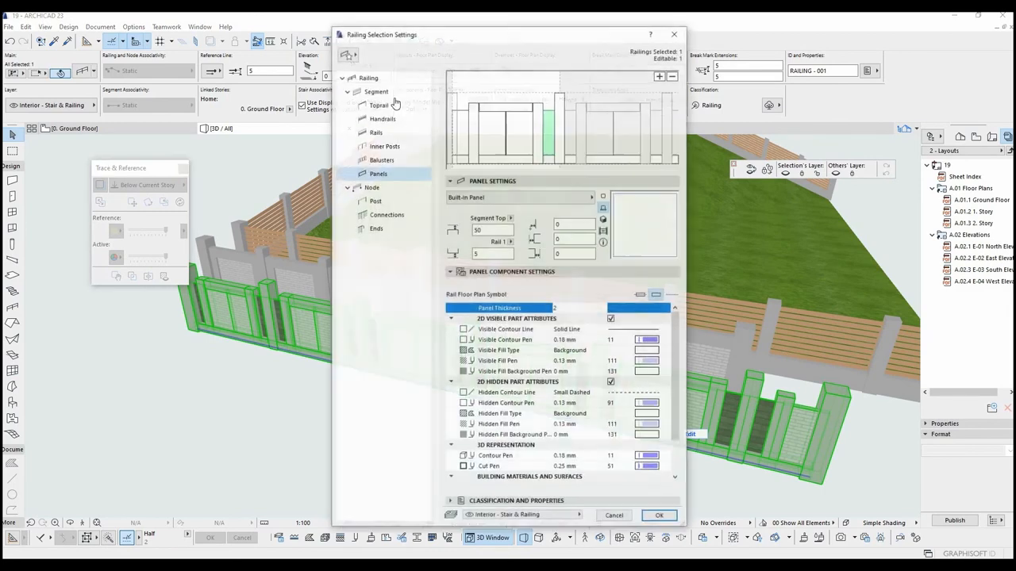
# Step: Save the dark-siding panel wall as a railing favorite named Post and apply the settings
pyautogui.click(348, 54)
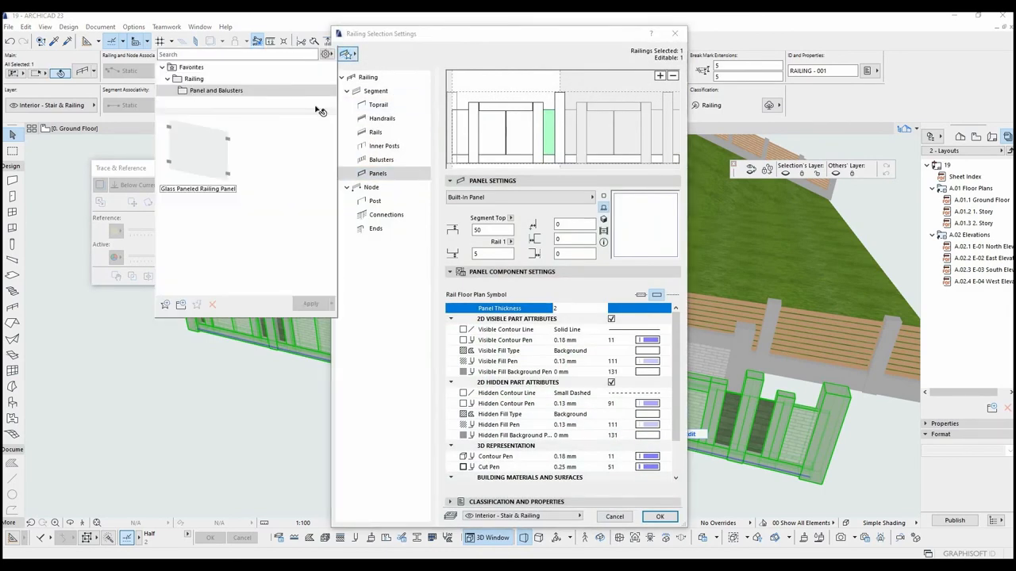
pyautogui.click(194, 78)
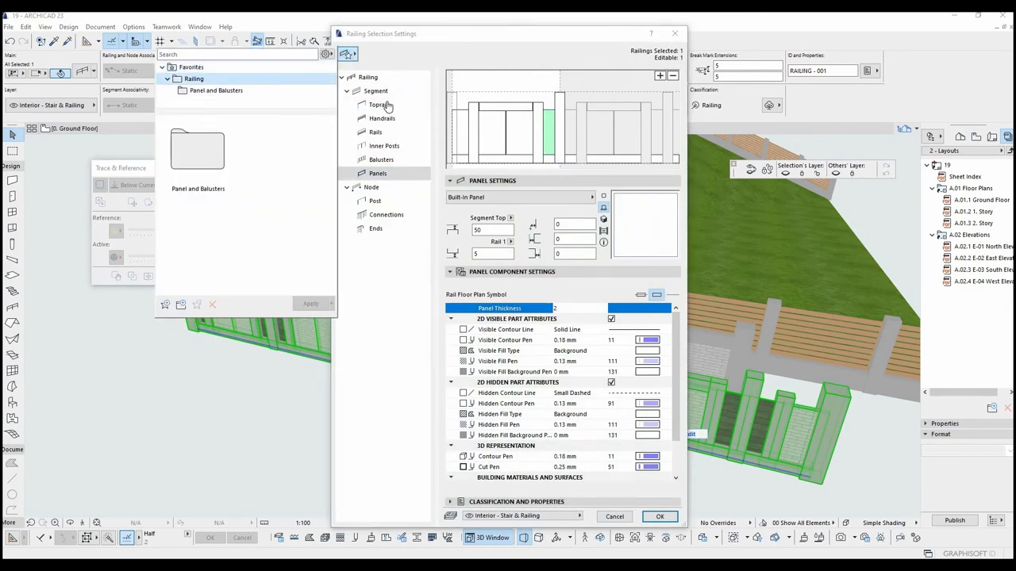
pyautogui.click(368, 77)
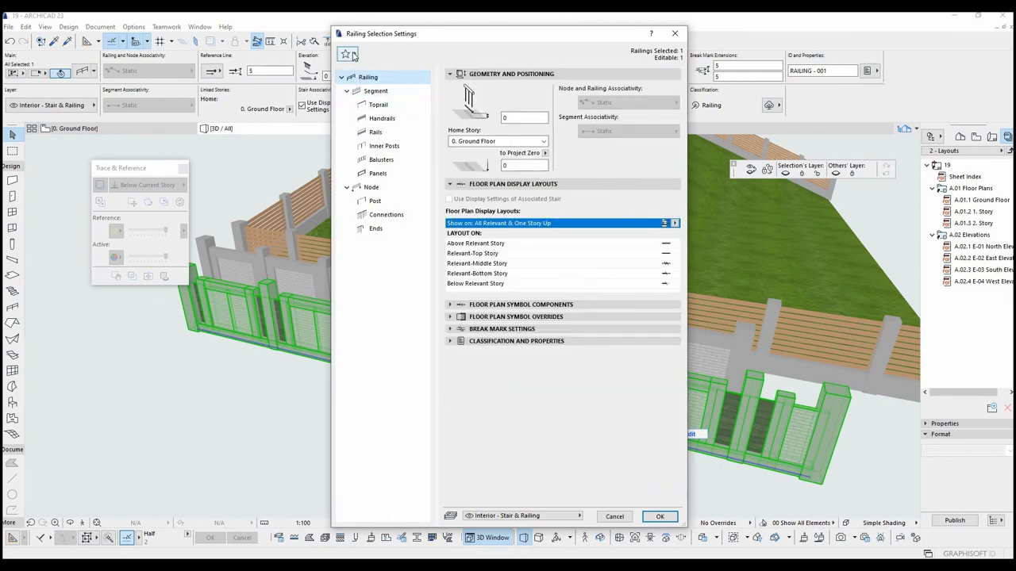
pyautogui.click(344, 54)
pyautogui.write('Post')
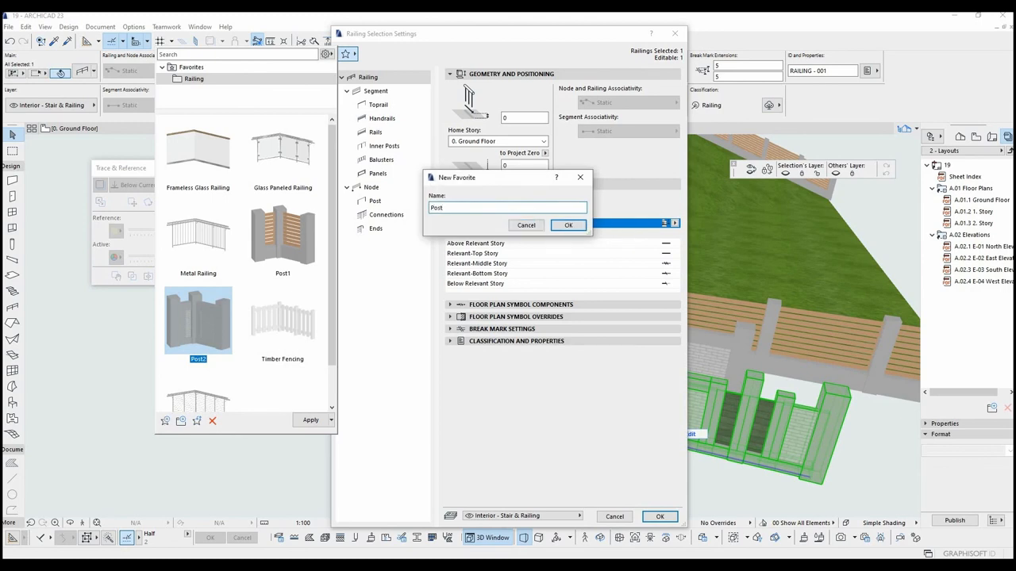
pyautogui.click(568, 224)
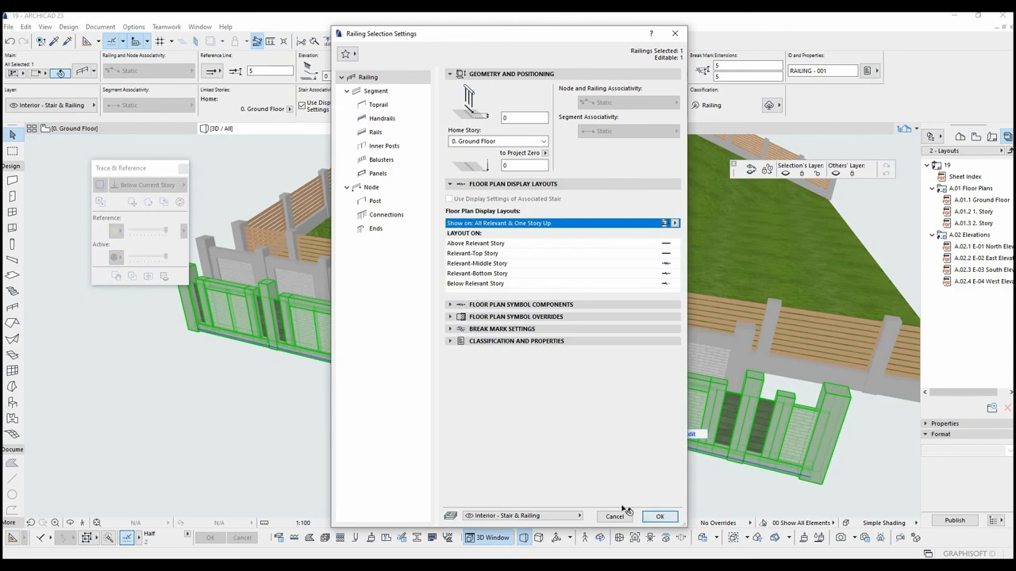
pyautogui.click(659, 516)
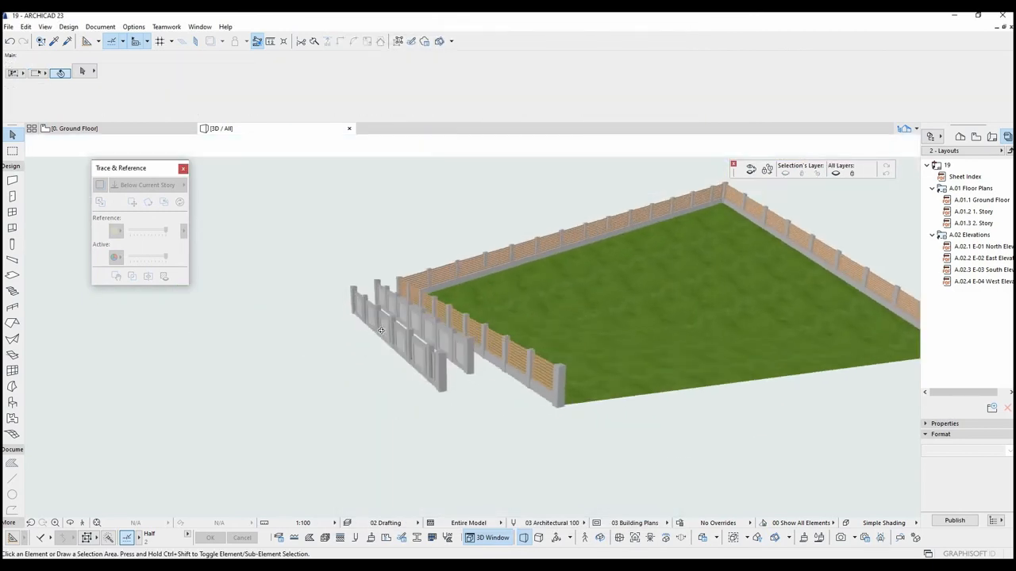